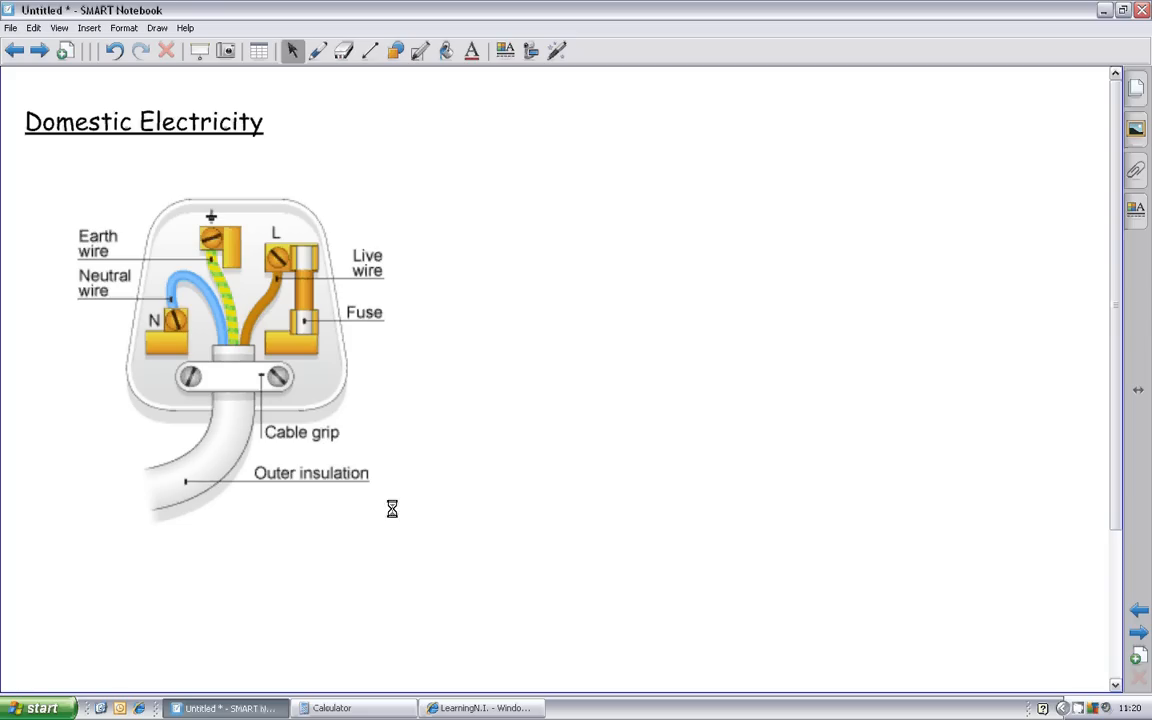
{"action": "mouse_move", "coordinate": [330, 452]}
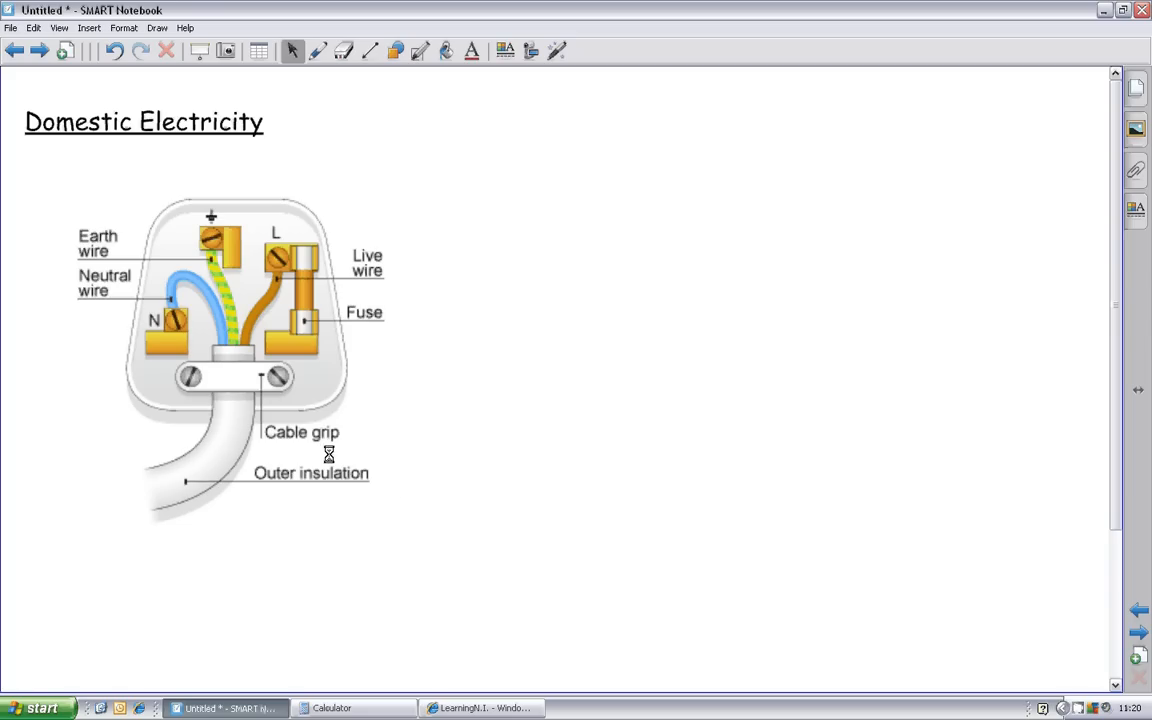
{"action": "mouse_move", "coordinate": [368, 276]}
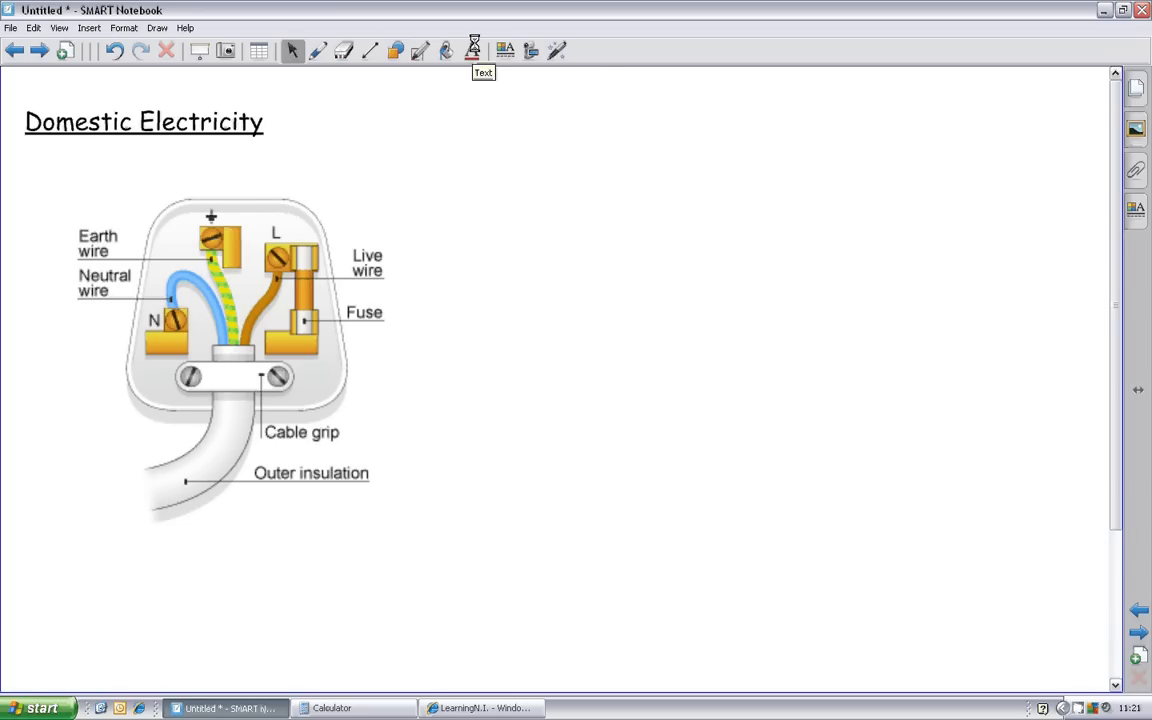
Step: Create a text box on the right reading 'Live - high voltage wire and goes to the fuse'
{"action": "left_click_drag", "start_coordinate": [478, 150], "coordinate": [1030, 644]}
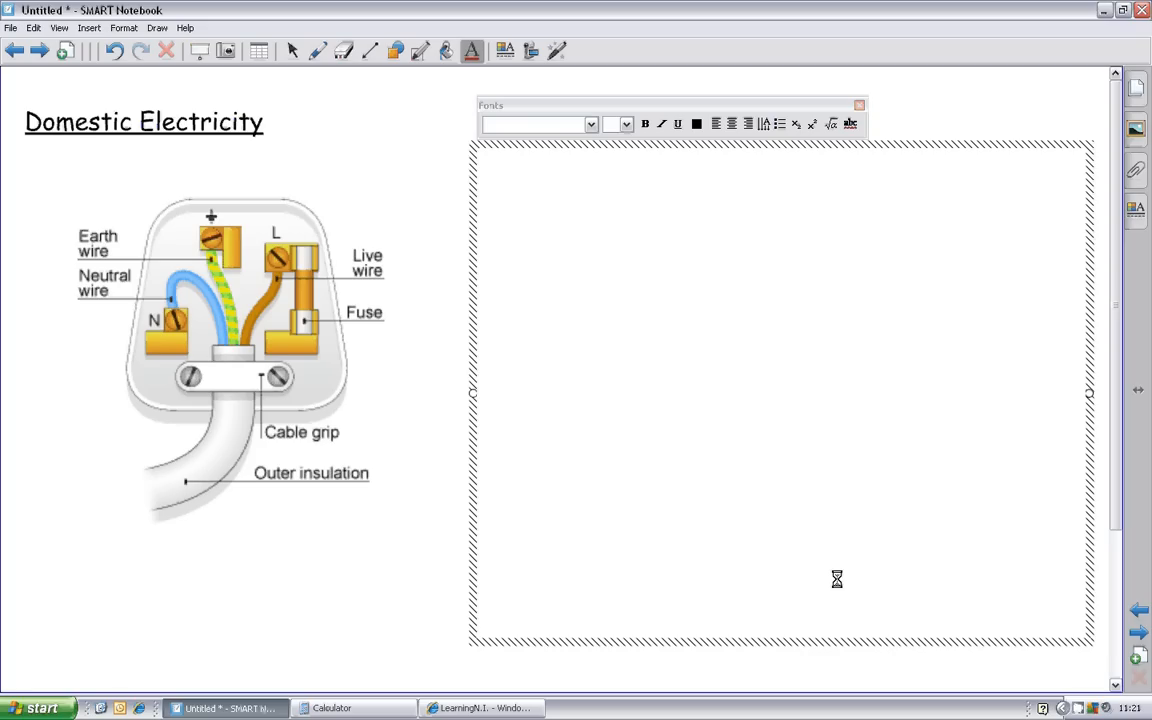
{"action": "mouse_move", "coordinate": [800, 492]}
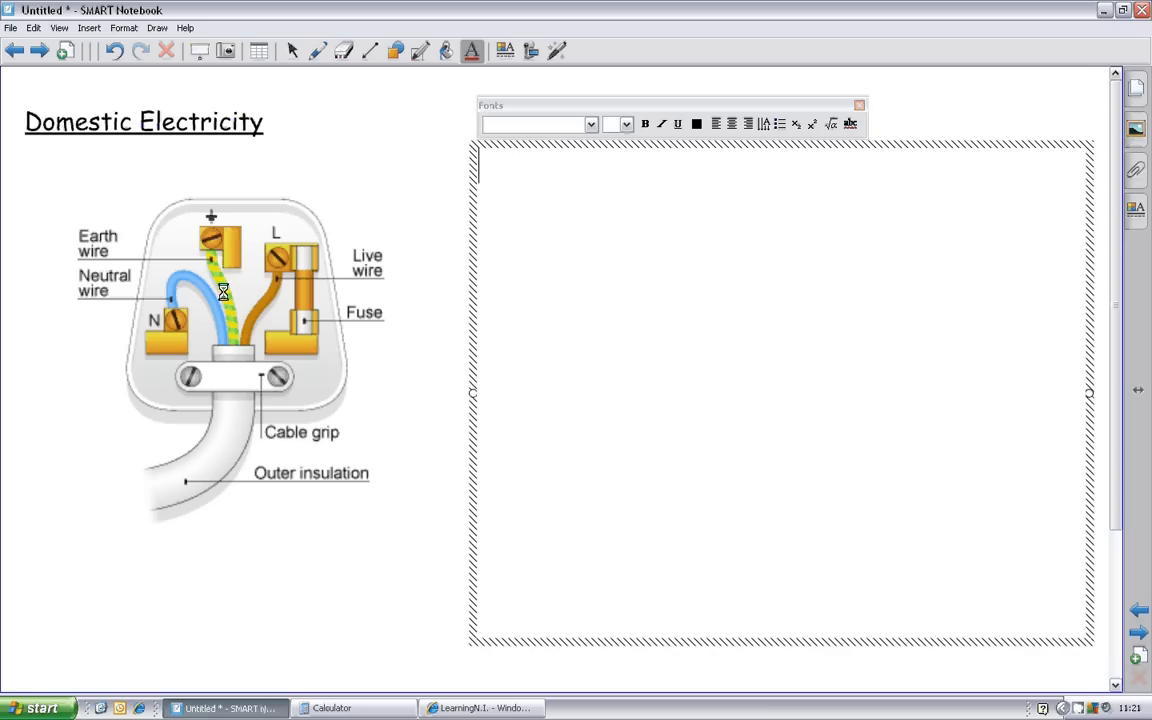
{"action": "mouse_move", "coordinate": [216, 326]}
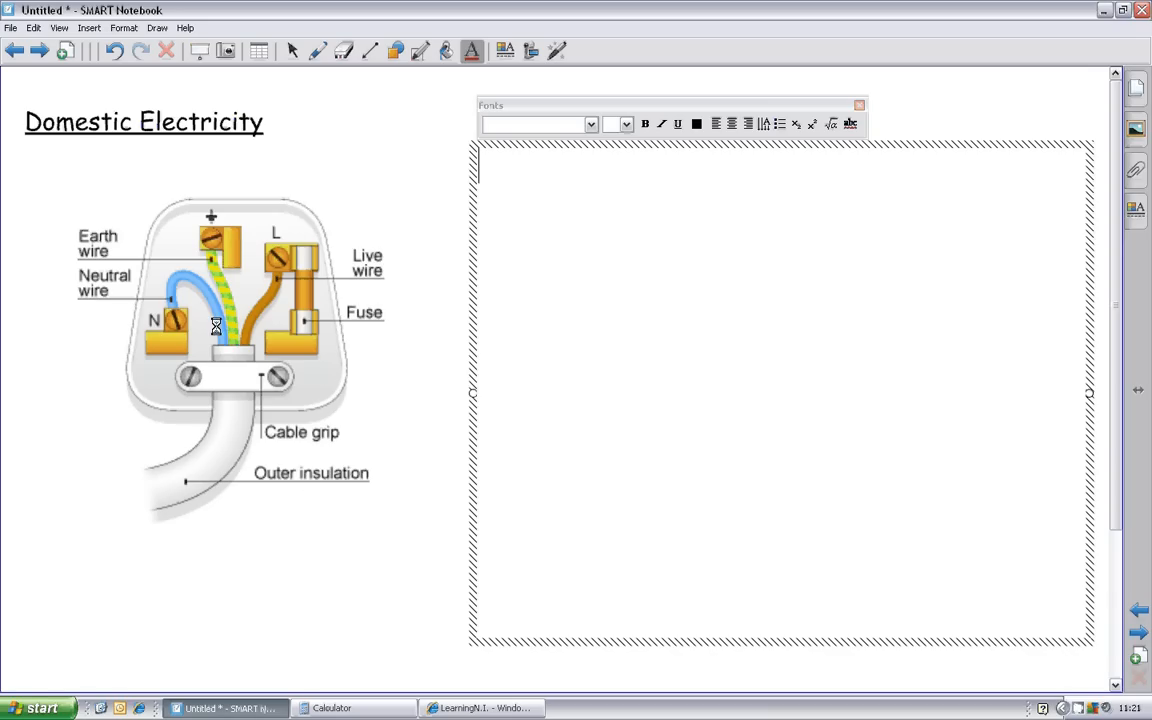
{"action": "mouse_move", "coordinate": [178, 340]}
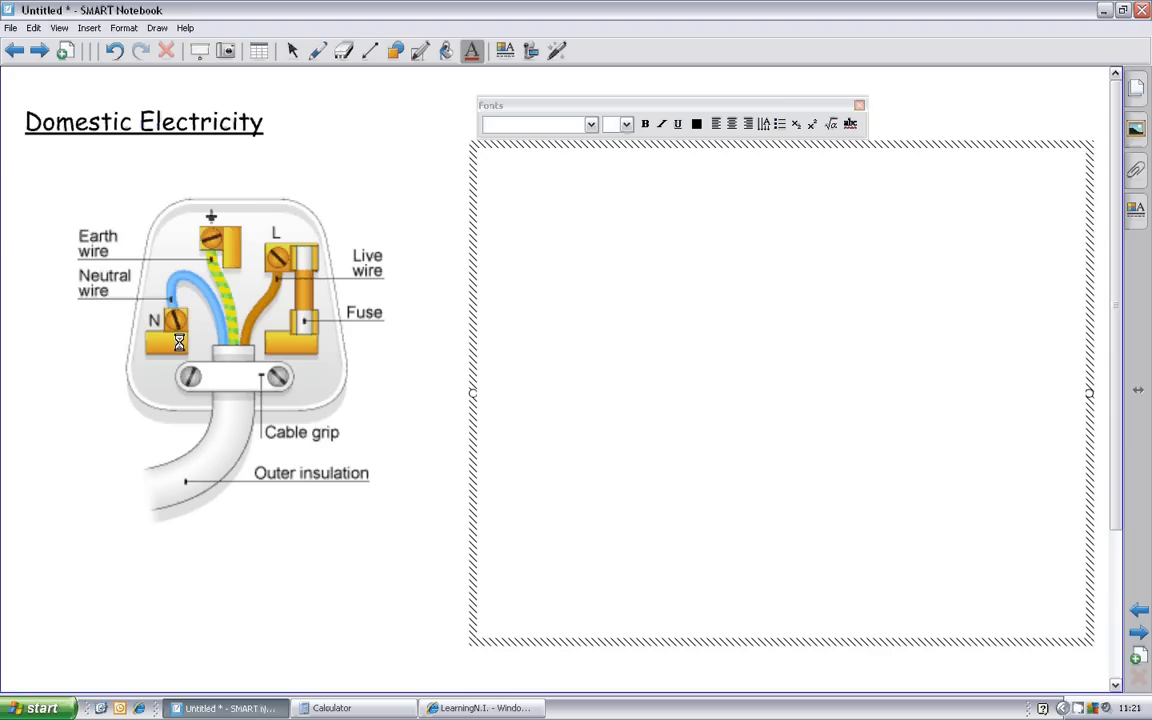
{"action": "mouse_move", "coordinate": [318, 342]}
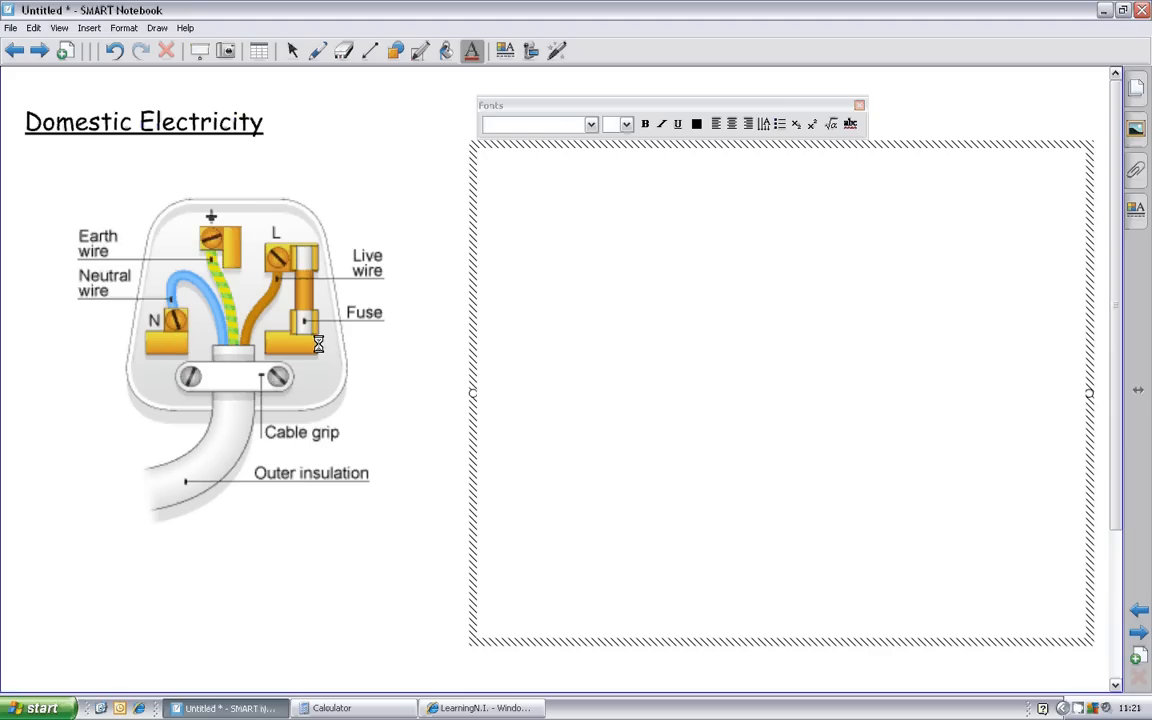
{"action": "type", "text": "Live"}
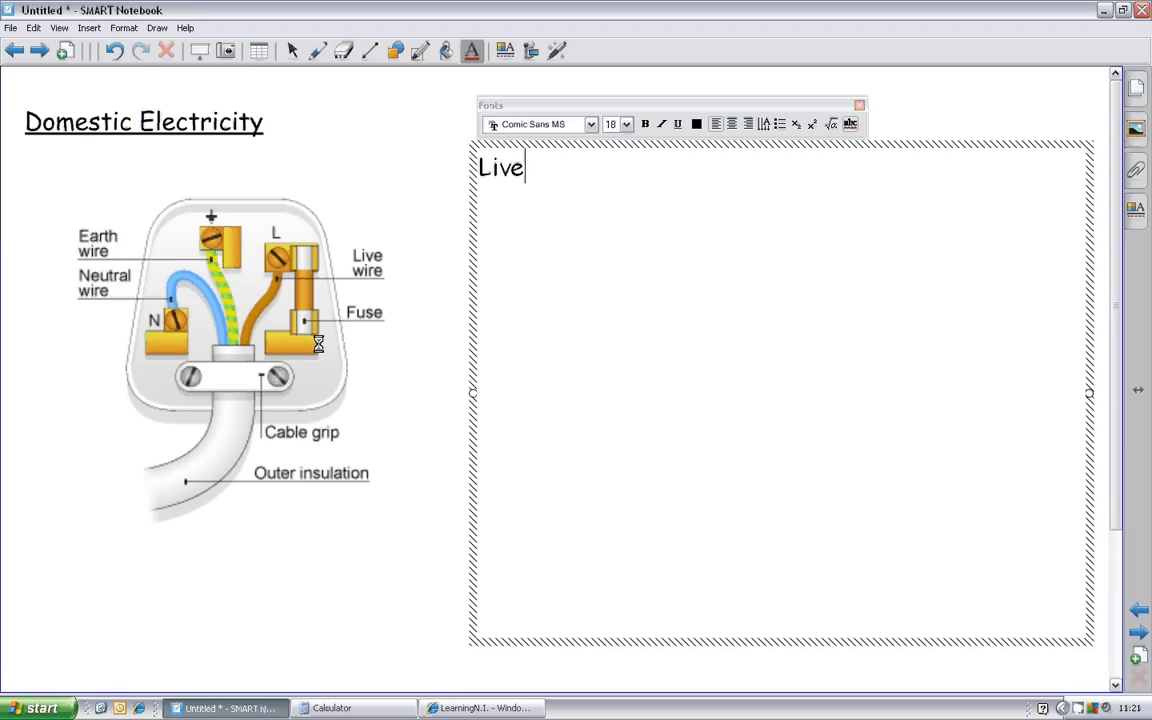
{"action": "type", "text": "-"}
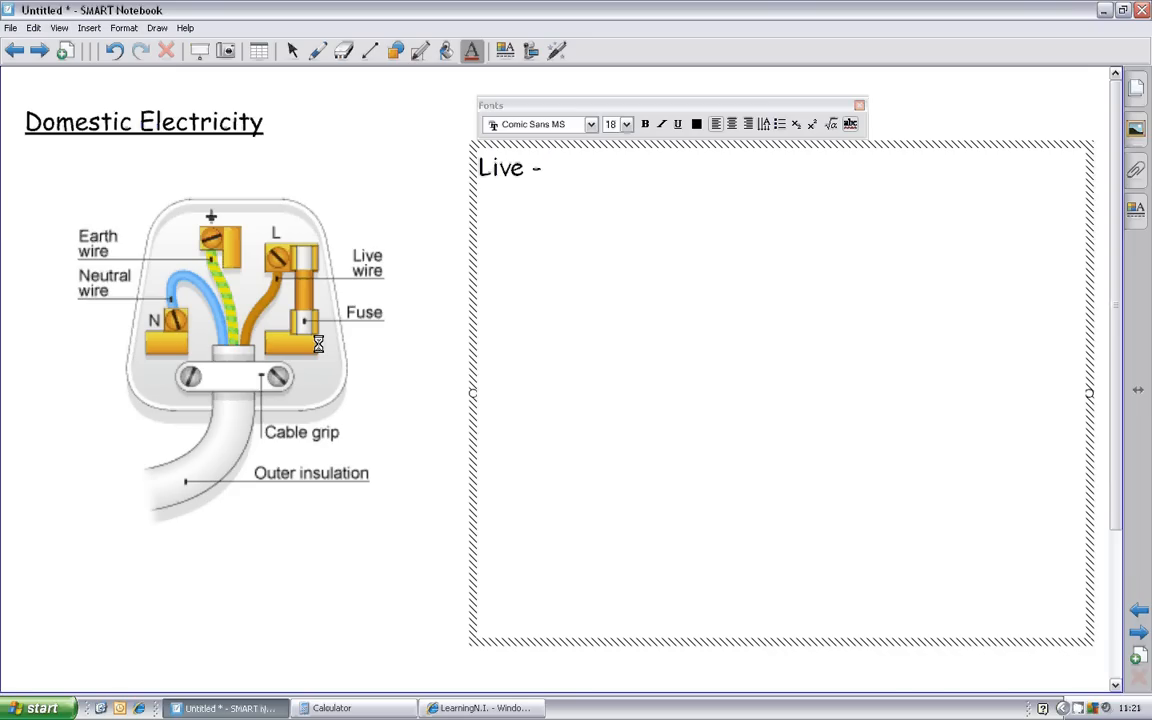
{"action": "type", "text": "high volt"}
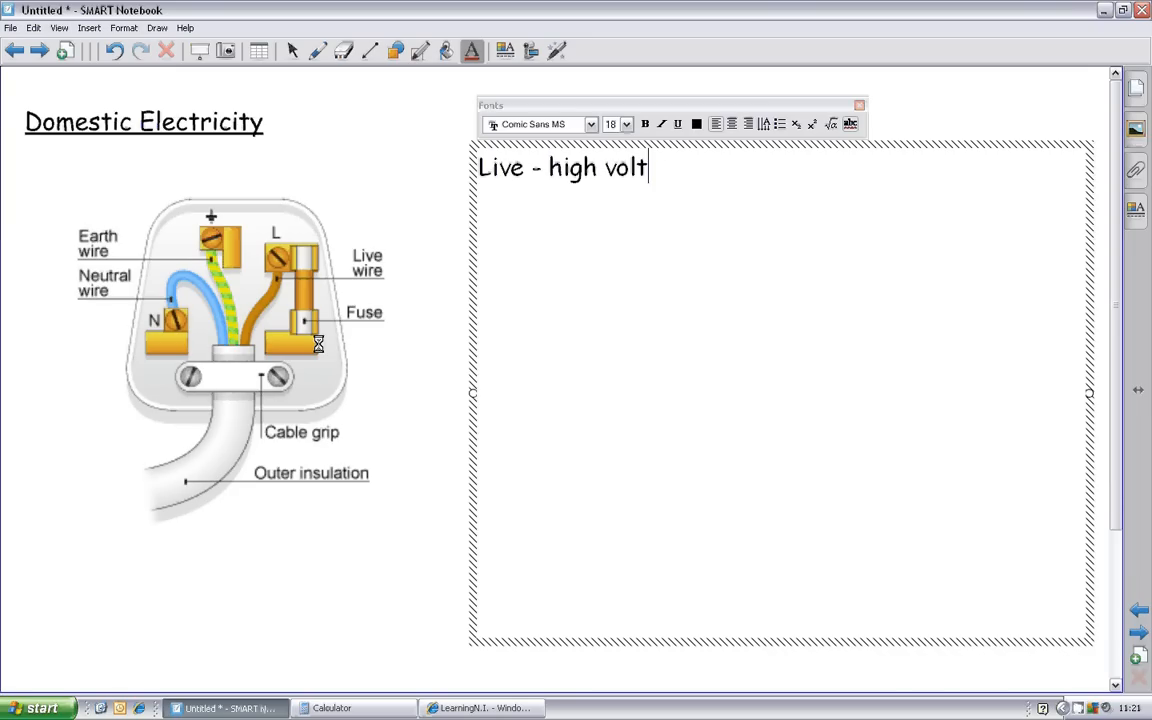
{"action": "type", "text": "age wire"}
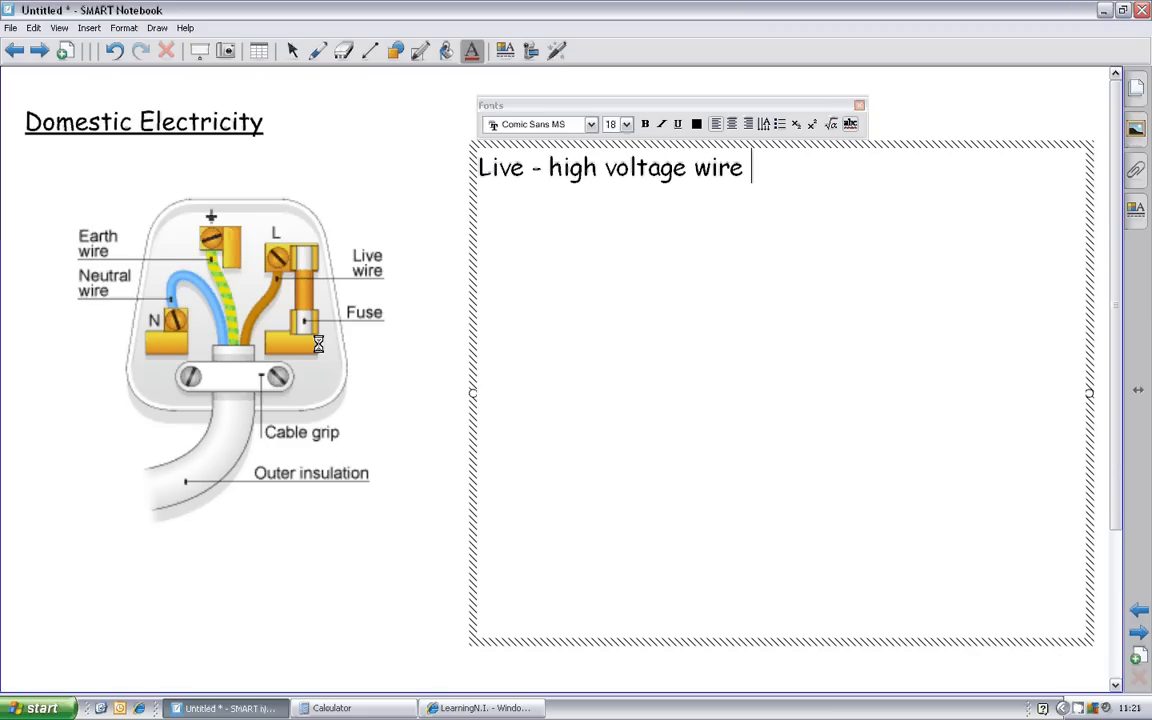
{"action": "type", "text": "and"}
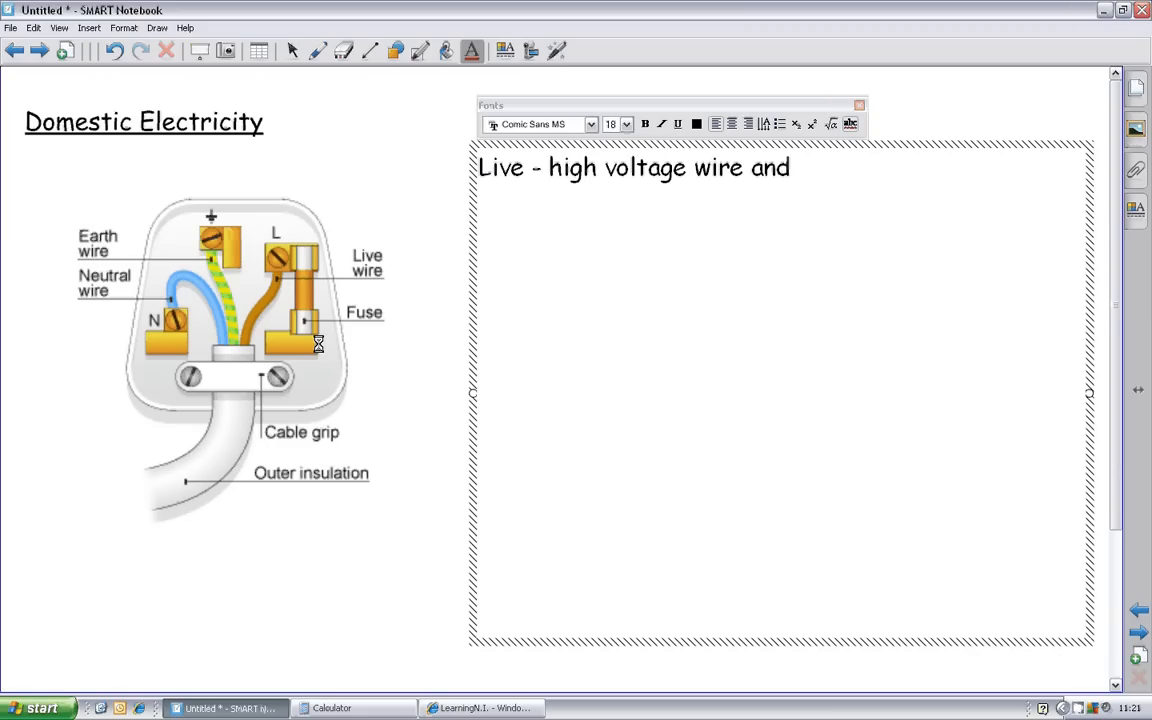
{"action": "type", "text": "goe"}
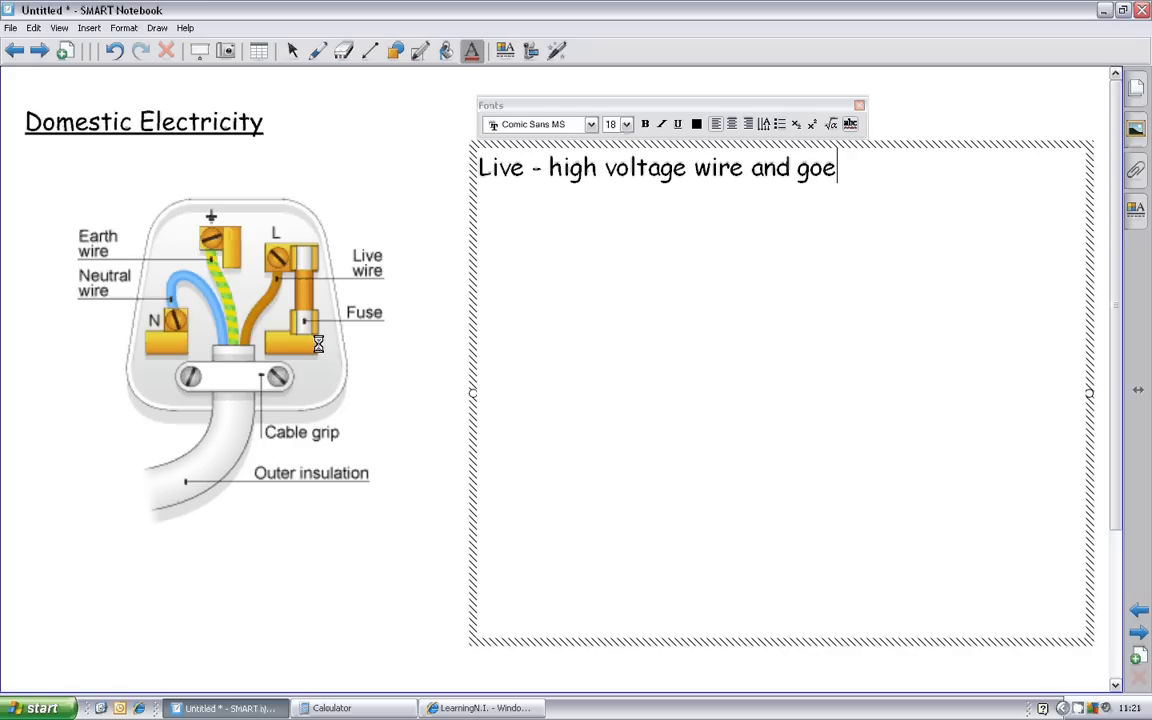
{"action": "type", "text": "s to the fuse"}
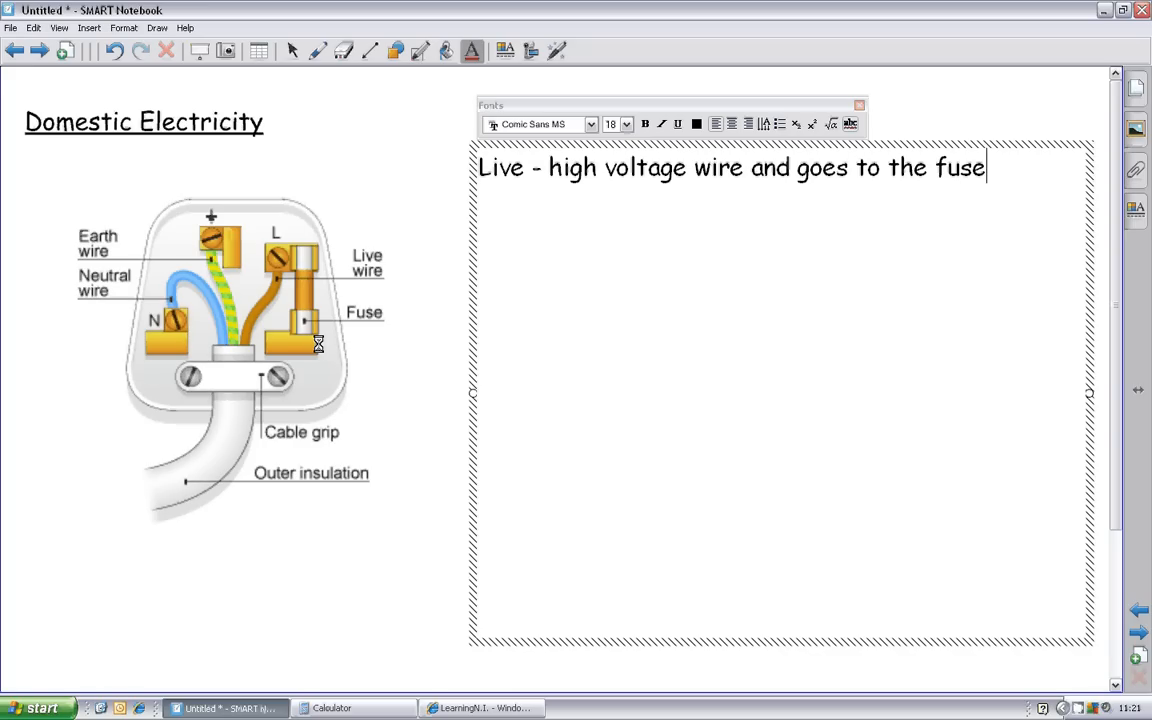
Step: Add 'brown' on an indented line beneath the live wire note
{"action": "key", "text": "Return"}
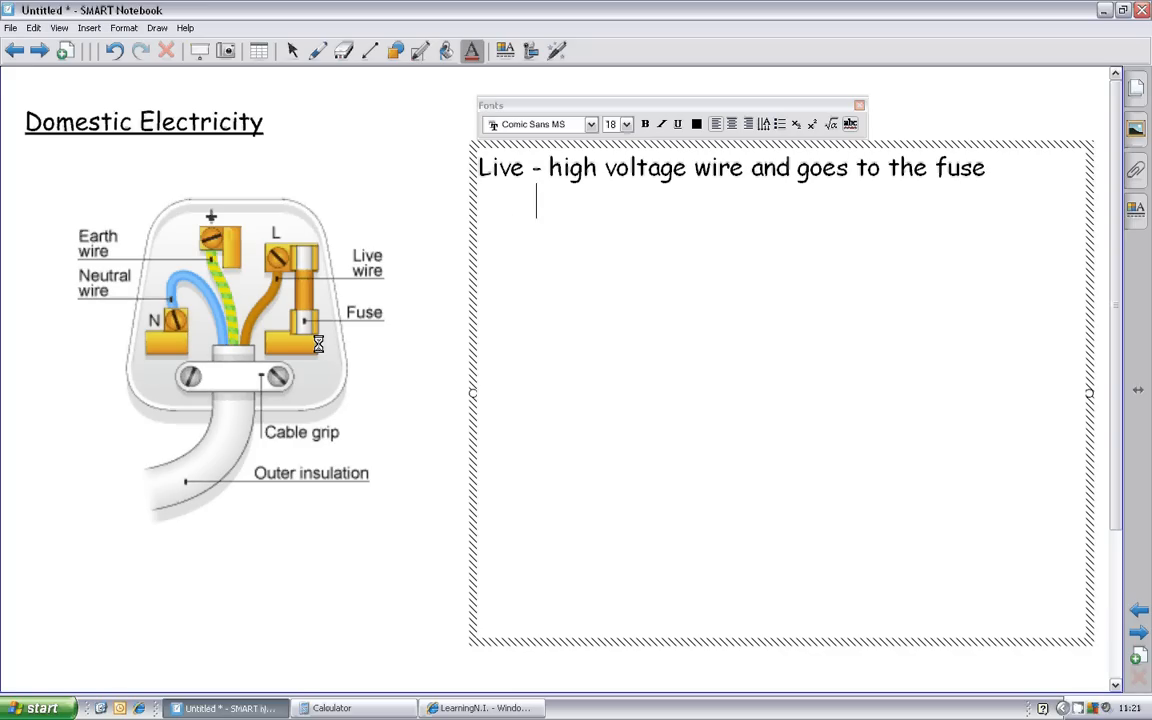
{"action": "type", "text": "bro"}
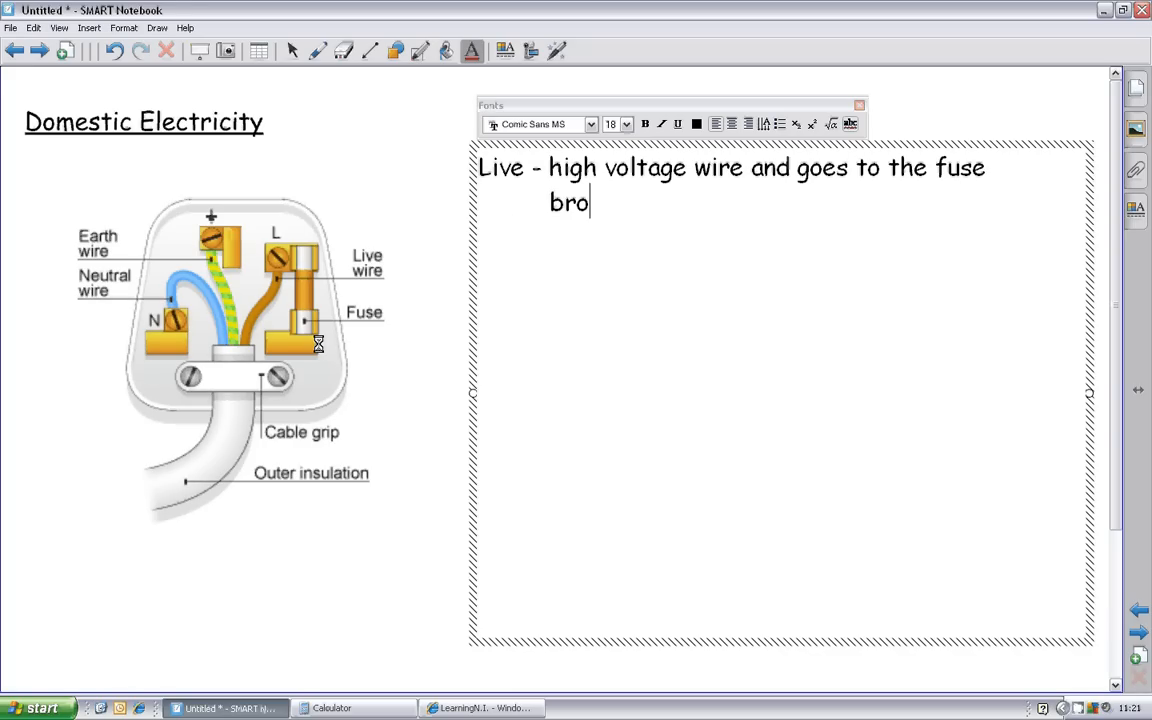
{"action": "type", "text": "wn"}
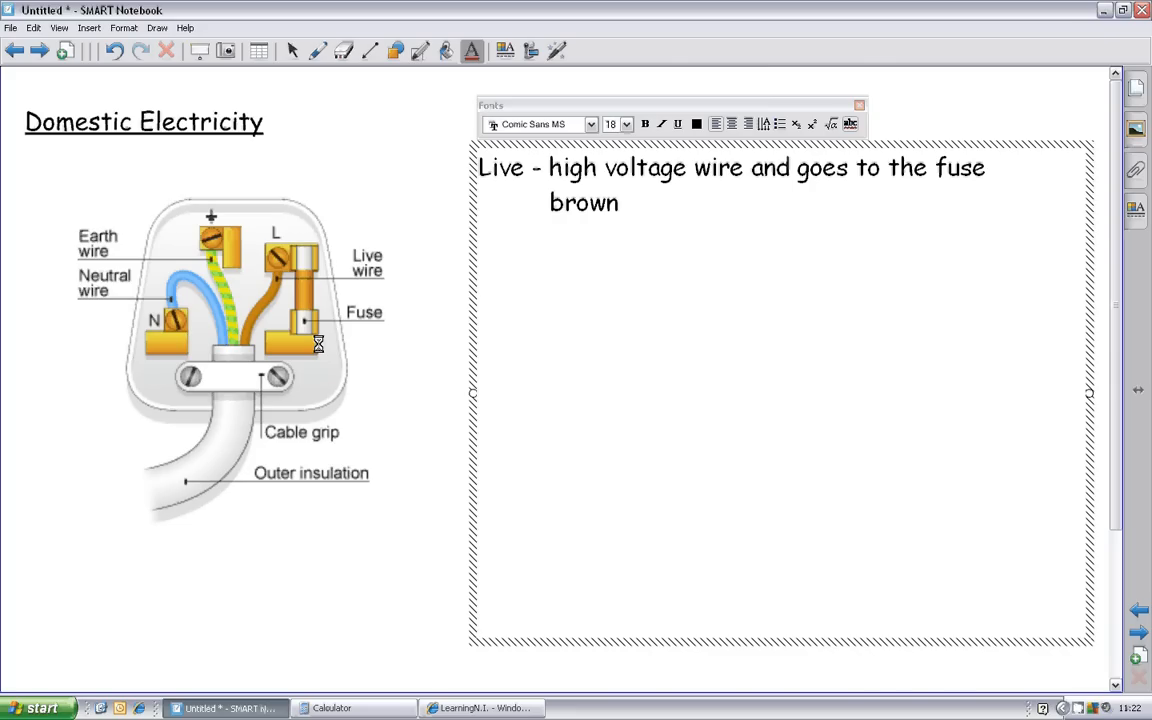
Step: Write the line 'Neutral - no voltage wire' below the live entry
{"action": "type", "text": "N"}
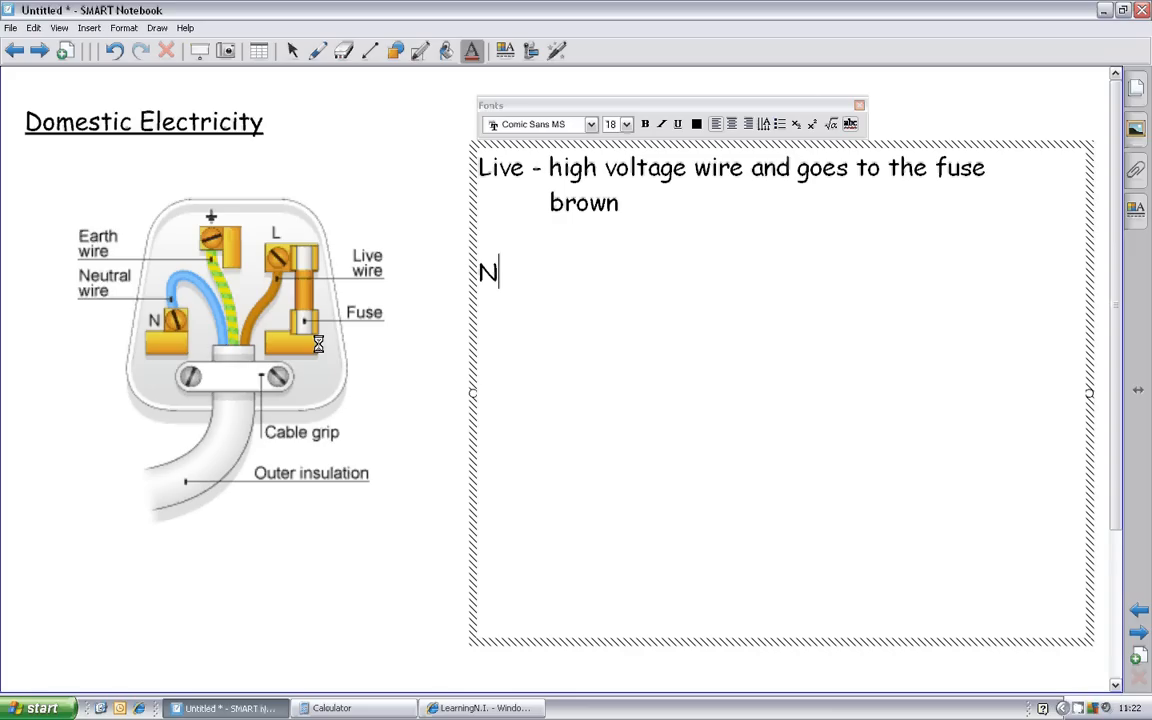
{"action": "type", "text": "eutral"}
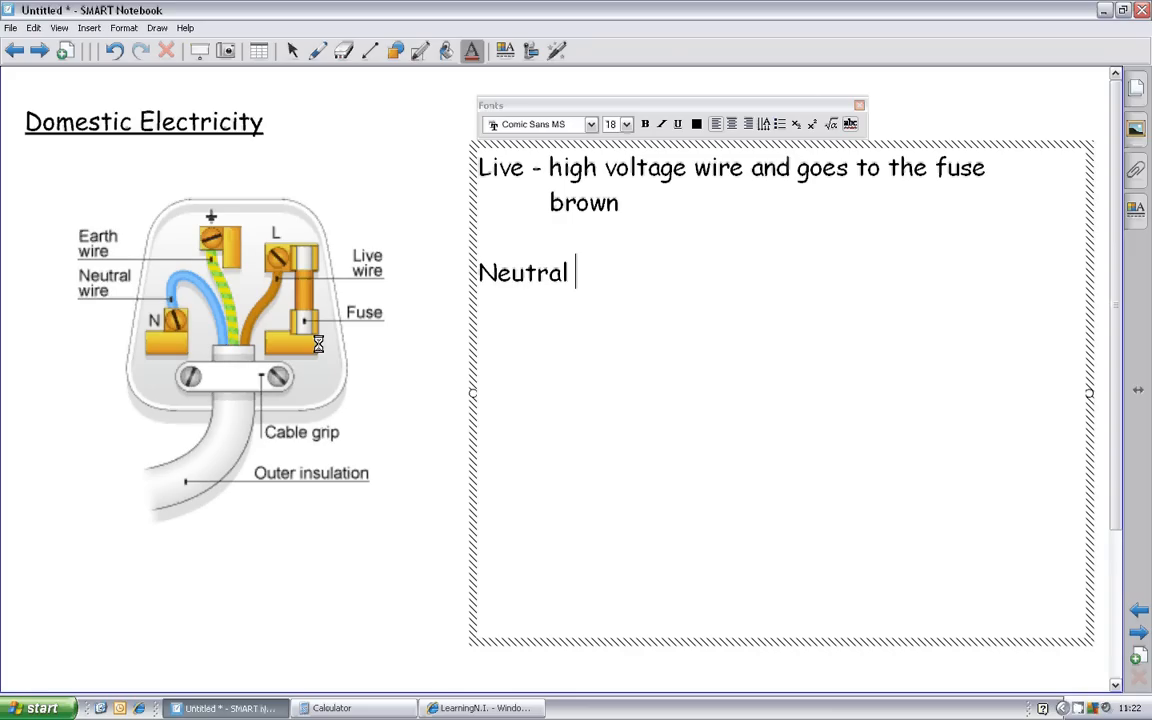
{"action": "type", "text": "-"}
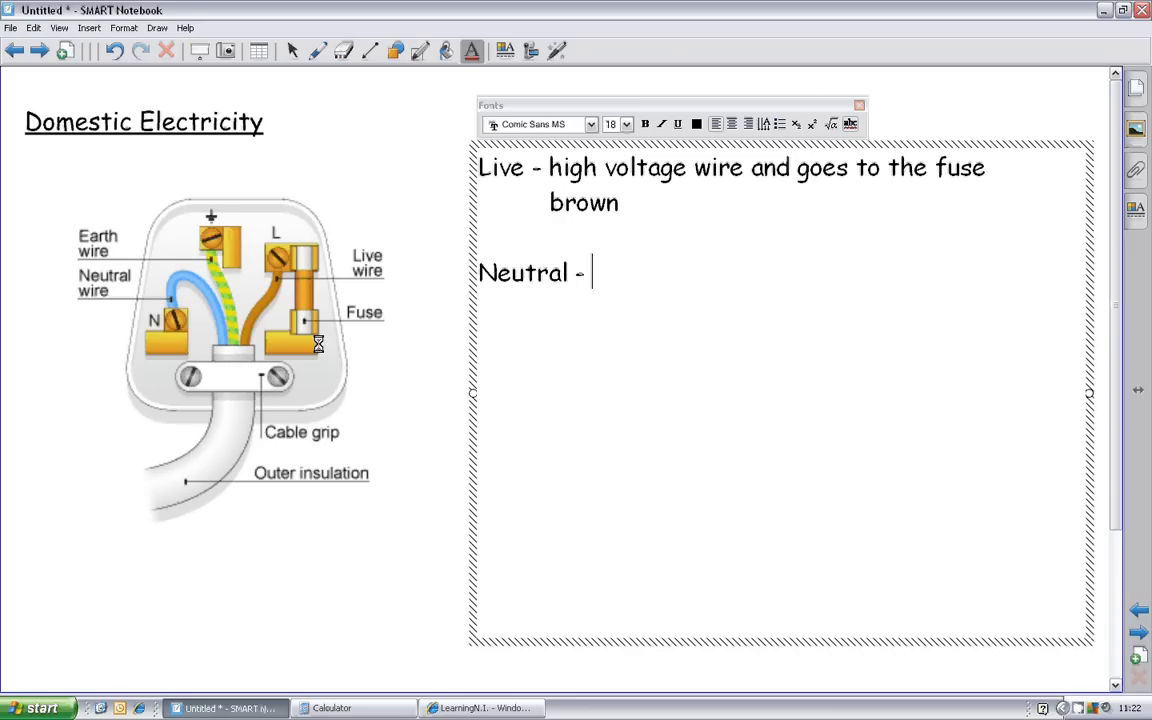
{"action": "type", "text": "no vol"}
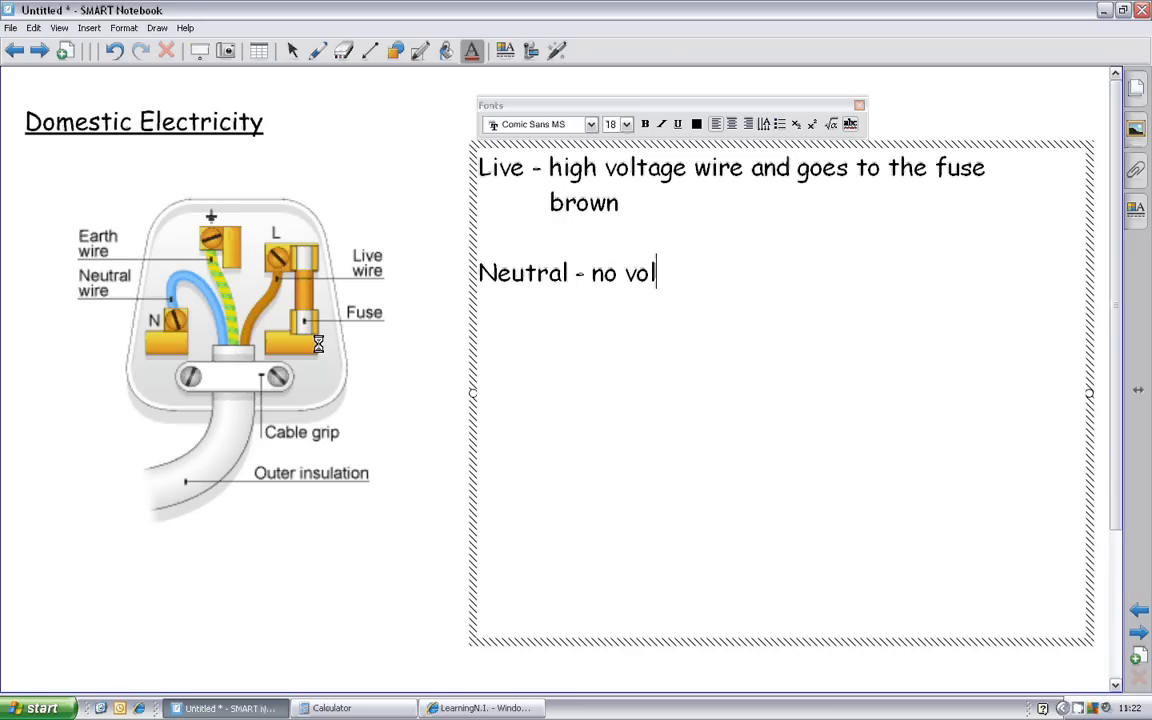
{"action": "type", "text": "tage"}
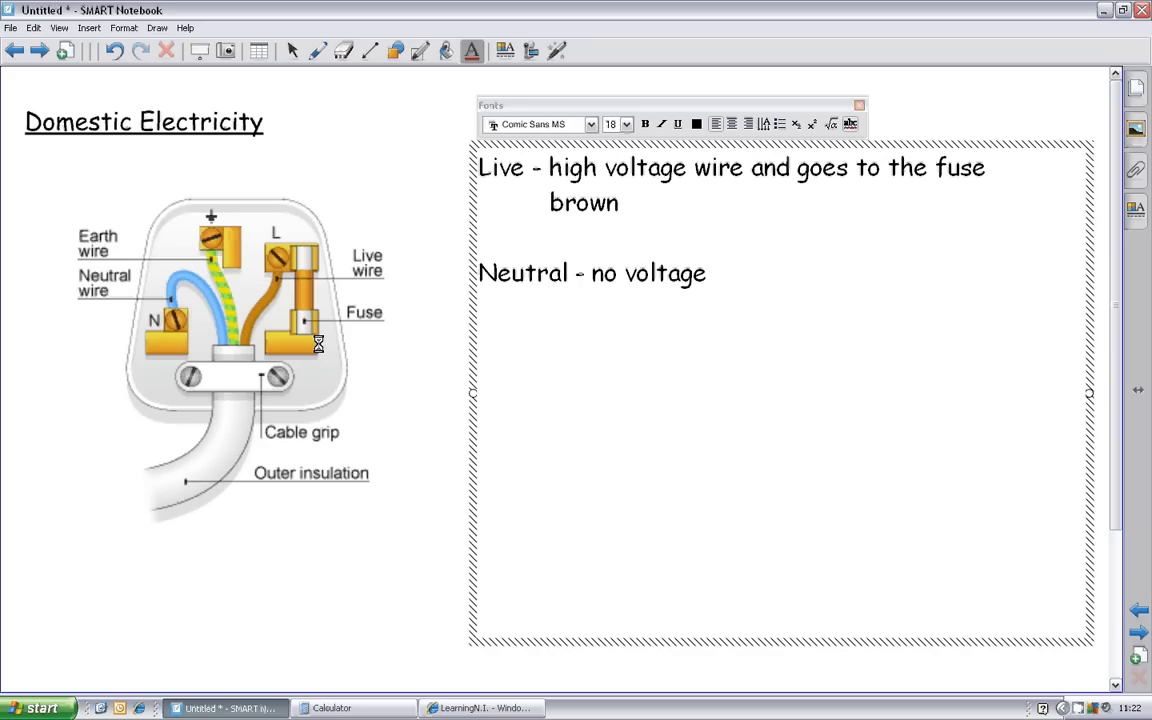
{"action": "left_click", "coordinate": [708, 272]}
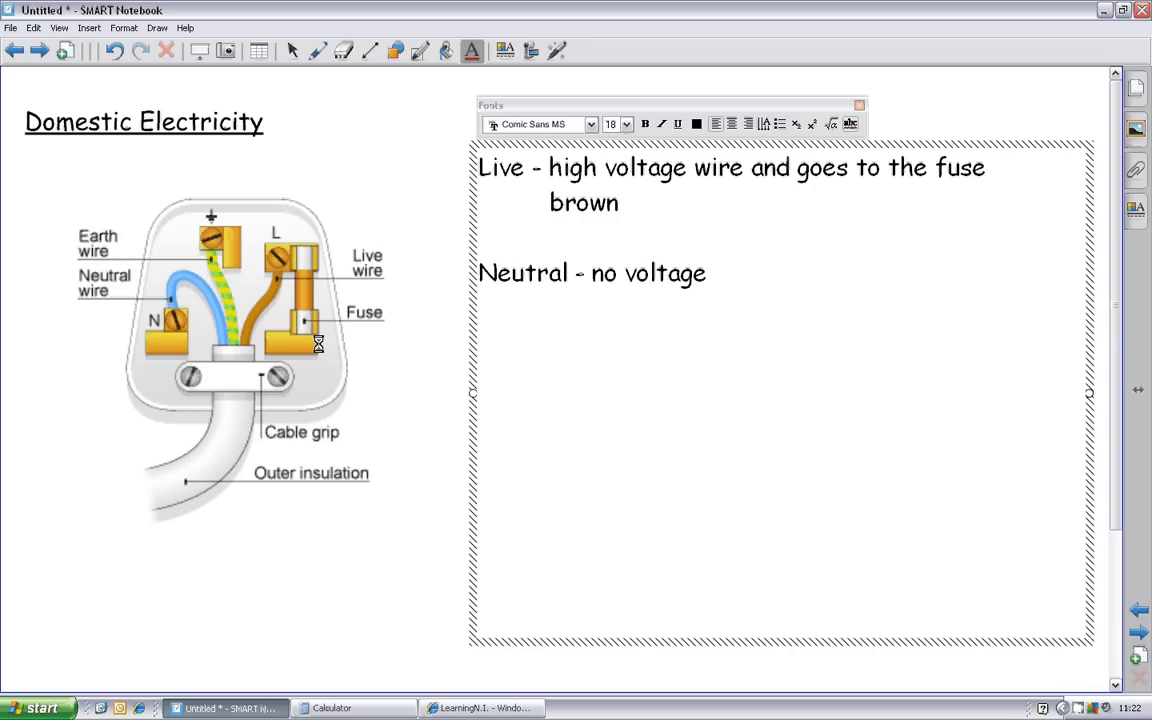
{"action": "left_click", "coordinate": [708, 272]}
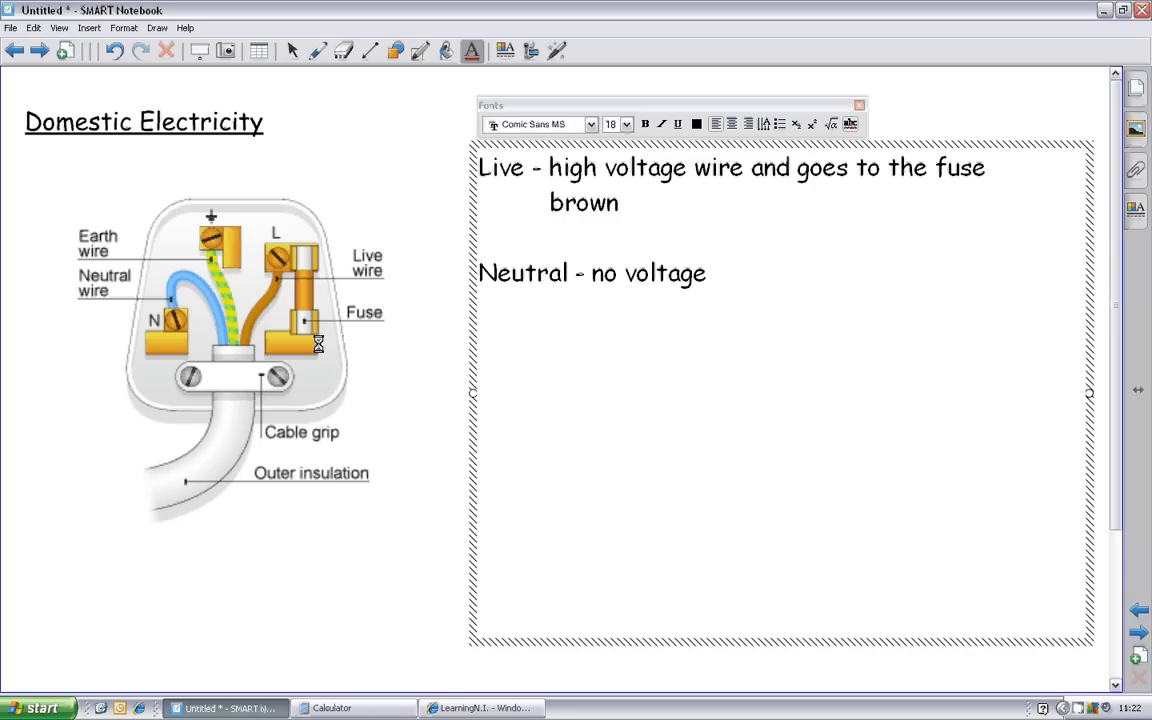
{"action": "left_click", "coordinate": [708, 272]}
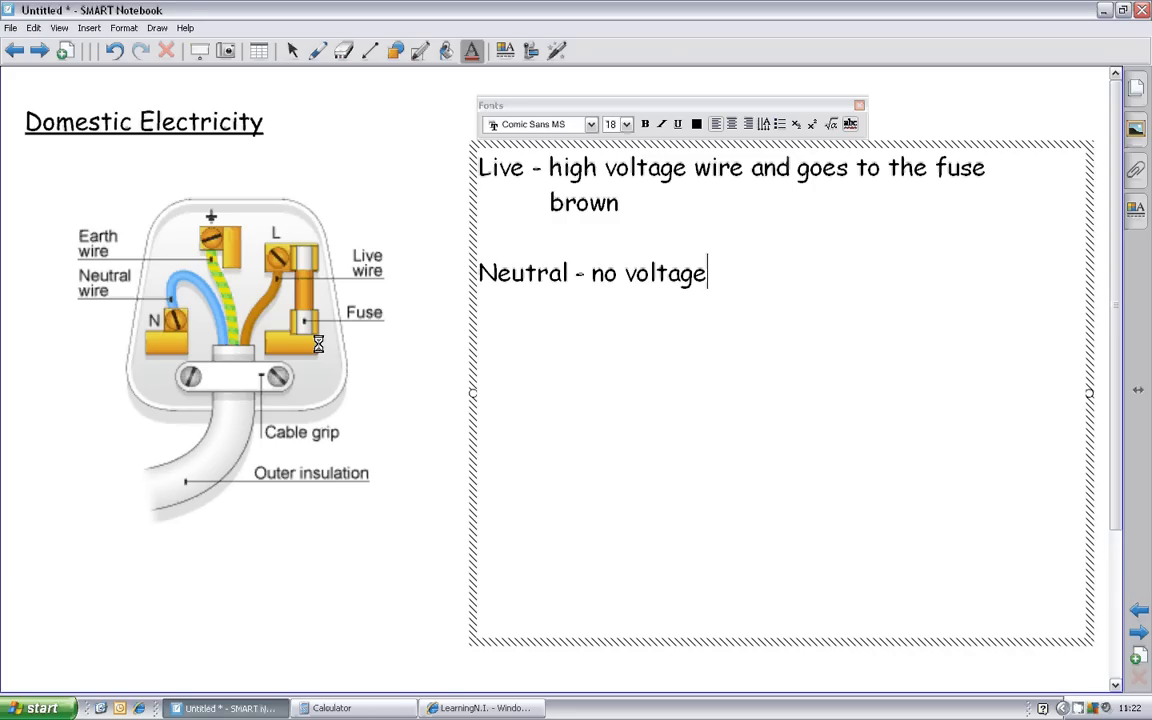
{"action": "type", "text": "wire"}
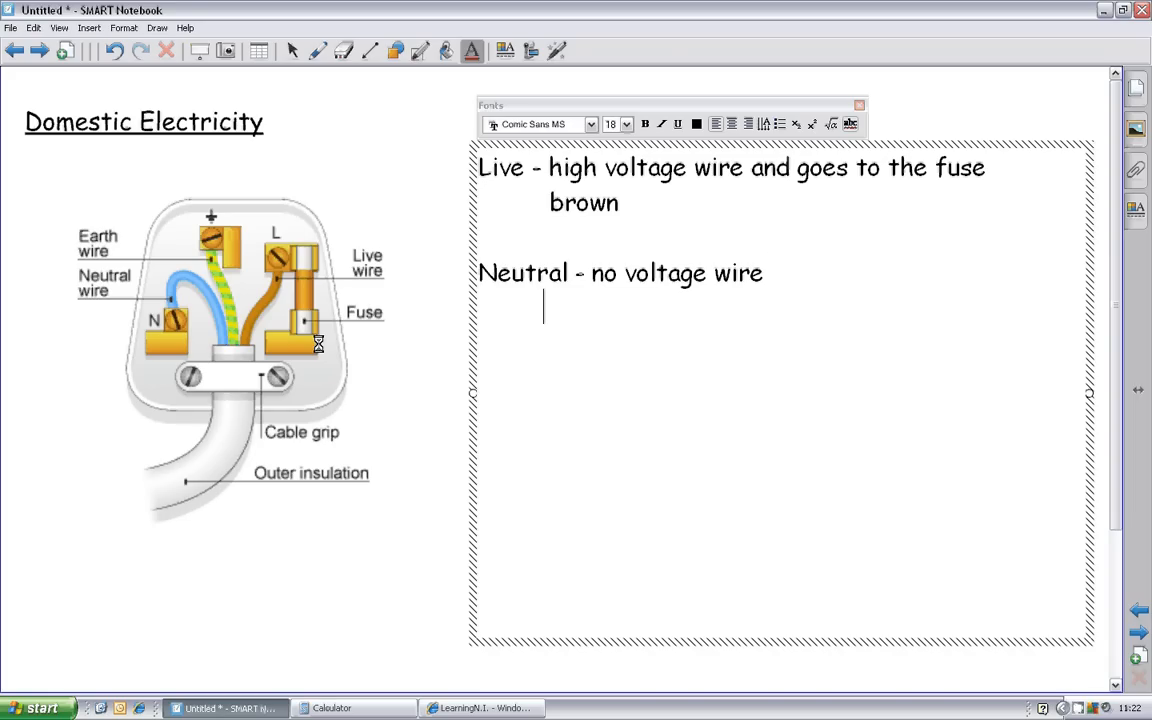
Step: Add 'blue' beneath it and begin the next entry with 'Earth'
{"action": "type", "text": "bl"}
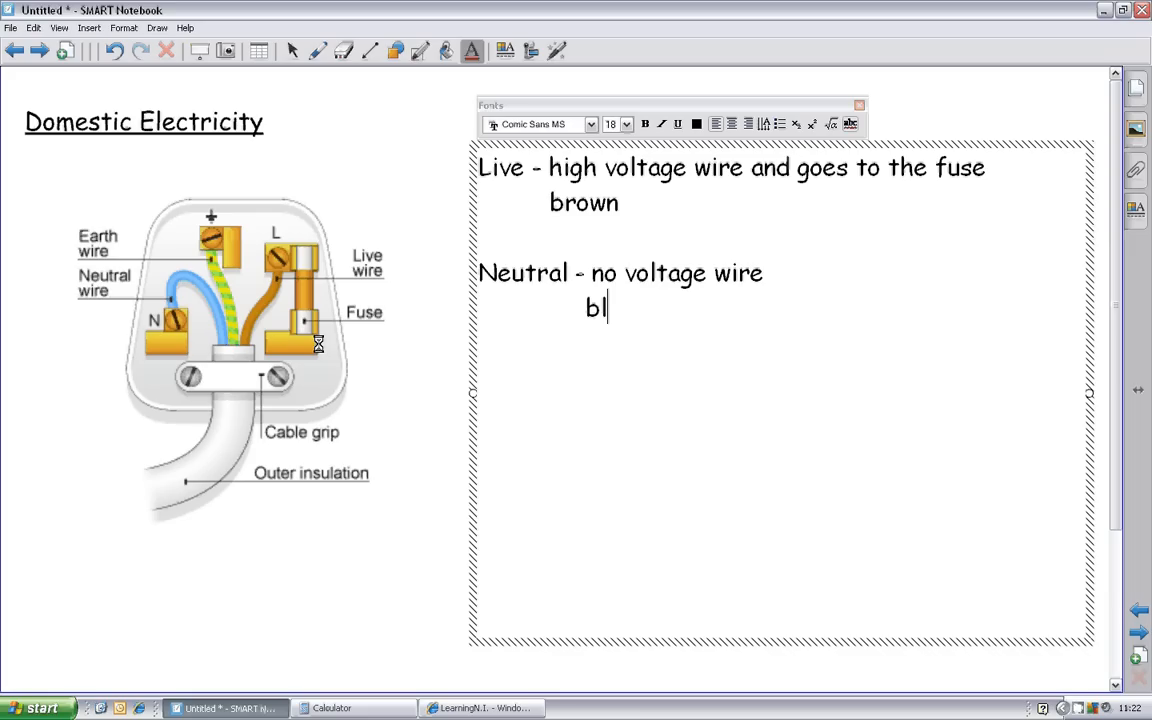
{"action": "type", "text": "ue"}
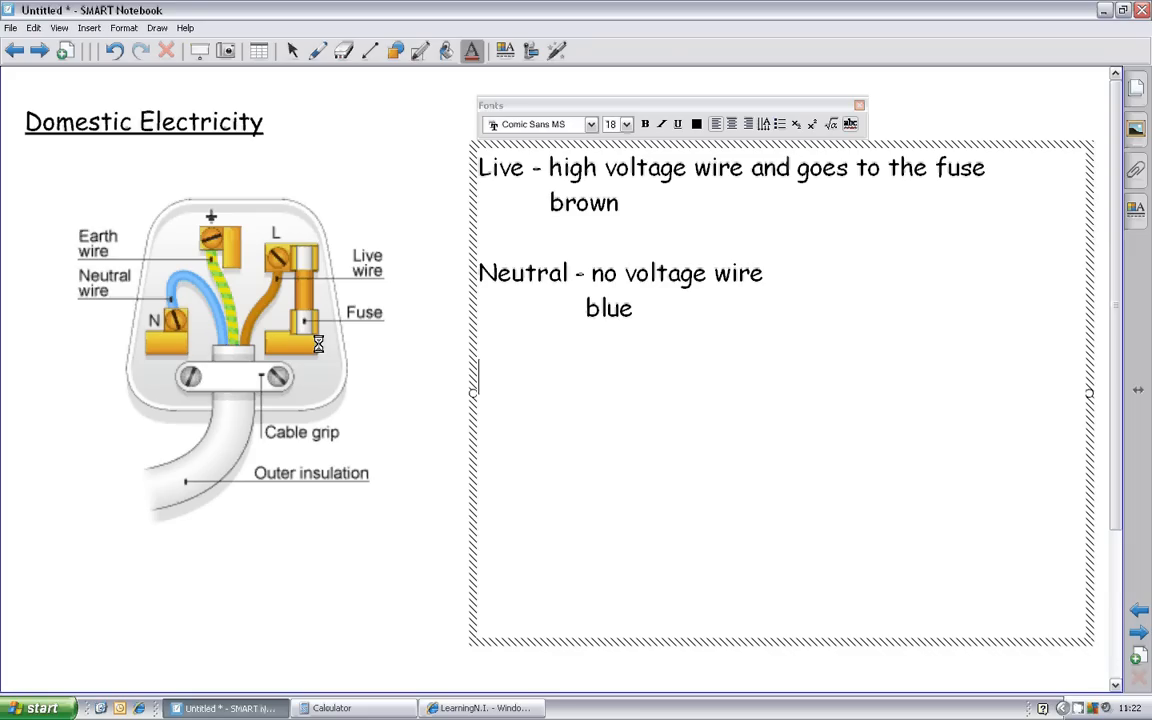
{"action": "type", "text": "Earth"}
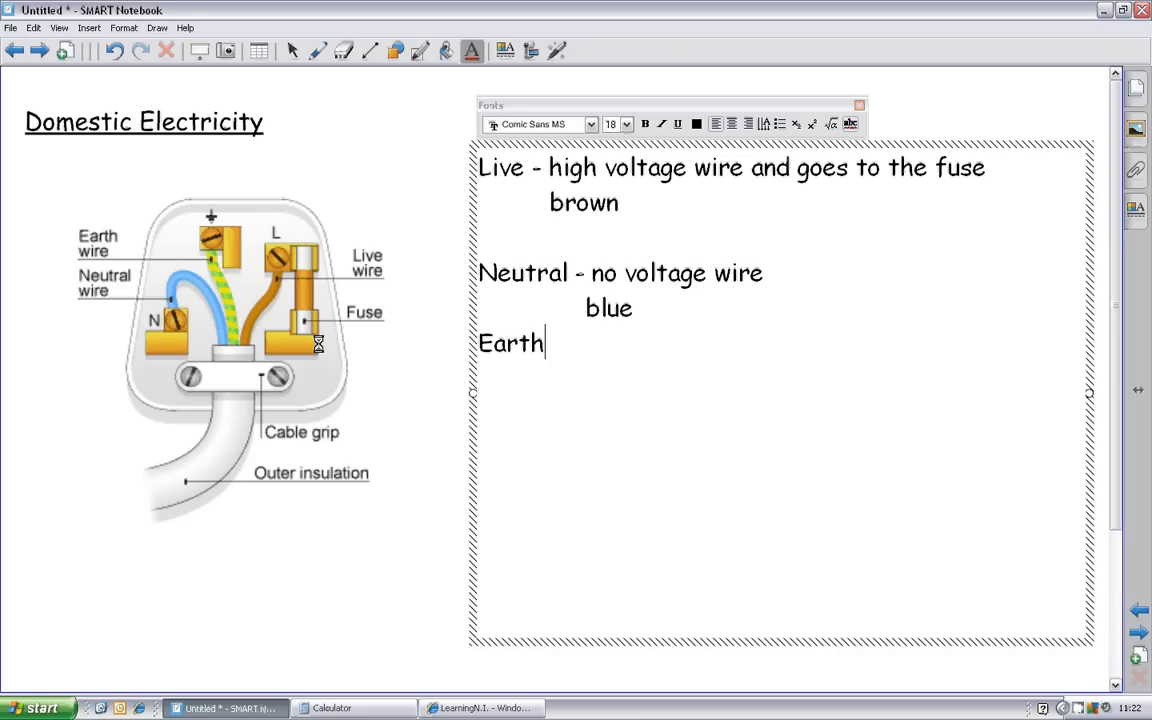
Step: Complete the line 'Earth wire: - for safety, no voltage'
{"action": "type", "text": "wire"}
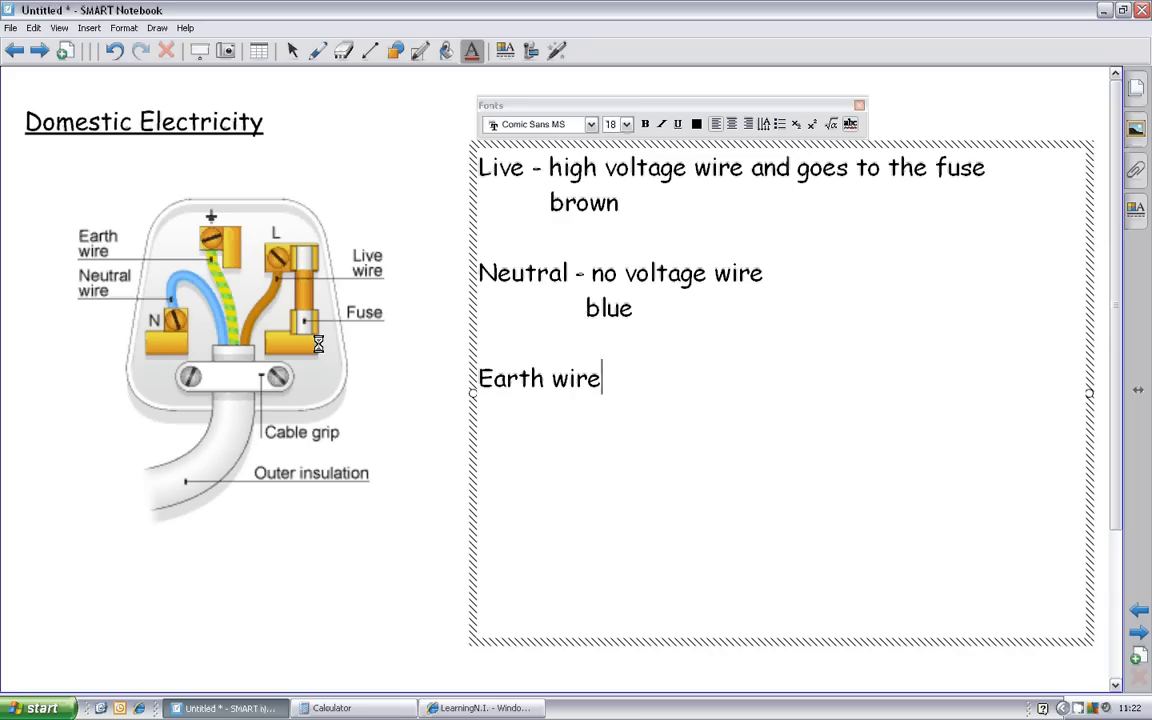
{"action": "type", "text": ":"}
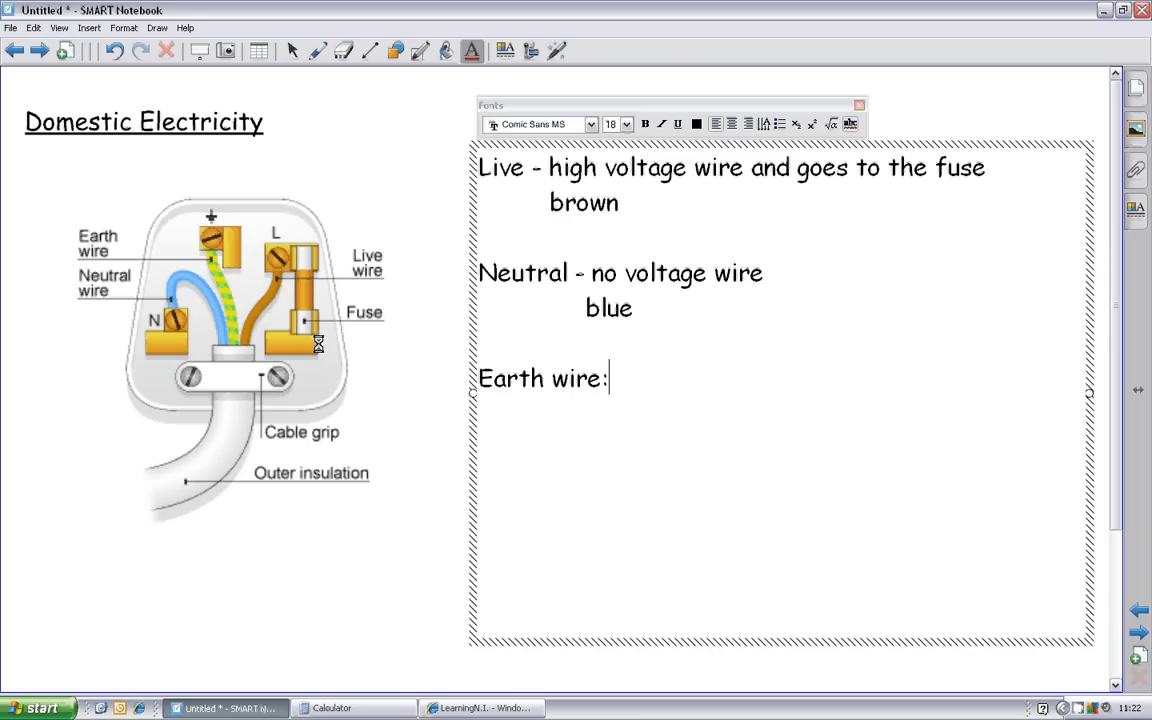
{"action": "type", "text": "-"}
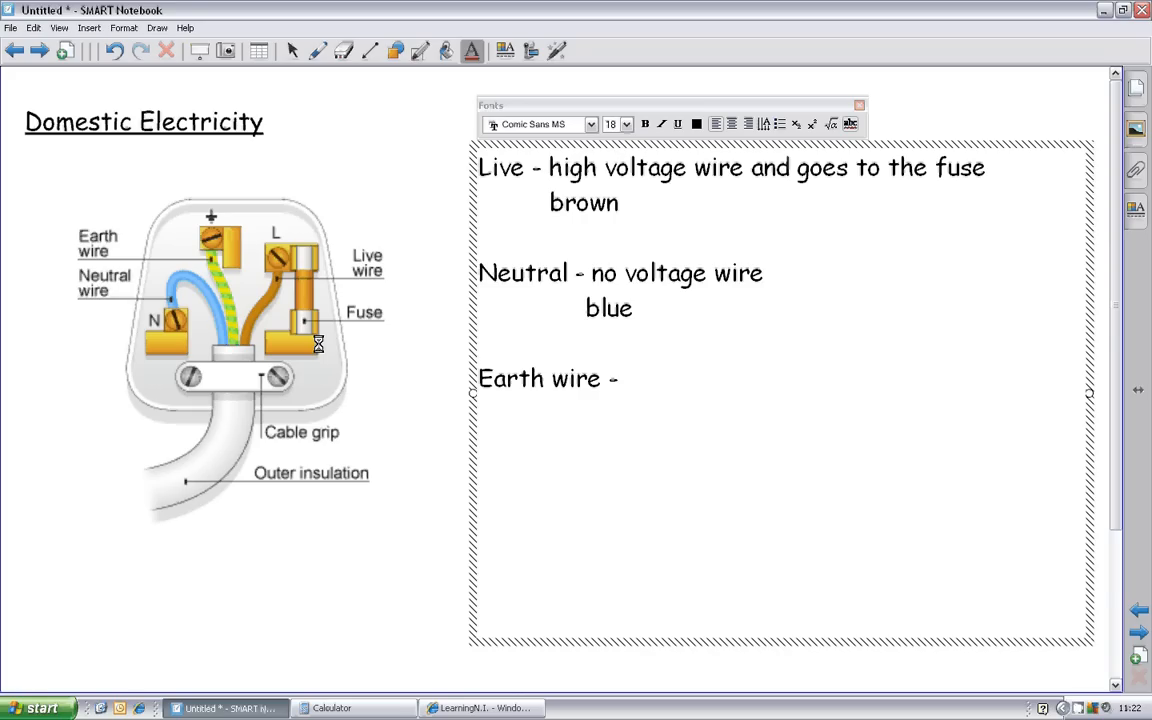
{"action": "type", "text": "for s"}
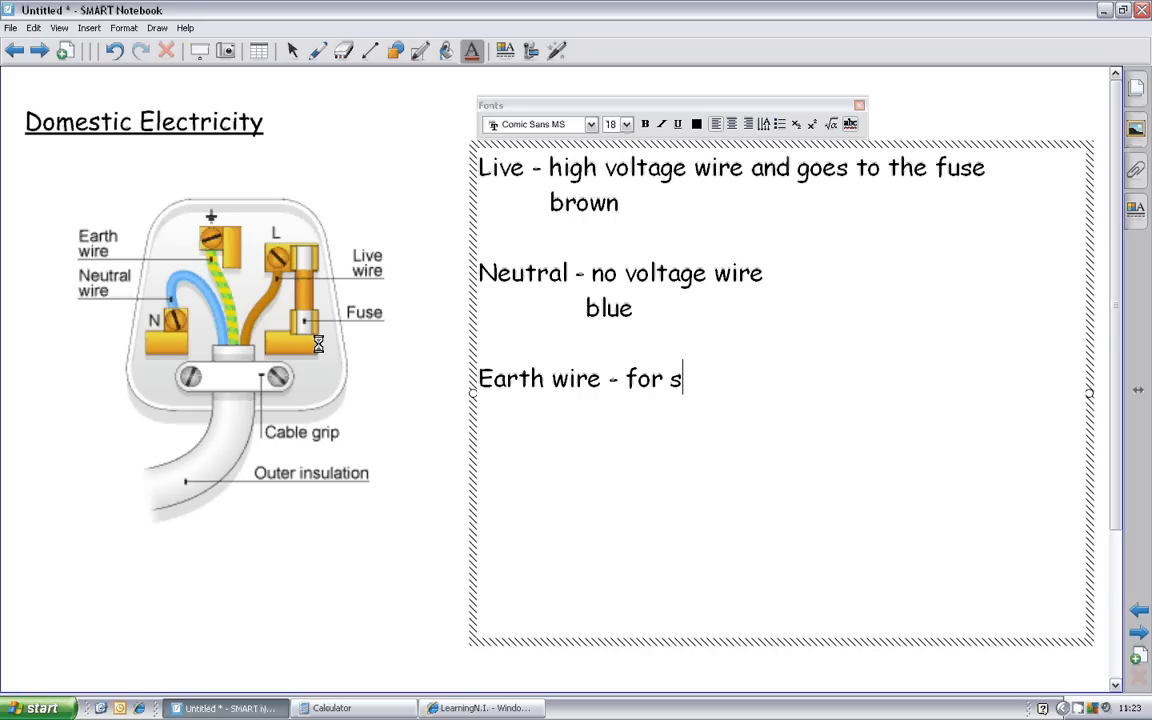
{"action": "type", "text": "afety, no volt"}
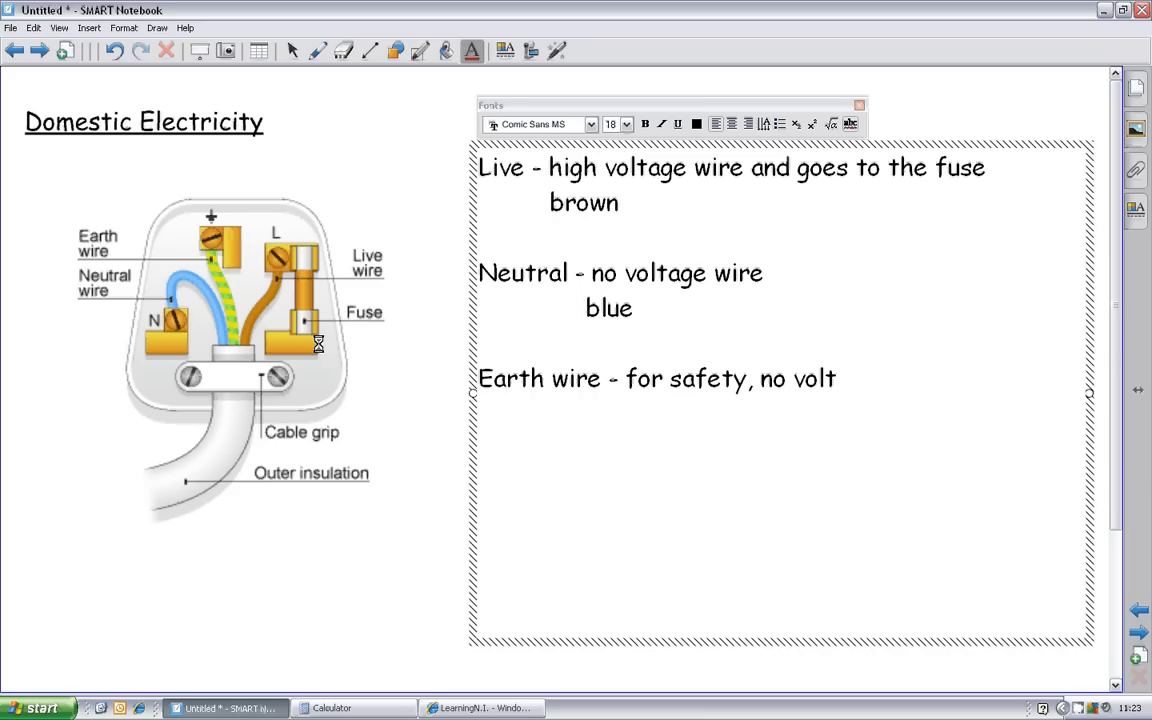
{"action": "type", "text": "age"}
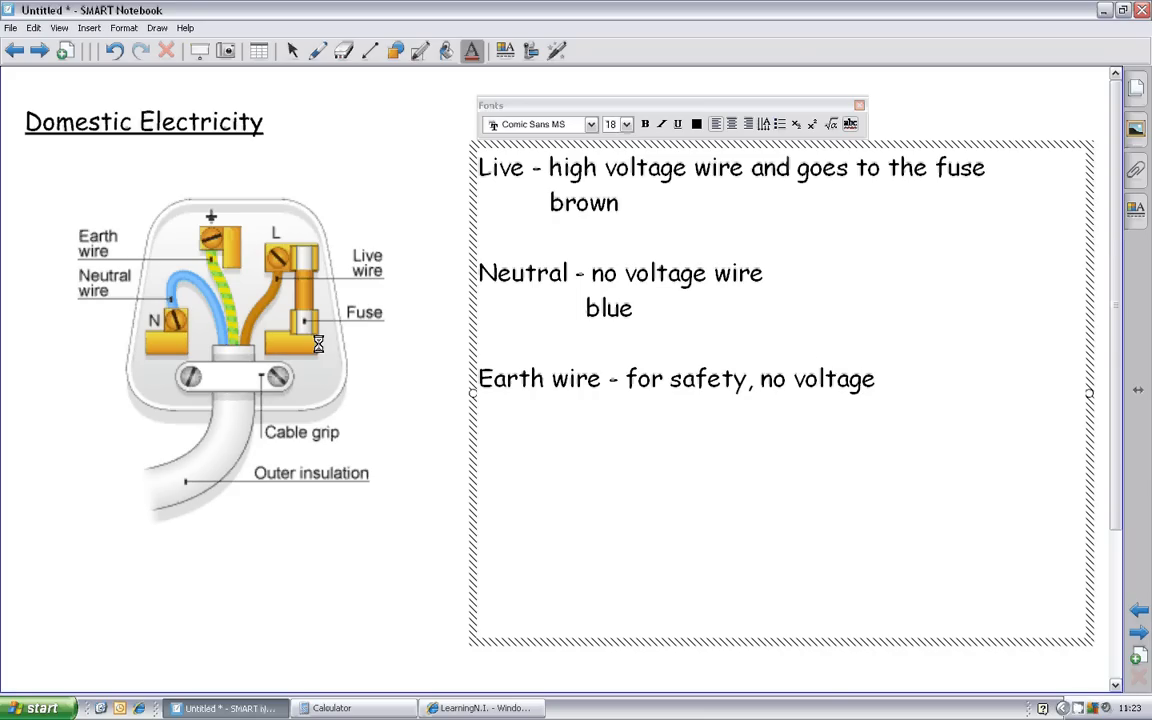
{"action": "left_click", "coordinate": [876, 378]}
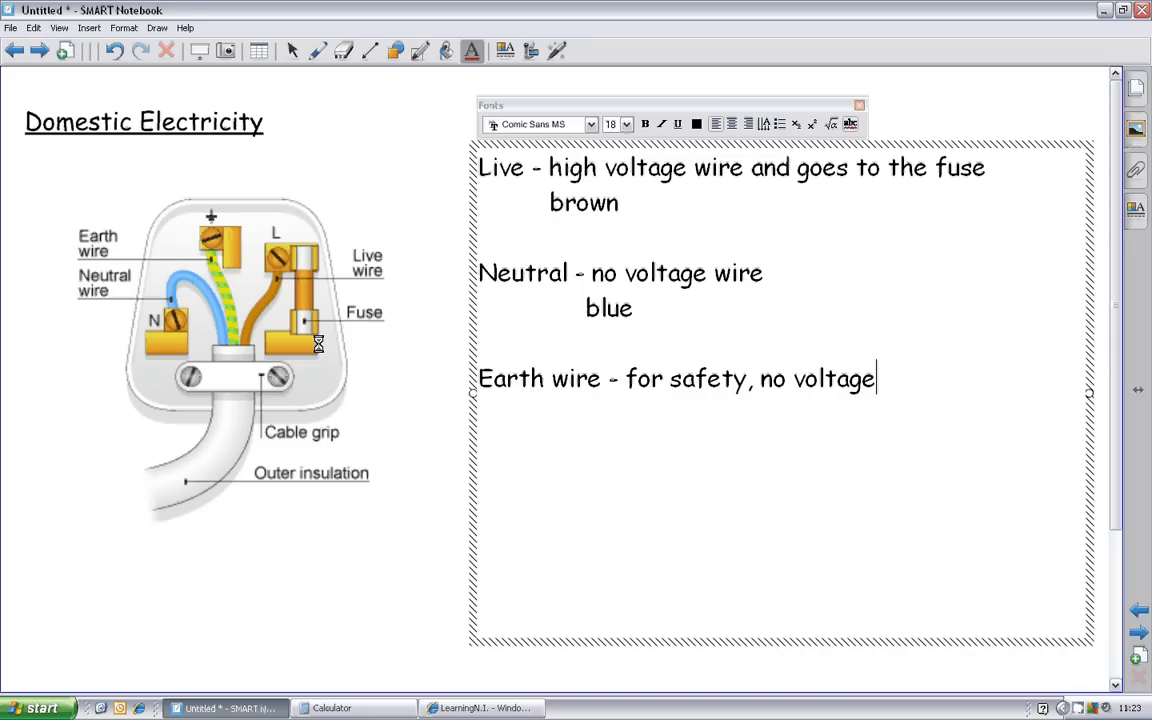
Step: Add 'yellow and green stripes' on a new line as the earth wire colour
{"action": "key", "text": "Return"}
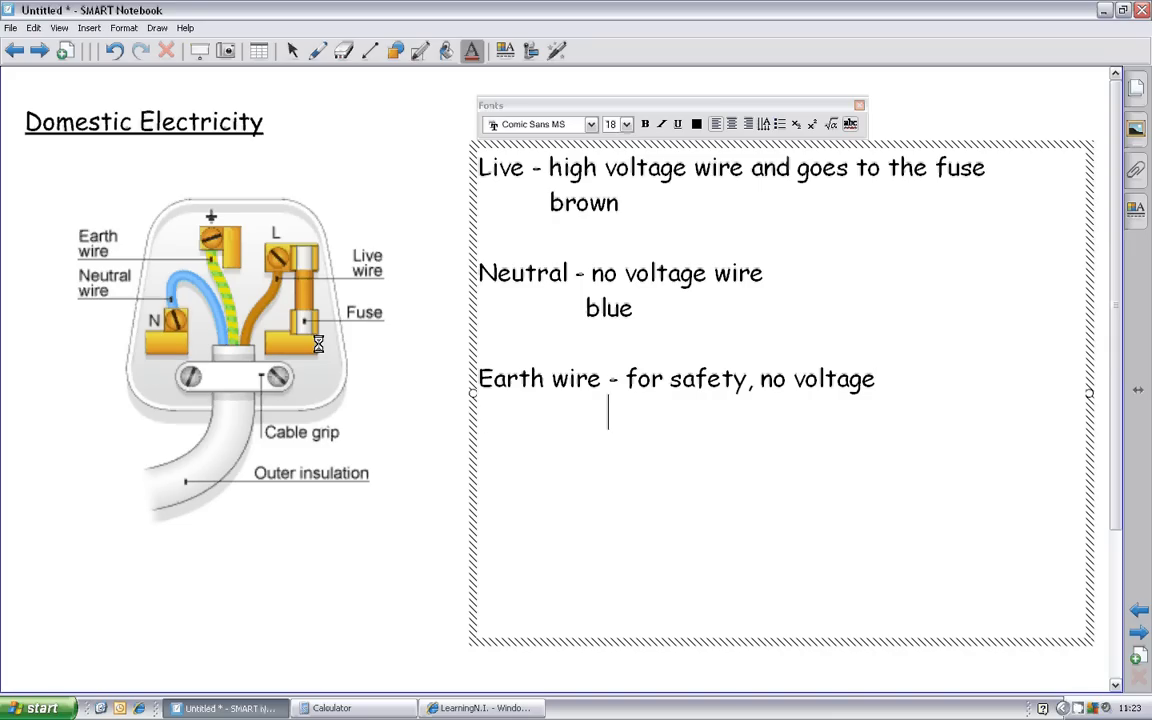
{"action": "type", "text": "yellow"}
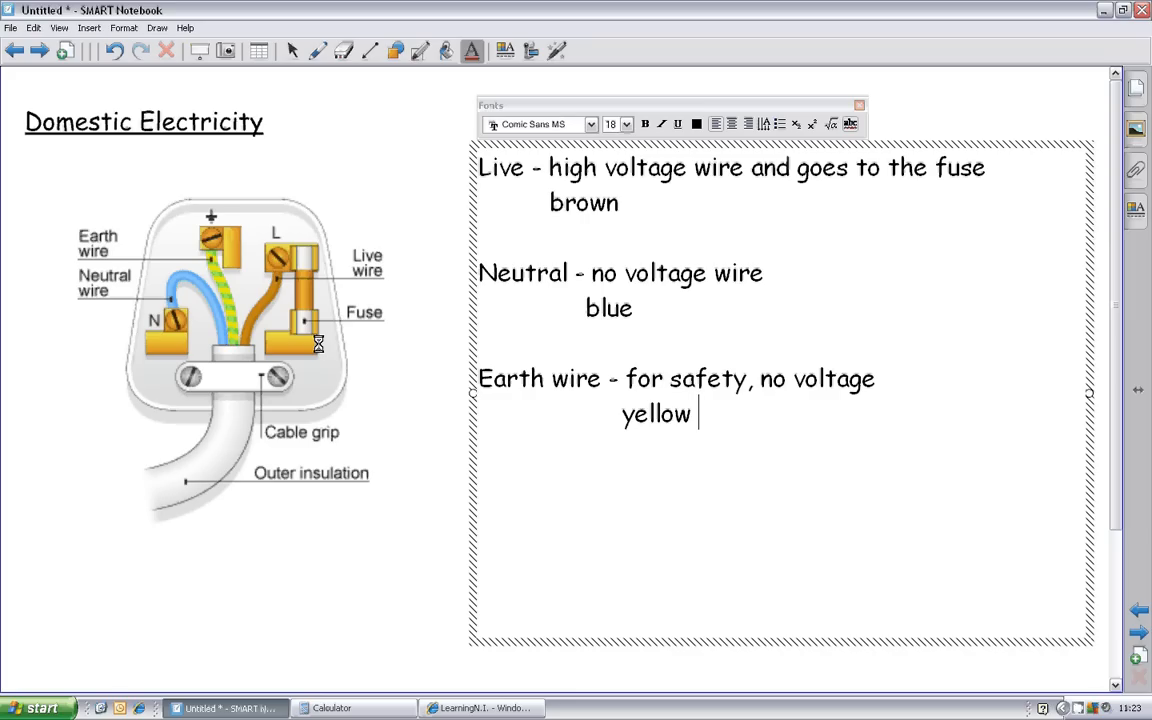
{"action": "type", "text": "and green"}
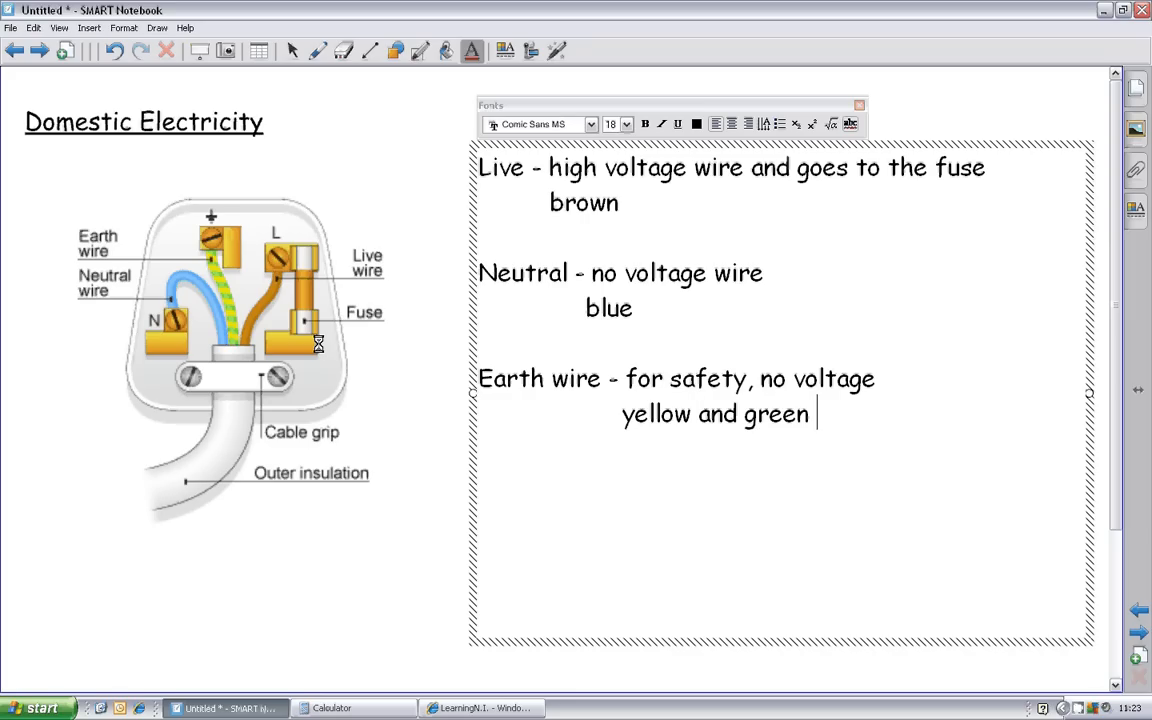
{"action": "type", "text": "strip"}
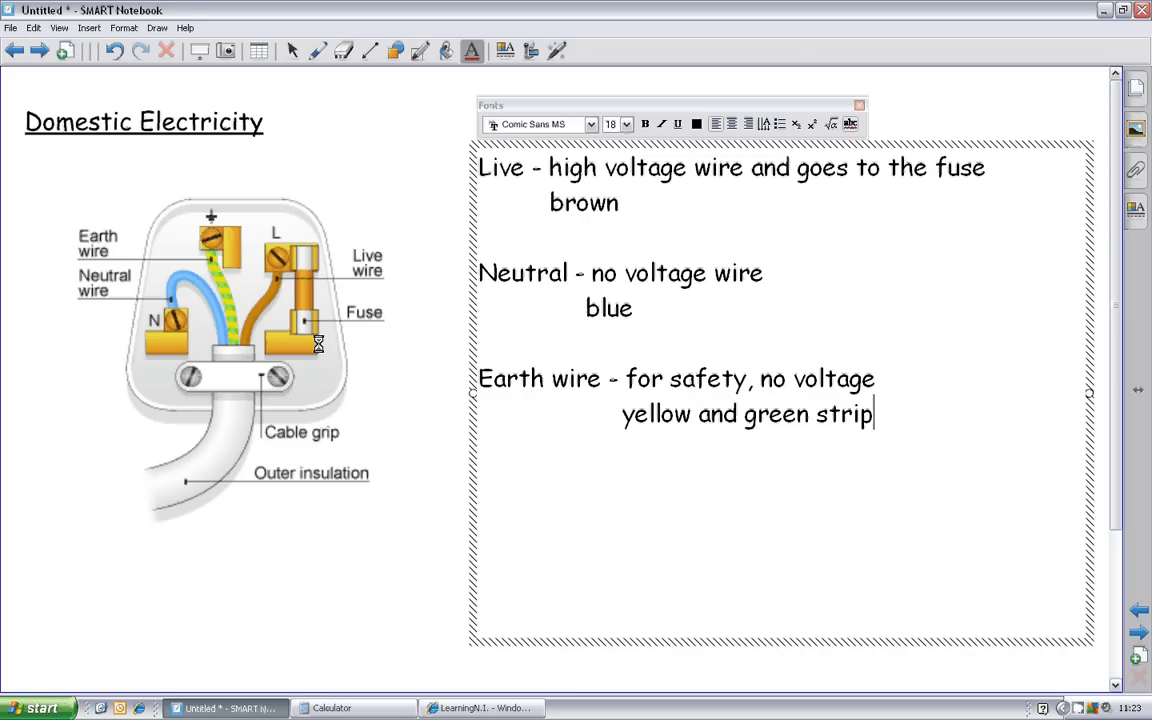
{"action": "type", "text": "es"}
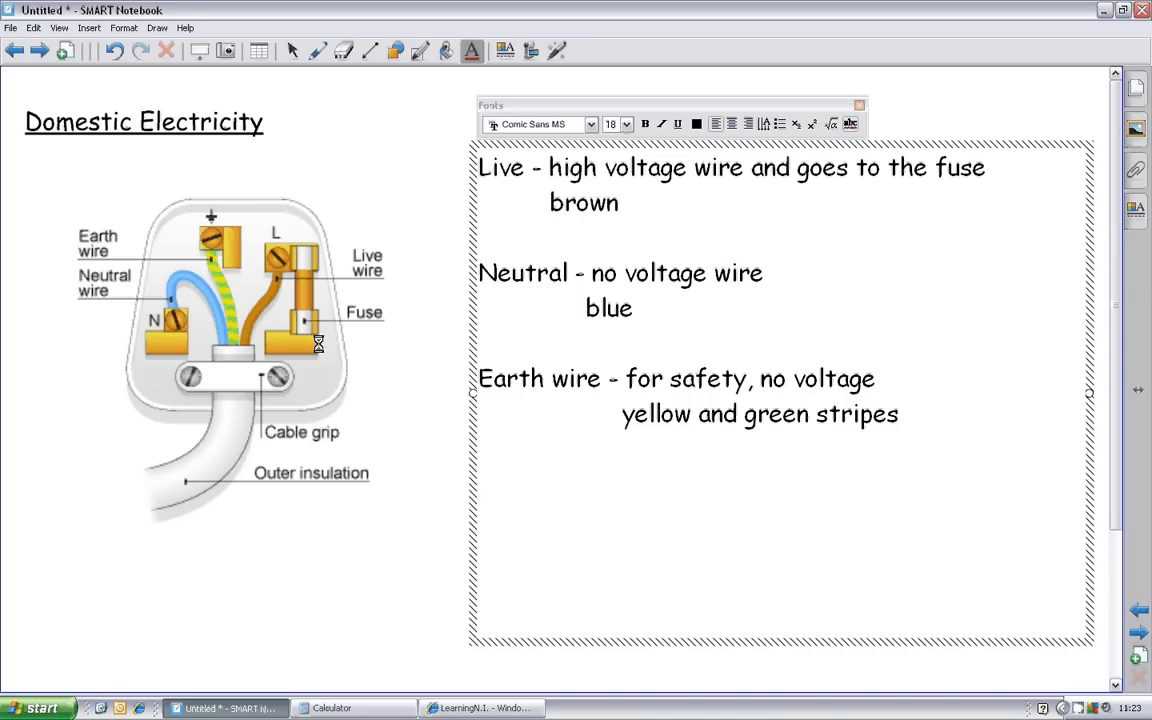
Step: Write the mnemonic 'The live brown cow, stands on the yellow green earth under the neutral blue sky'
{"action": "type", "text": "The l"}
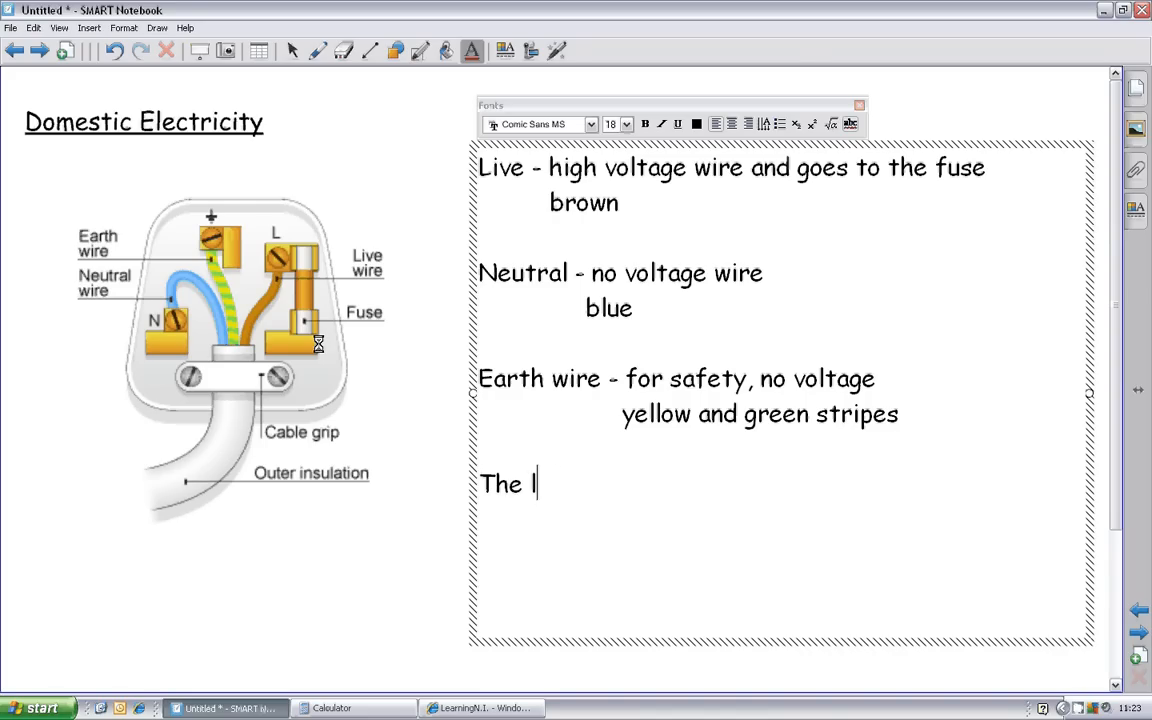
{"action": "type", "text": "ive brown"}
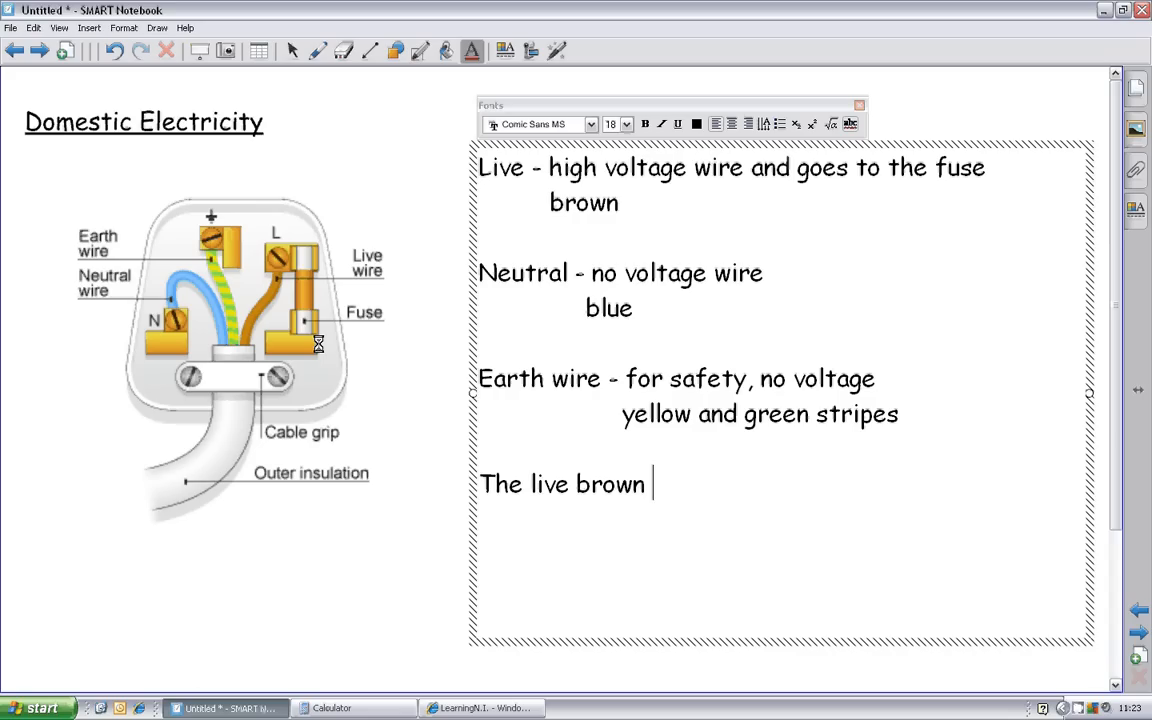
{"action": "type", "text": "cow, s"}
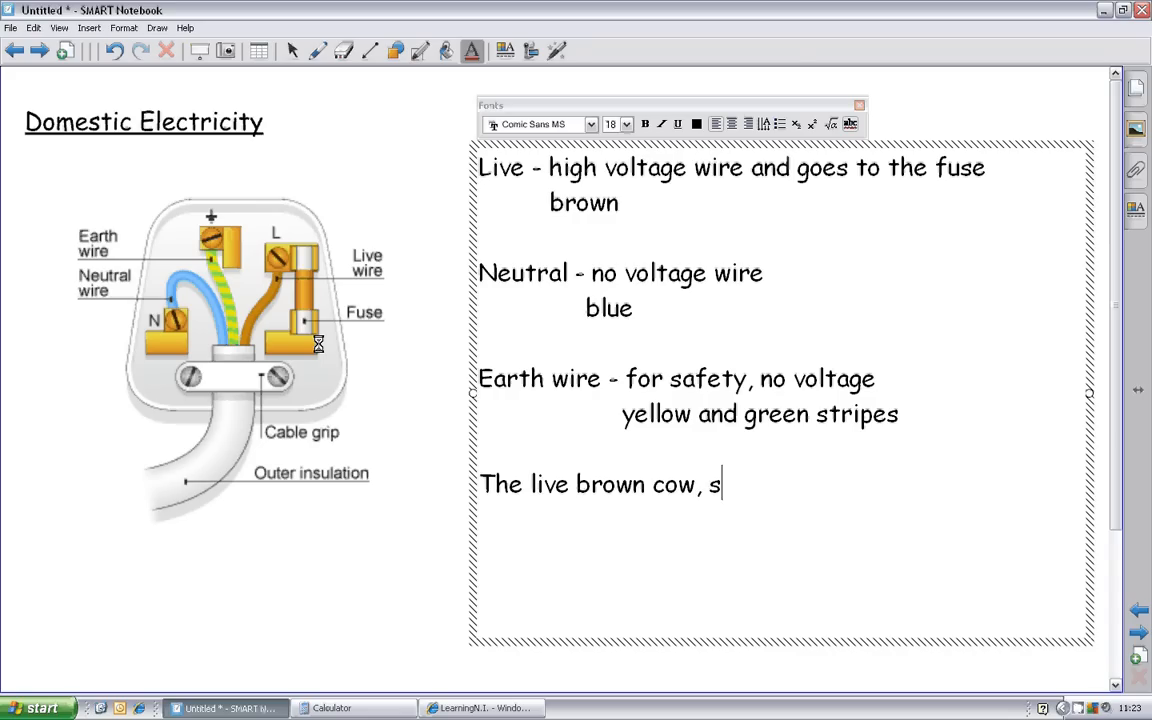
{"action": "type", "text": "tands on th"}
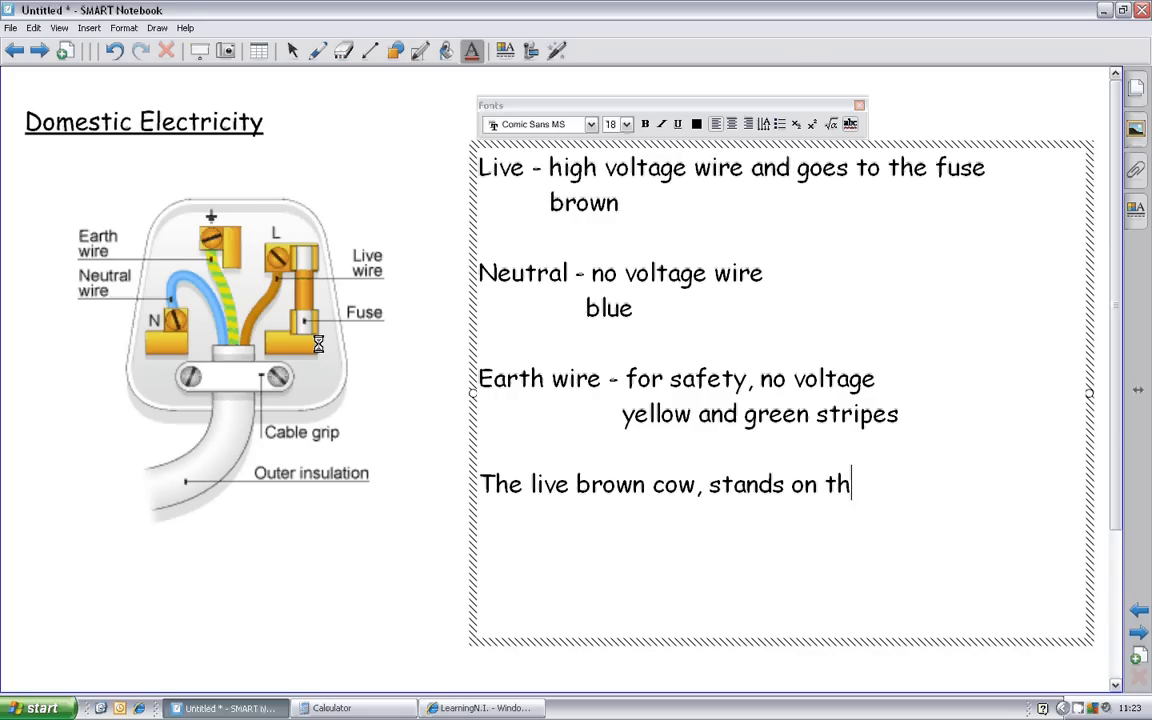
{"action": "type", "text": "e yellow"}
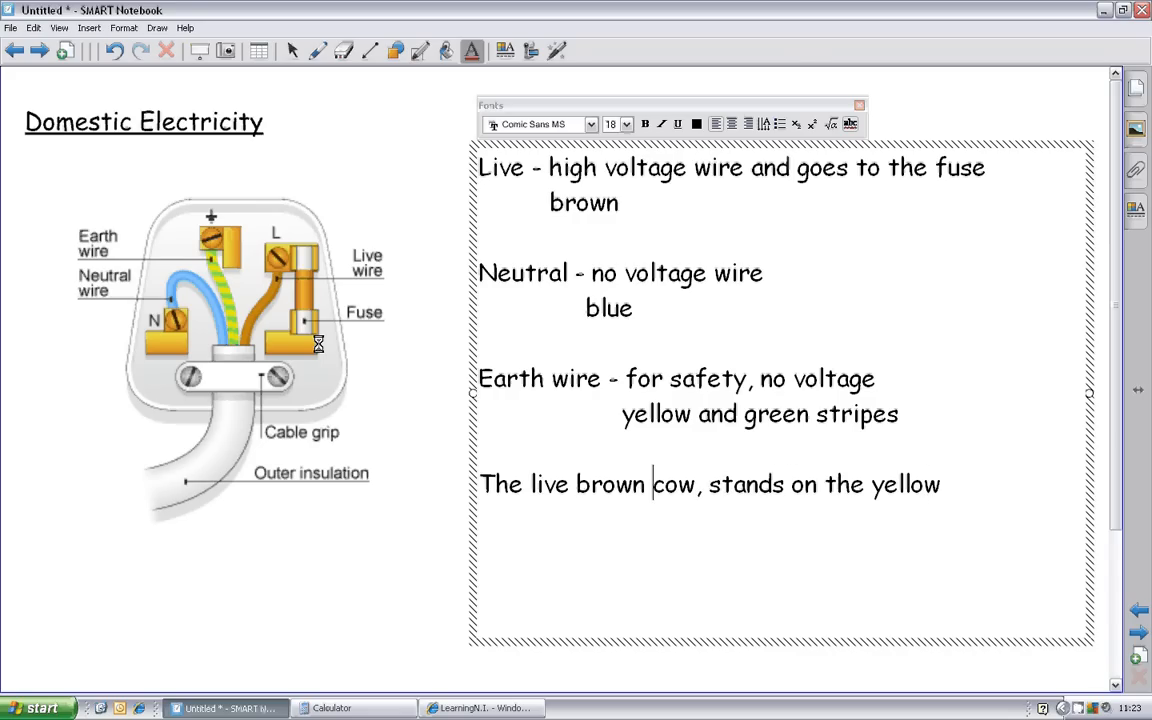
{"action": "type", "text": "green ea"}
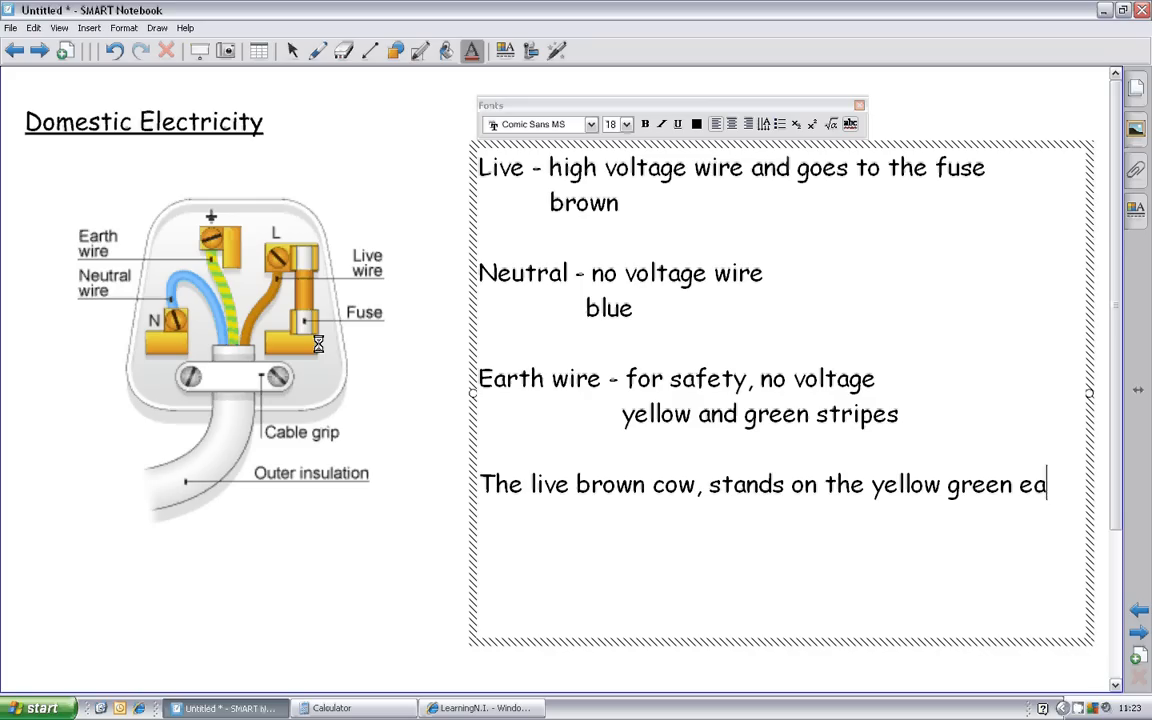
{"action": "type", "text": "rth und"}
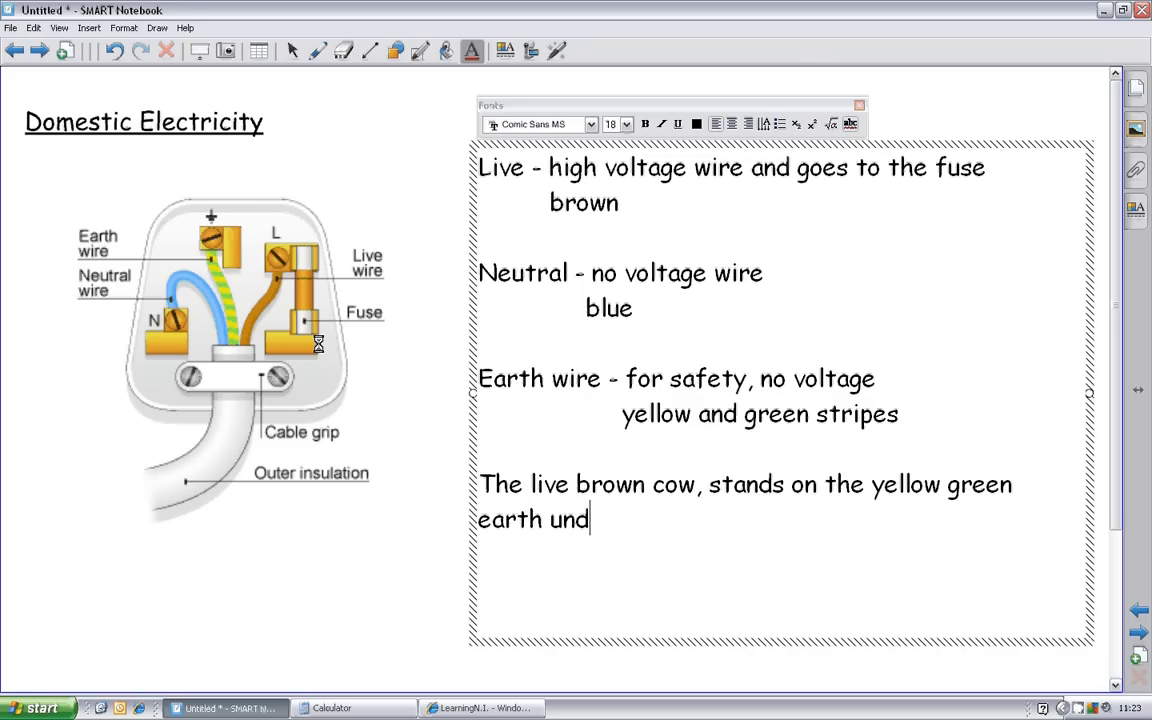
{"action": "type", "text": "er the neutr"}
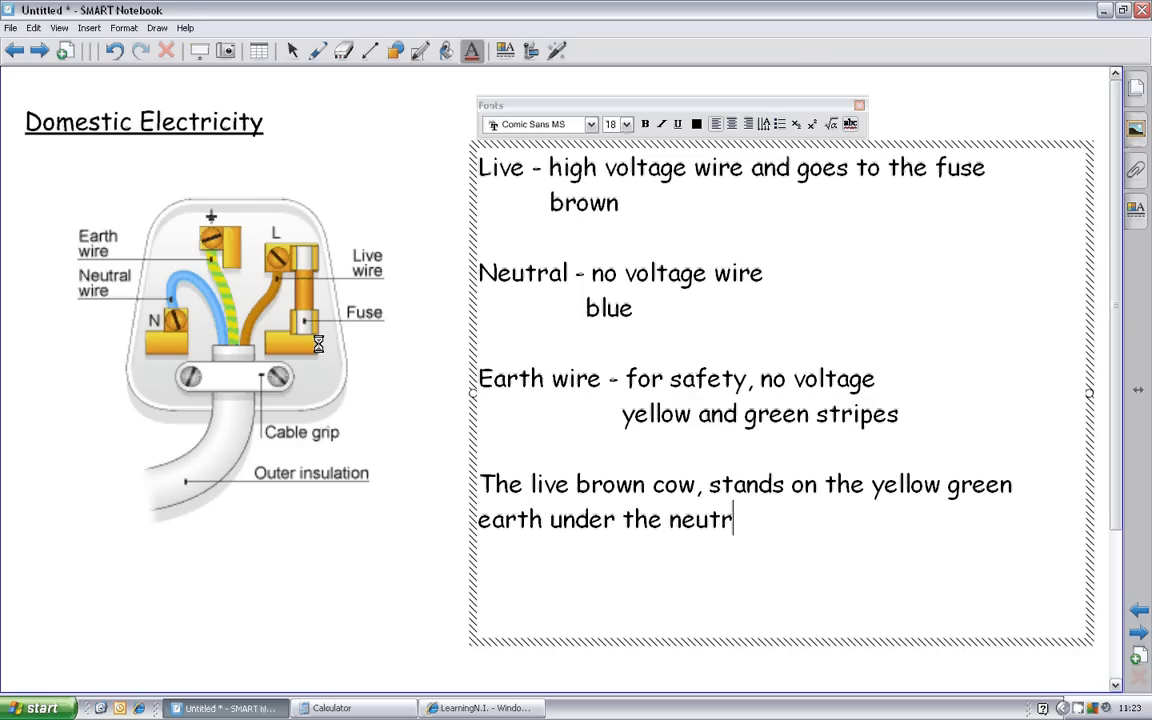
{"action": "type", "text": "al blue s"}
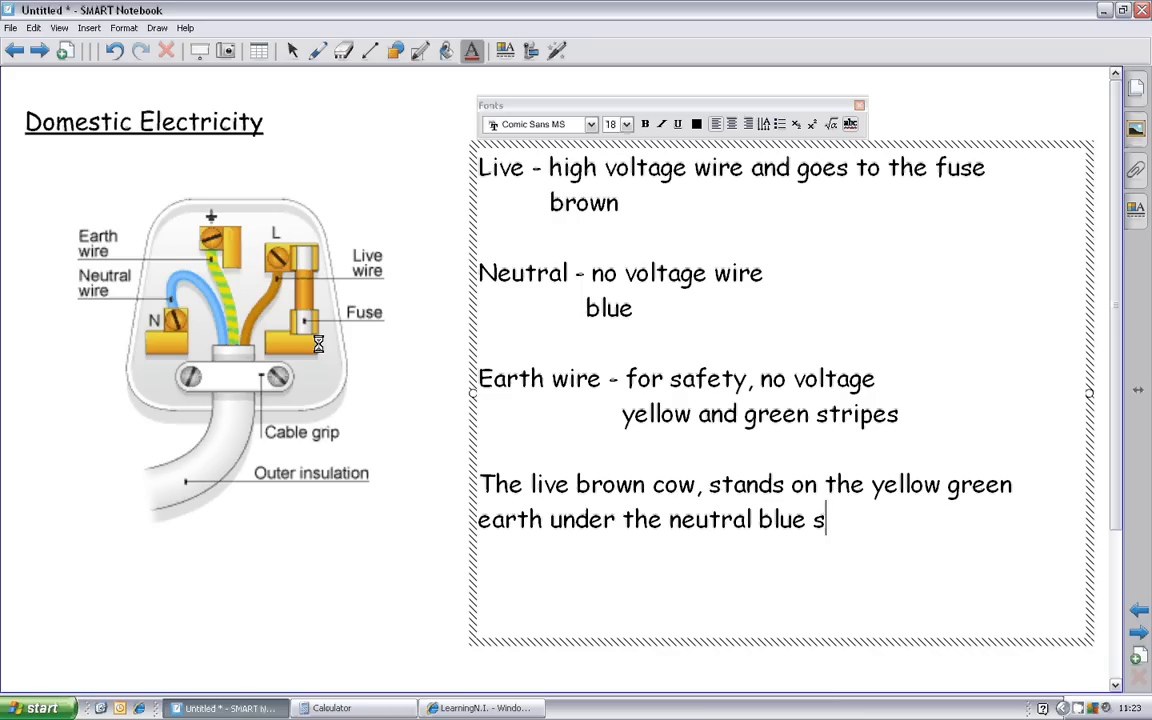
{"action": "type", "text": "ky"}
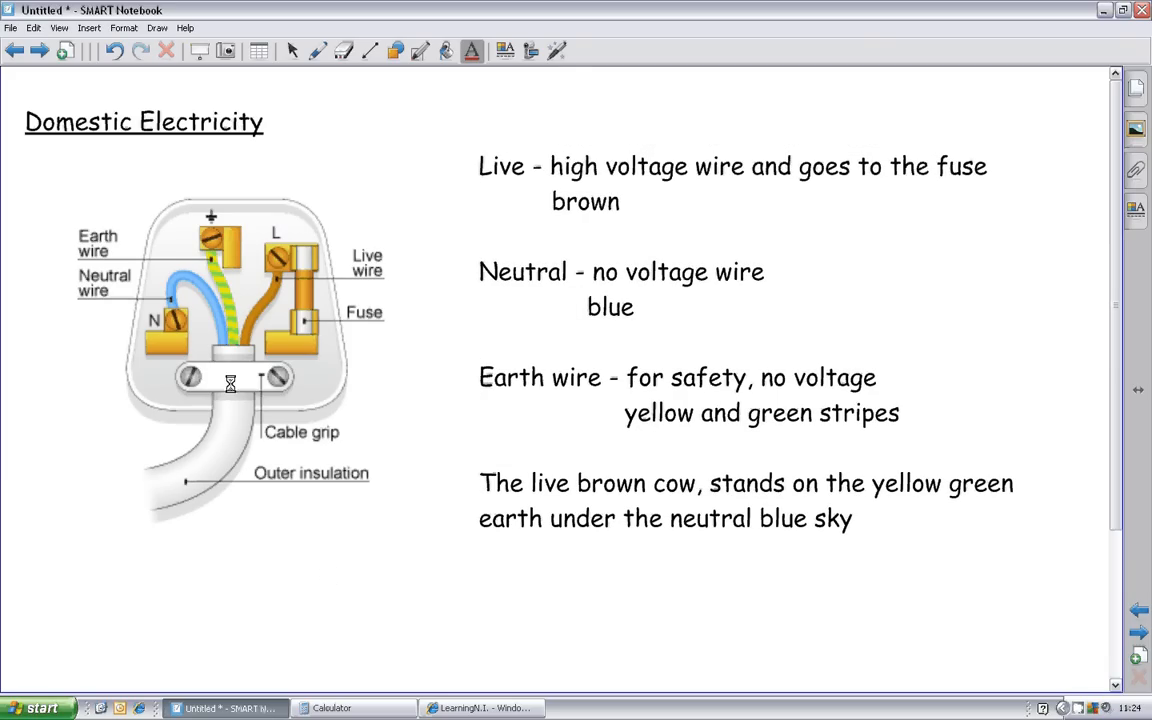
Step: Check the line styles dropdown, then drag out a new text box below the mnemonic
{"action": "left_click", "coordinate": [368, 52]}
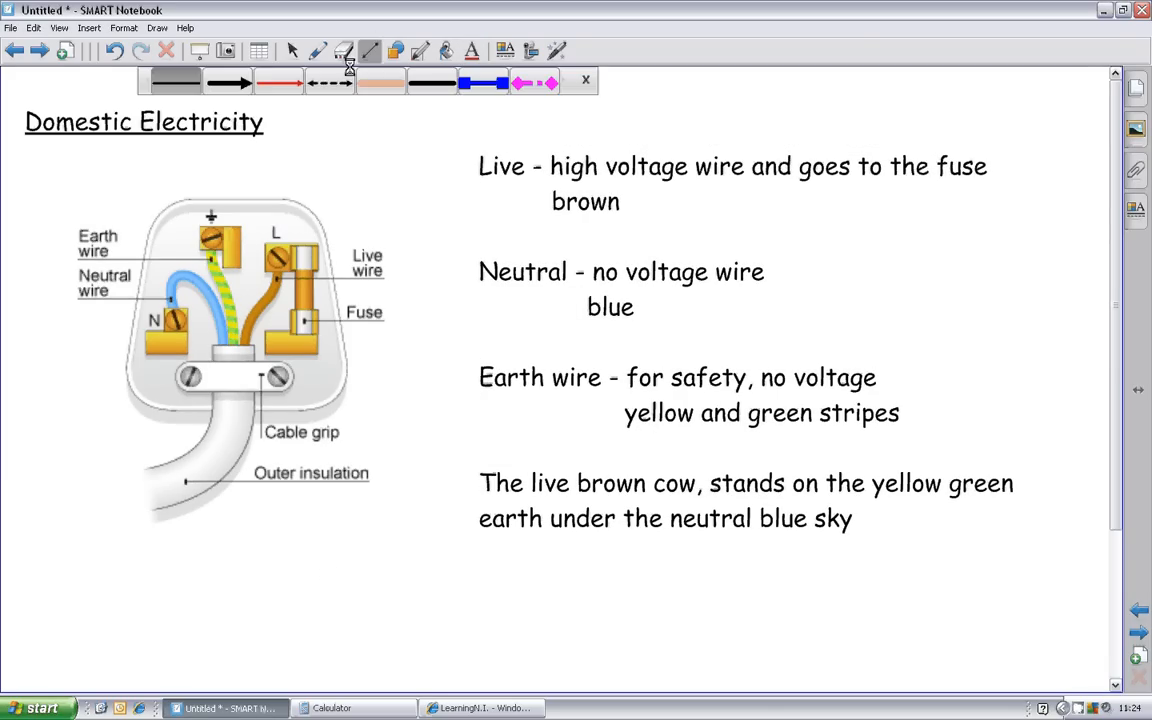
{"action": "left_click_drag", "start_coordinate": [240, 390], "coordinate": [400, 530]}
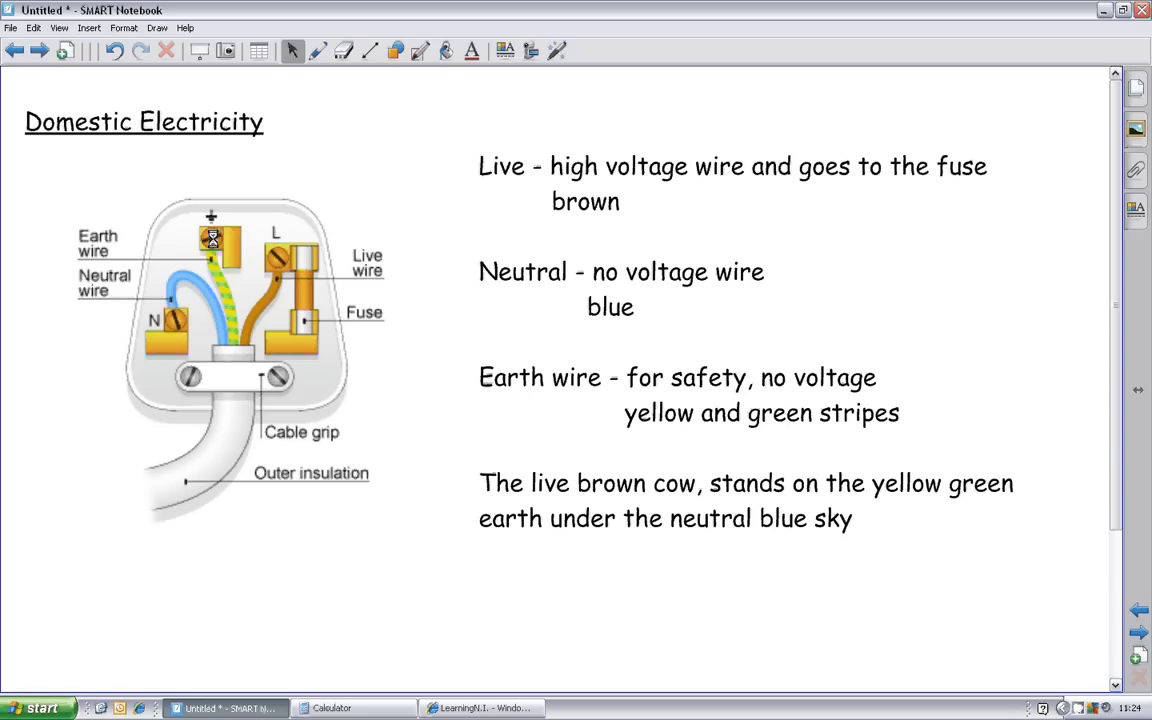
{"action": "mouse_move", "coordinate": [264, 292]}
{"action": "type", "text": "F"}
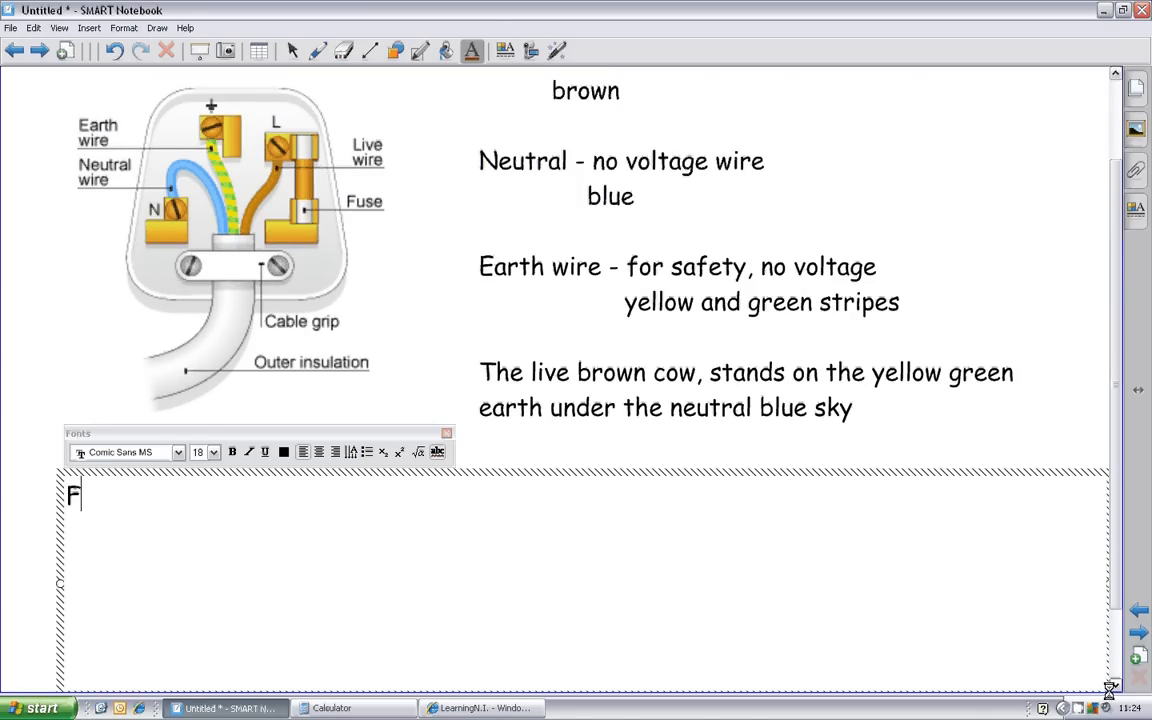
Step: Write 'Fuse - thin piece of wire that melts at a certain current'
{"action": "type", "text": "use -"}
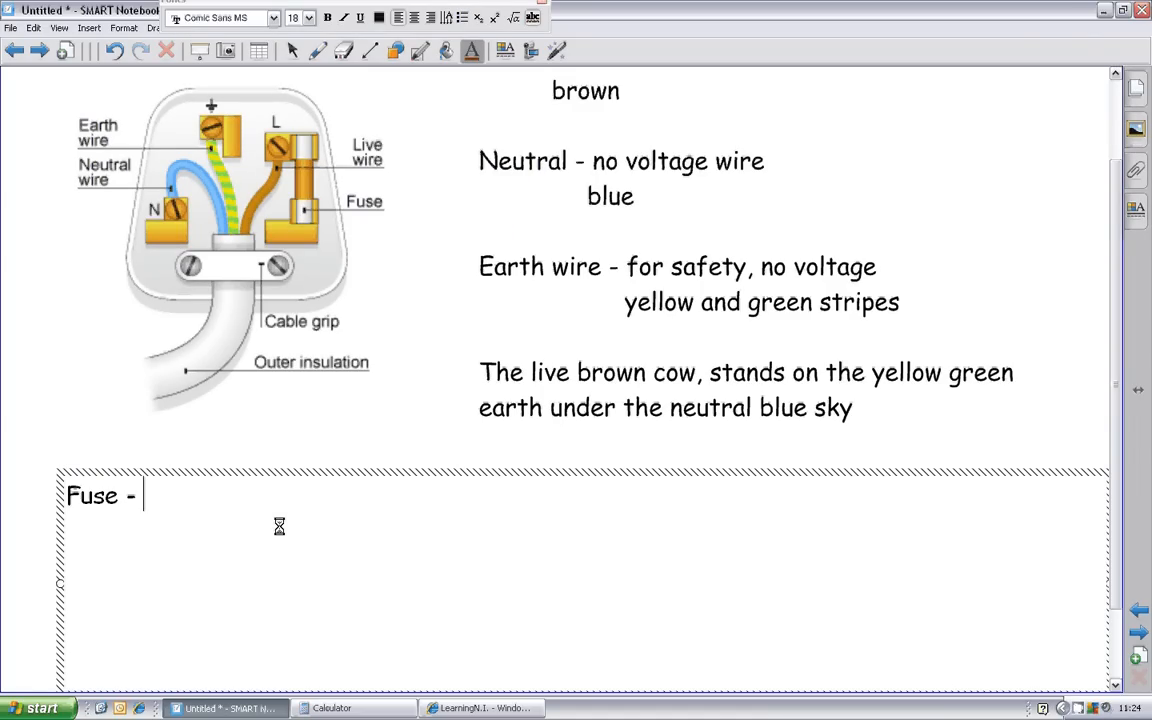
{"action": "type", "text": "thin piece of"}
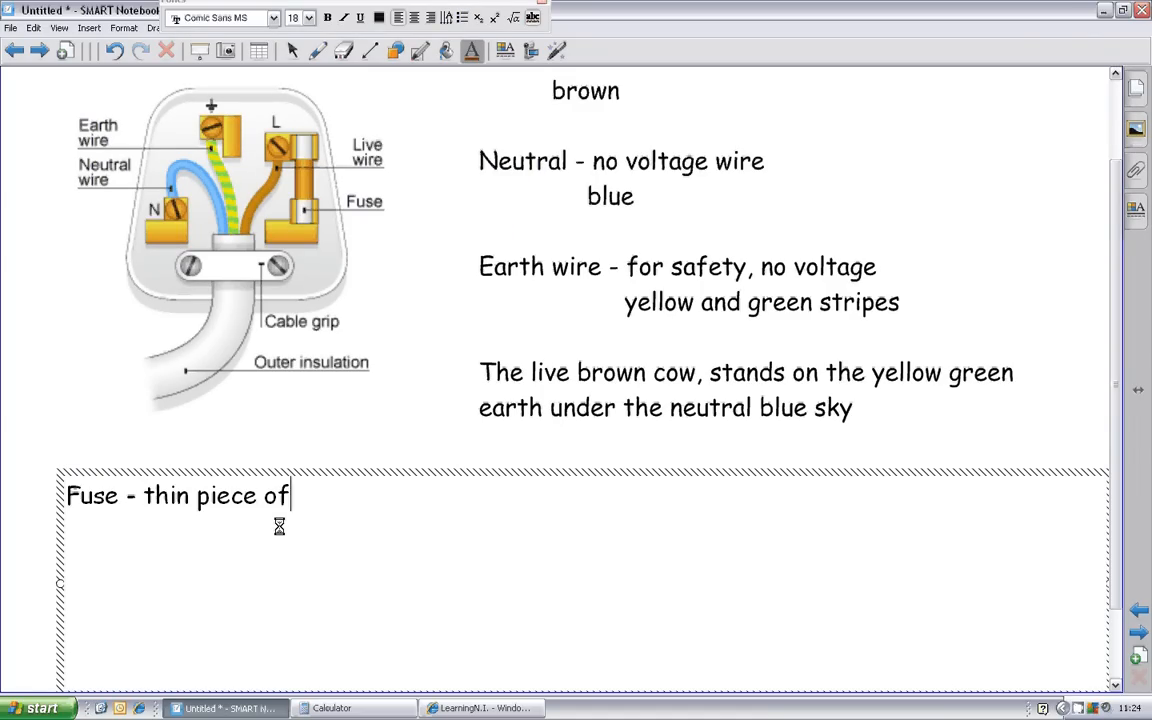
{"action": "type", "text": "wire that me"}
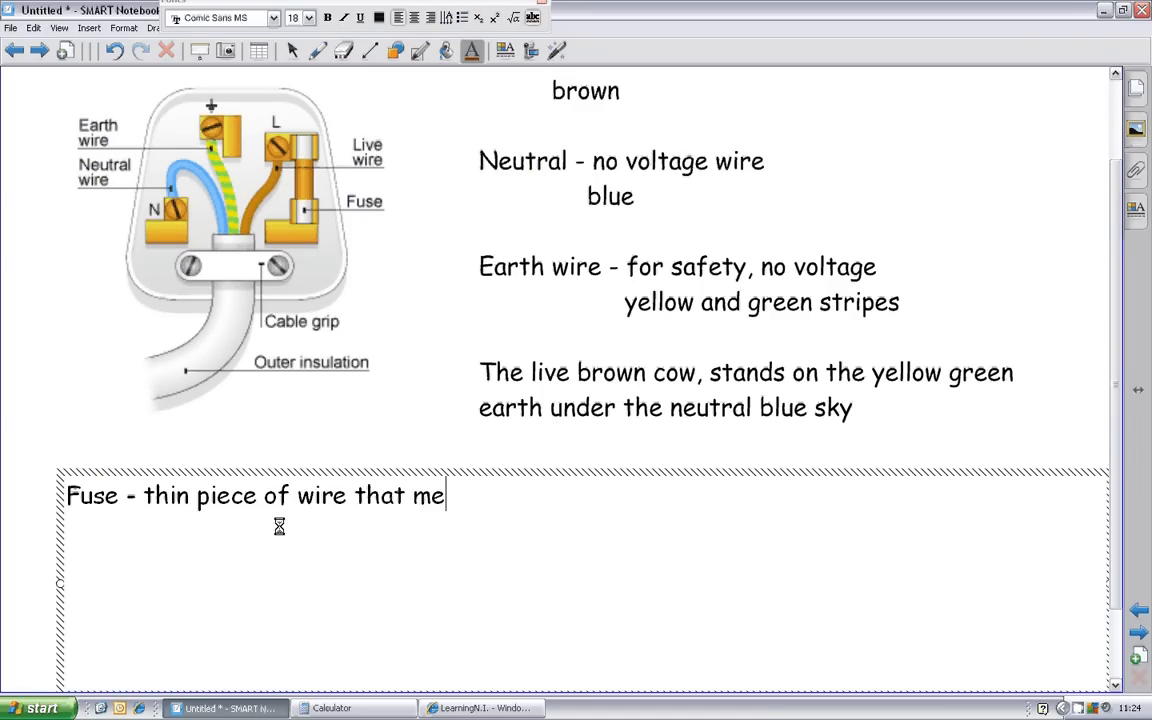
{"action": "type", "text": "lts at a"}
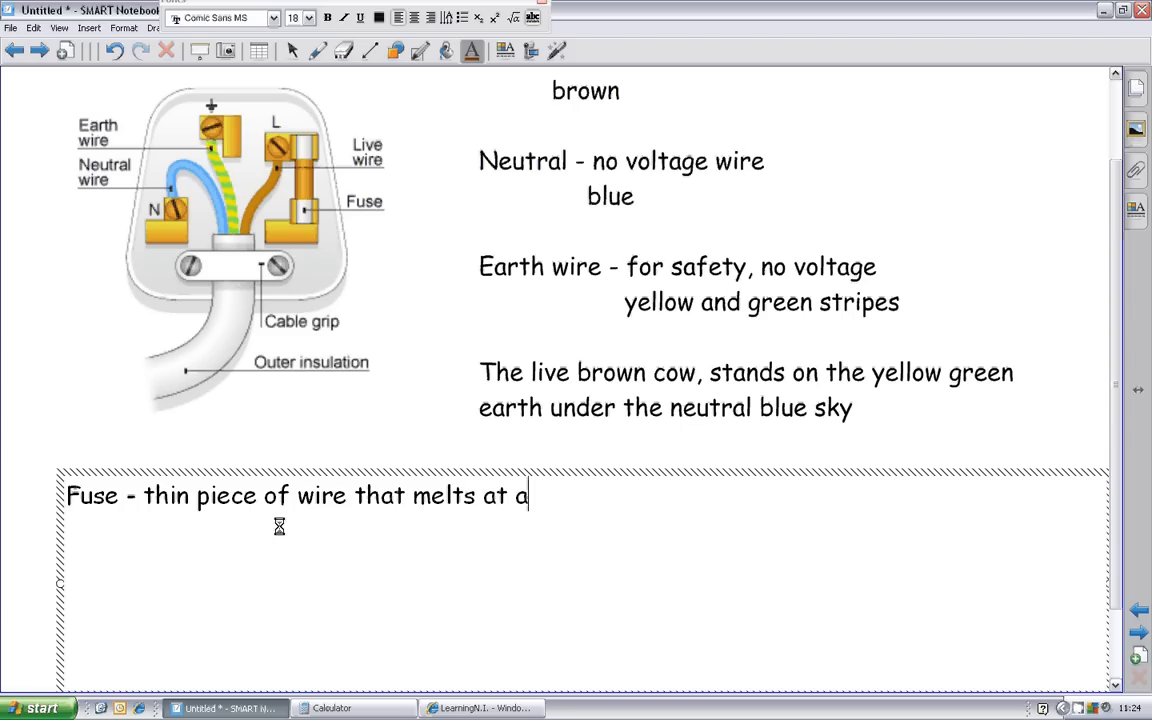
{"action": "type", "text": "certain"}
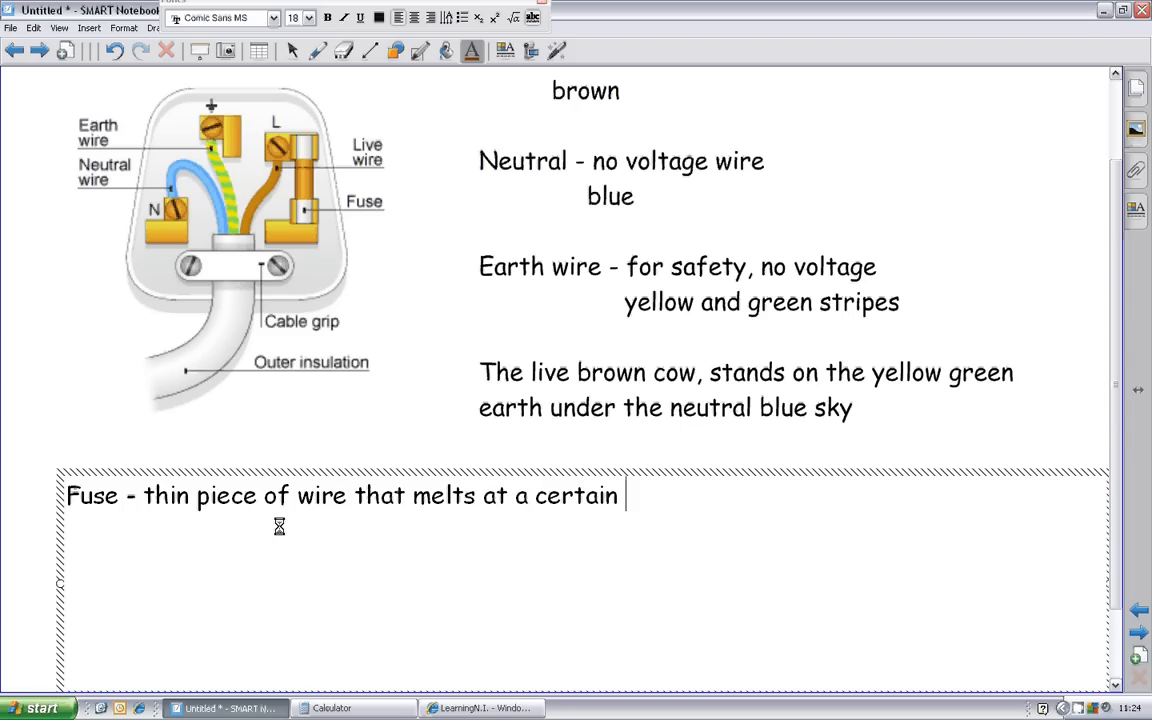
{"action": "type", "text": "current"}
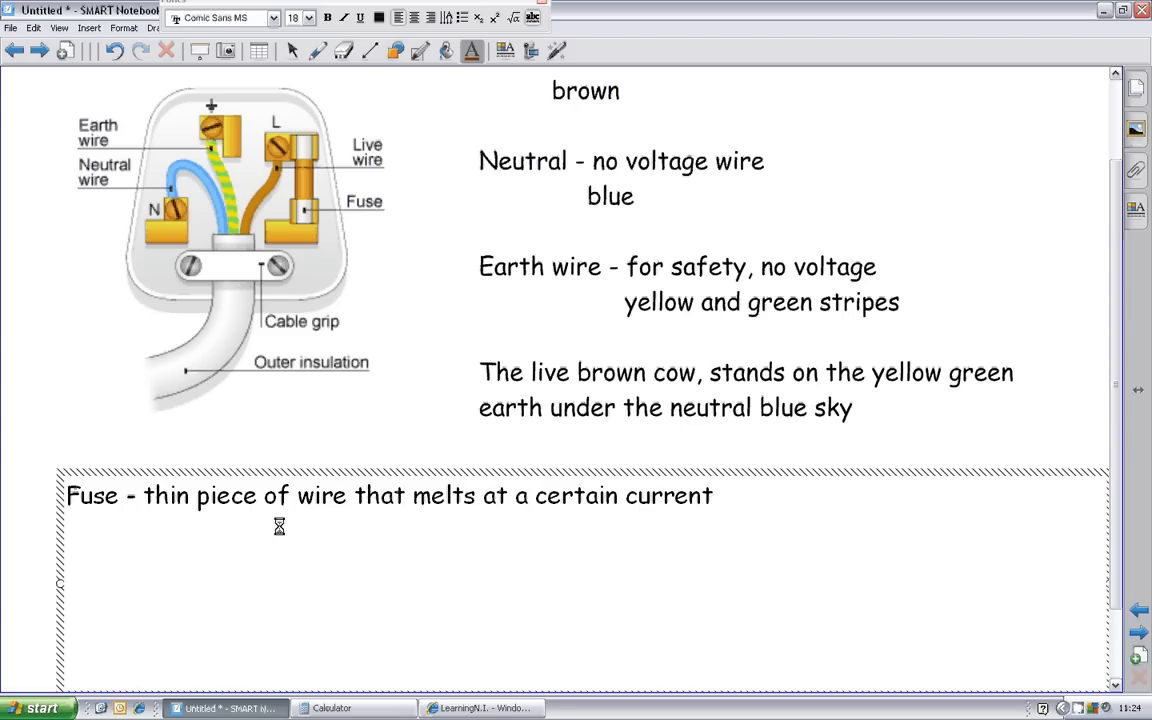
Step: Add the example '3A fuse melts above 3A' beneath the definition
{"action": "type", "text": "3A"}
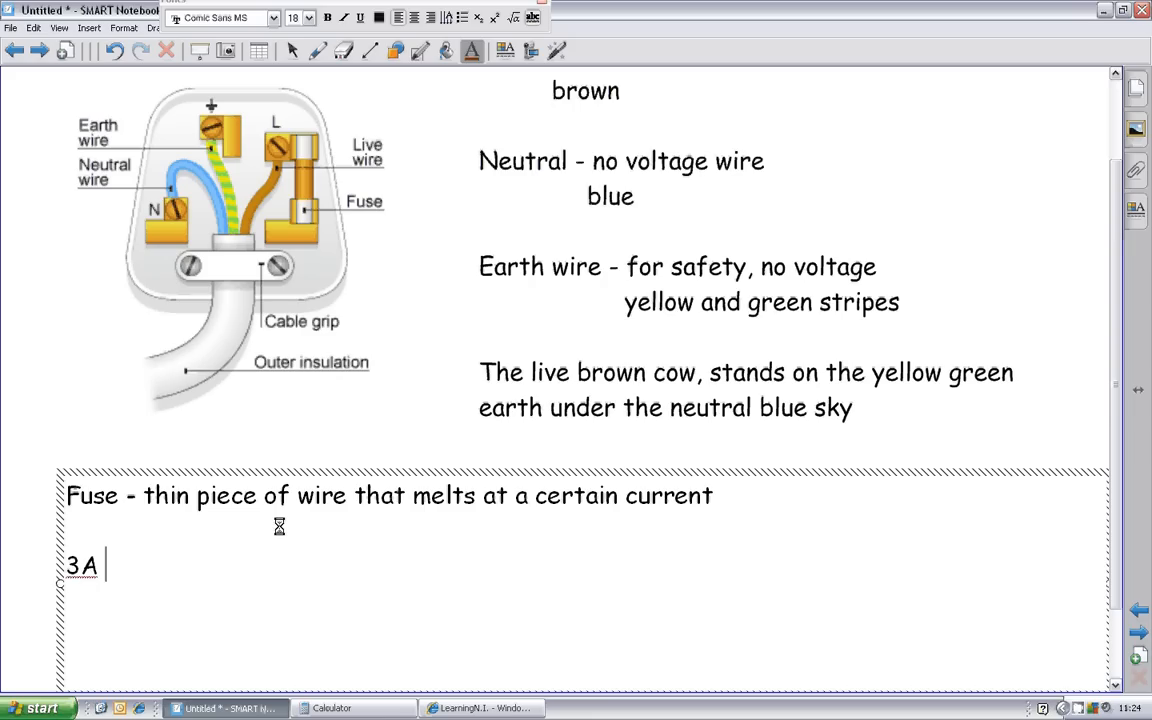
{"action": "type", "text": "fuse melt"}
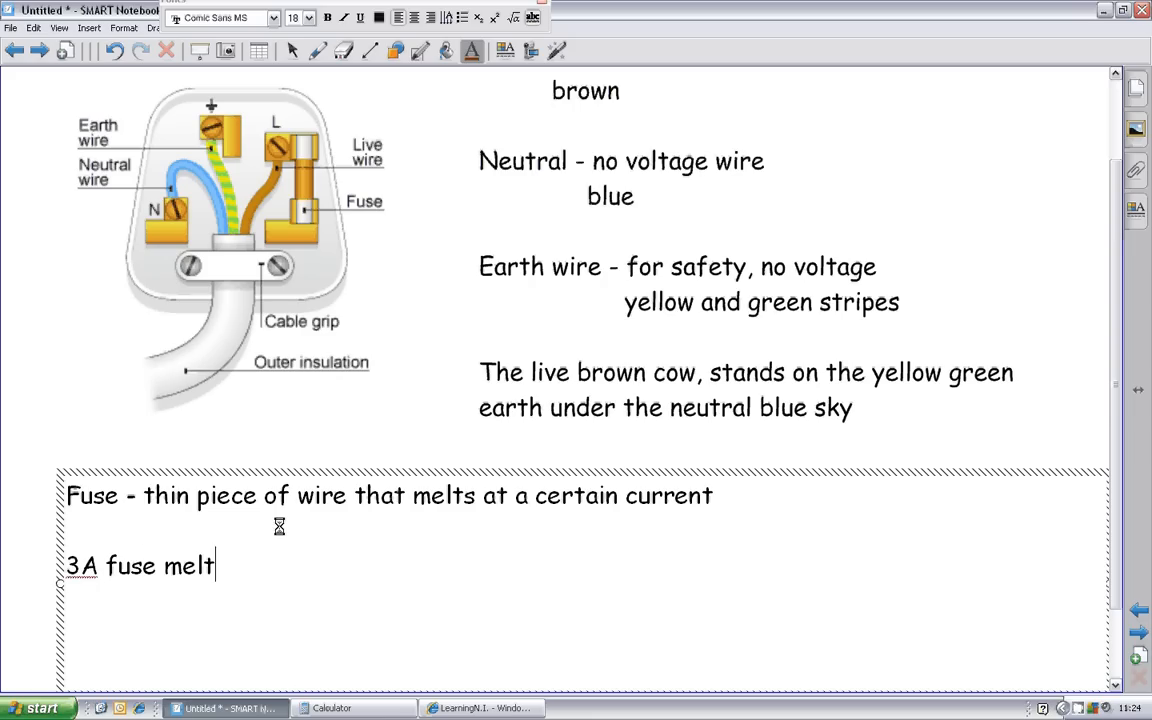
{"action": "type", "text": "s above 3"}
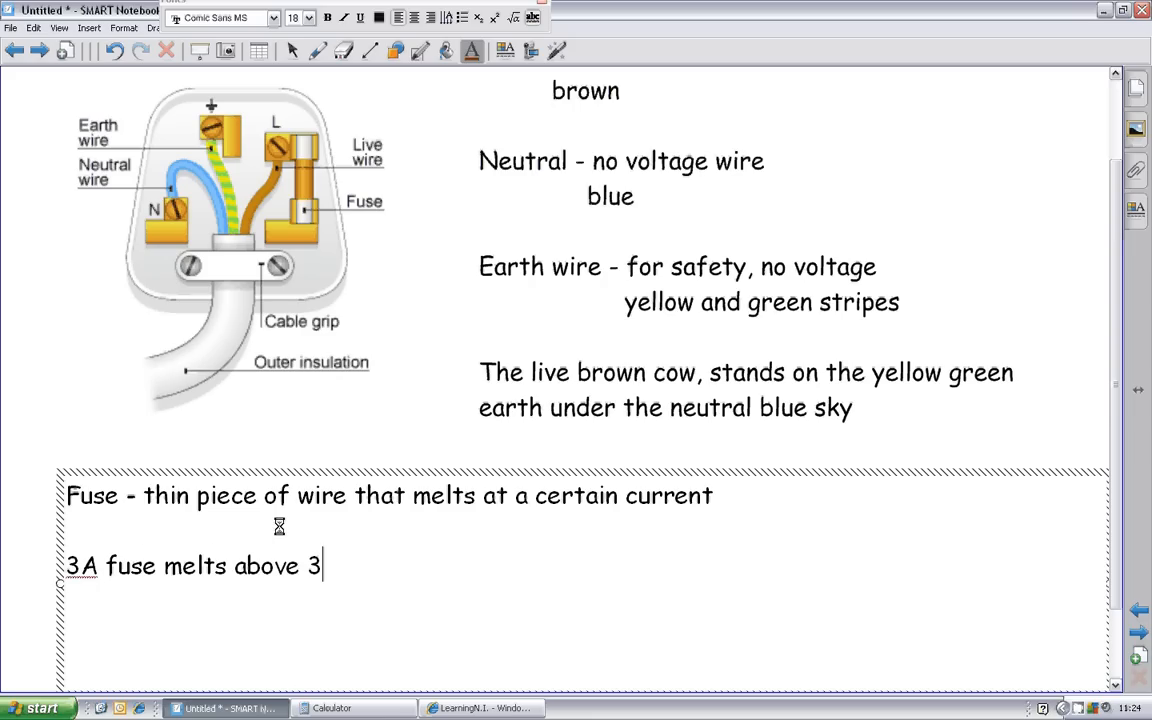
{"action": "type", "text": "A"}
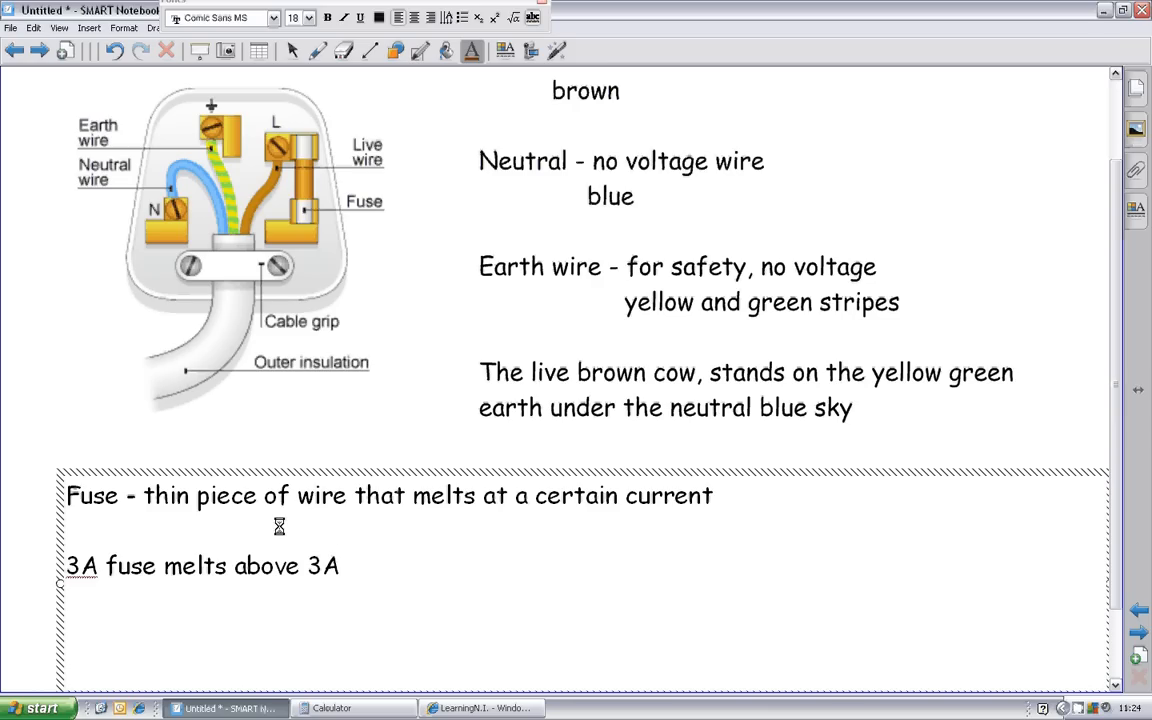
{"action": "left_click", "coordinate": [340, 566]}
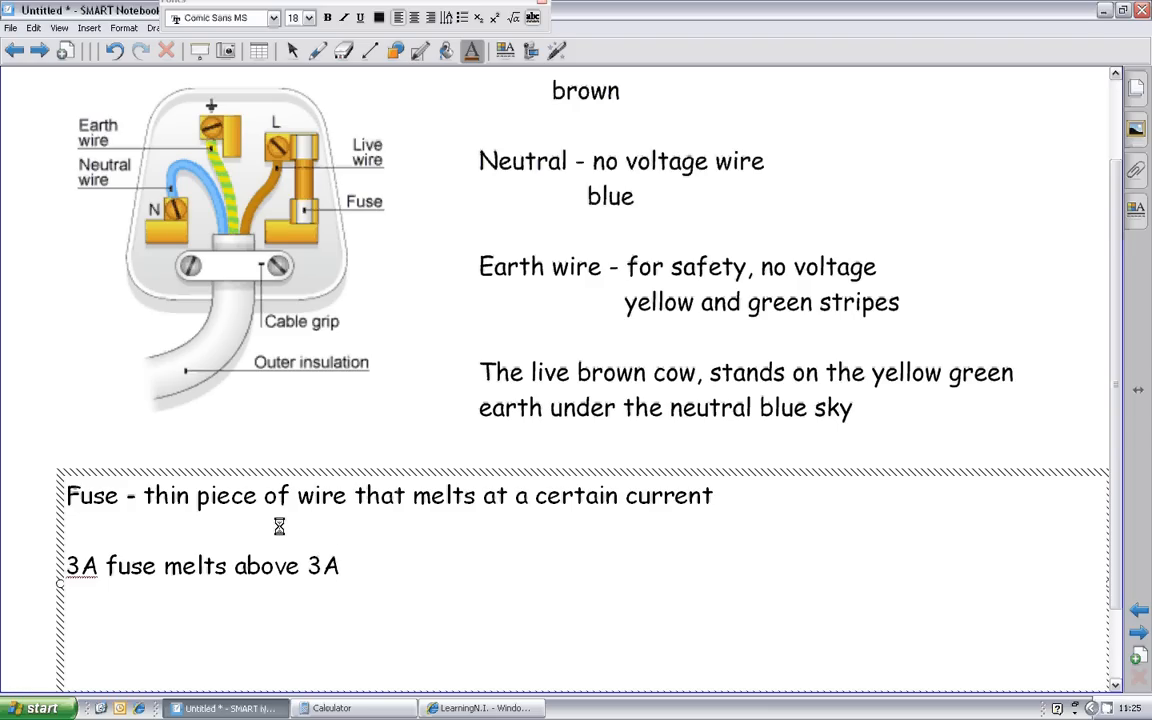
Step: Write 'Tries to draw too big a current it melts and breaks the circuit'
{"action": "type", "text": "Tries"}
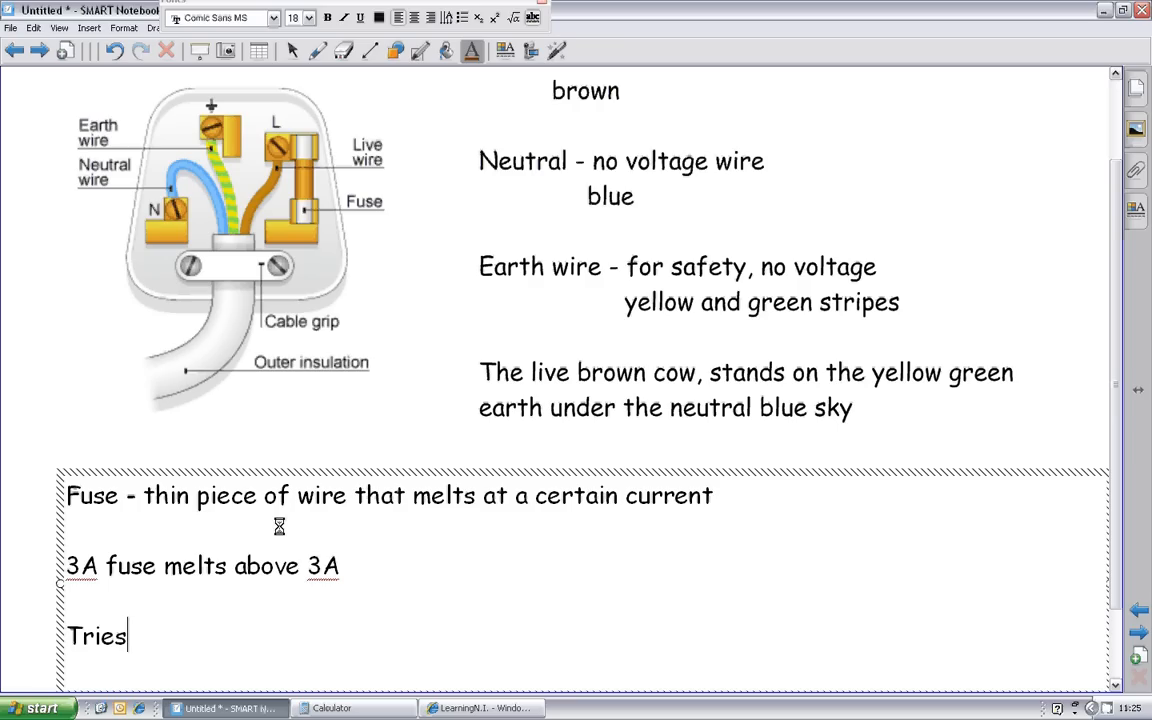
{"action": "type", "text": "to draw"}
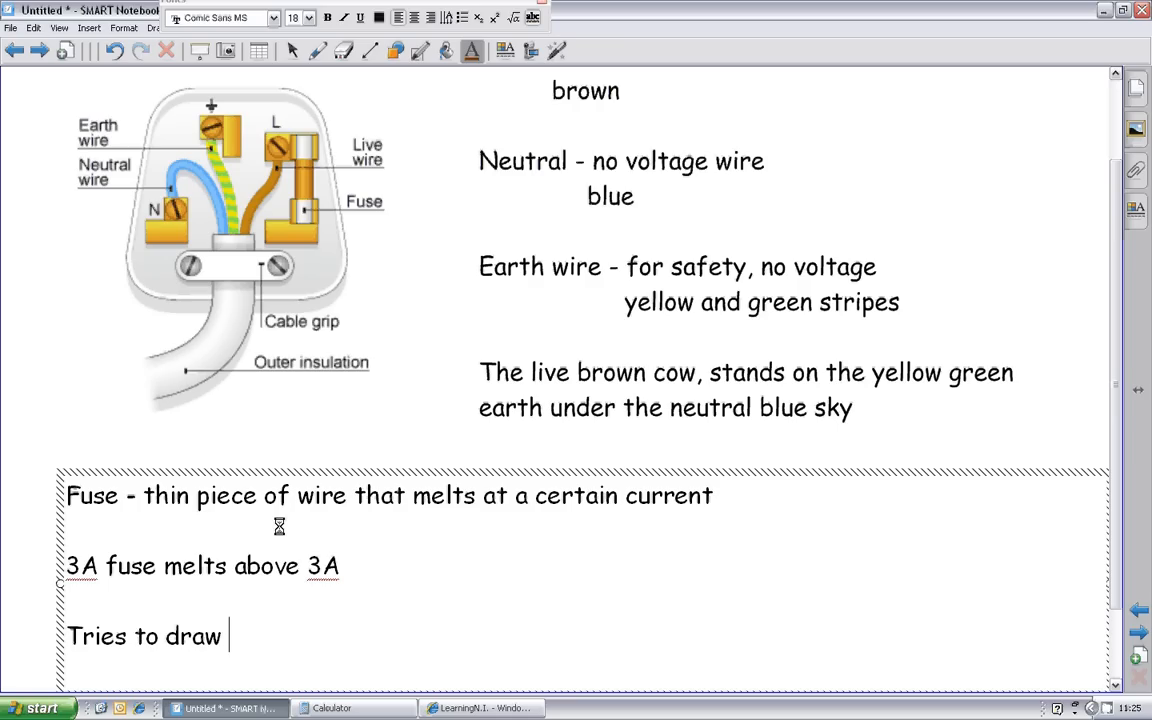
{"action": "type", "text": "too big a curr"}
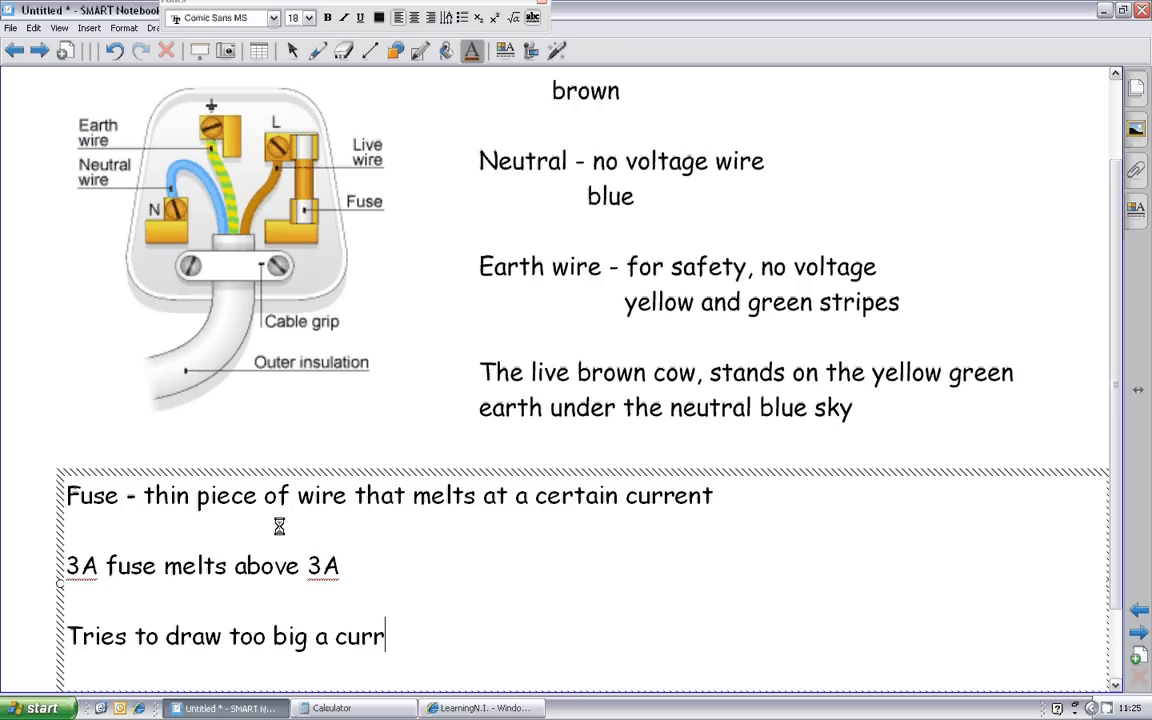
{"action": "type", "text": "ent it"}
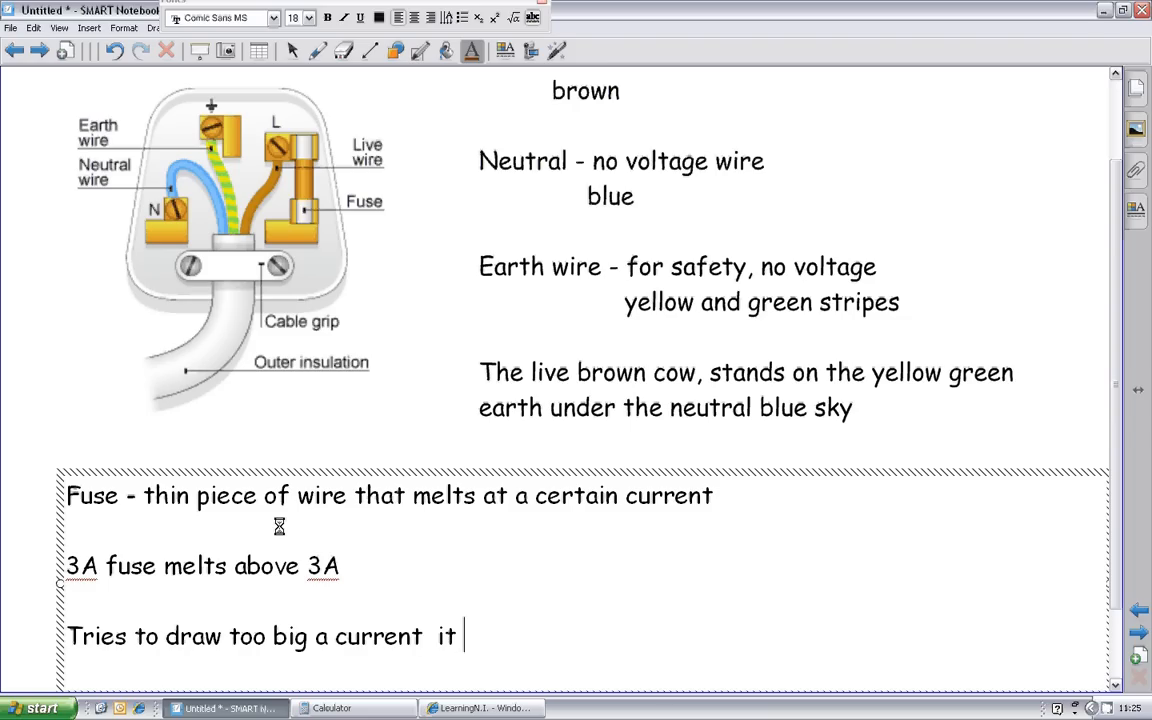
{"action": "type", "text": "melts"}
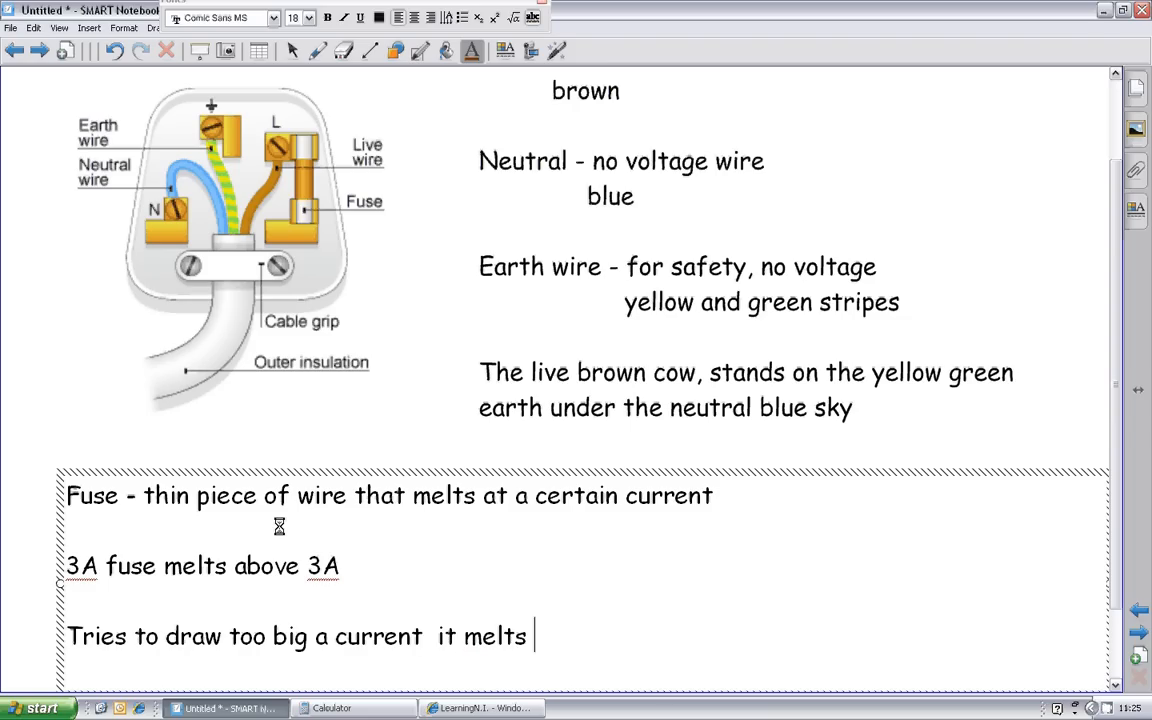
{"action": "type", "text": "and break"}
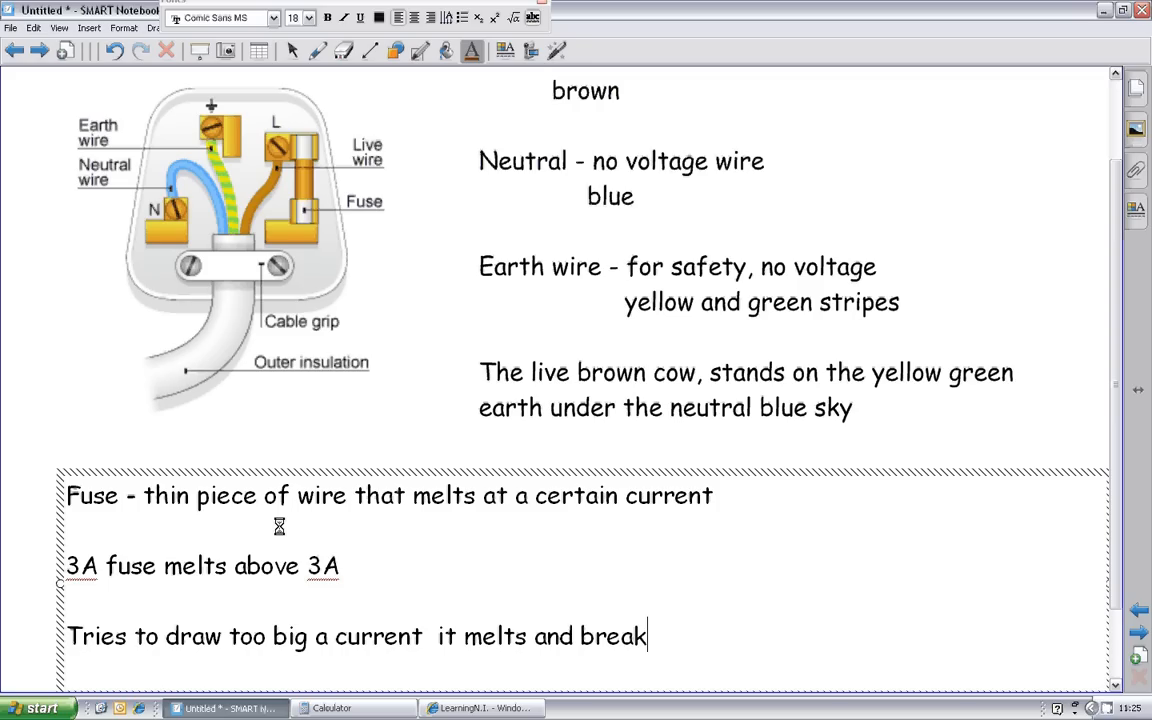
{"action": "type", "text": "s the circ"}
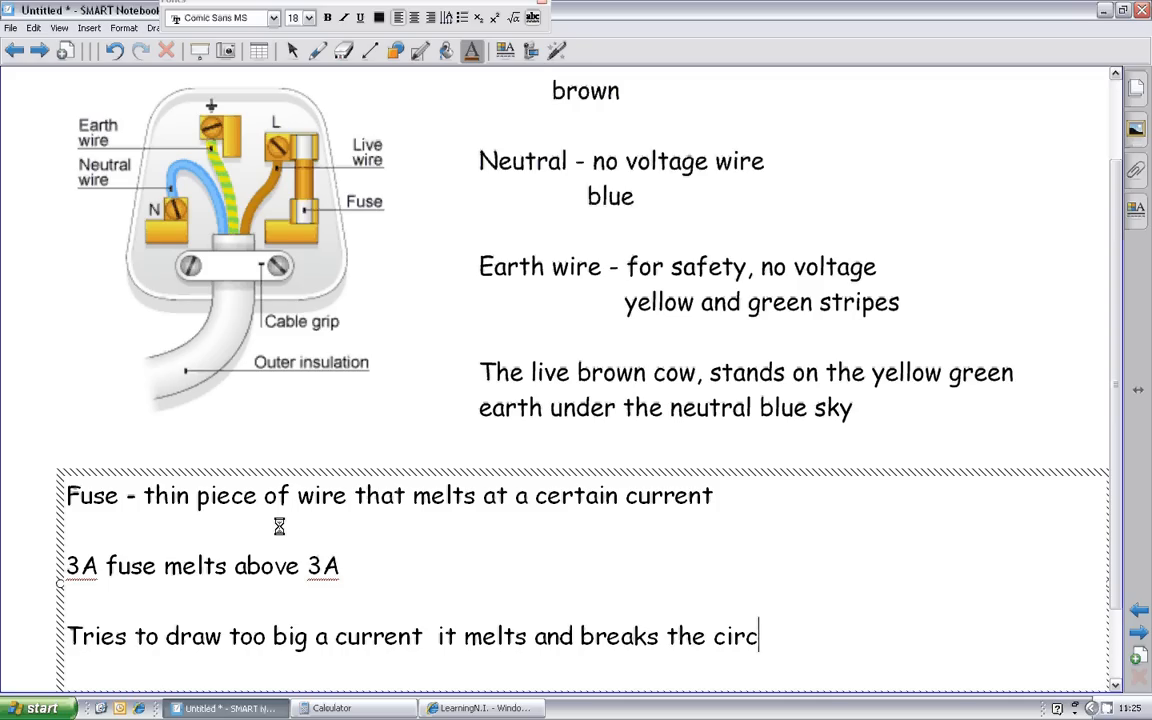
{"action": "type", "text": "uit"}
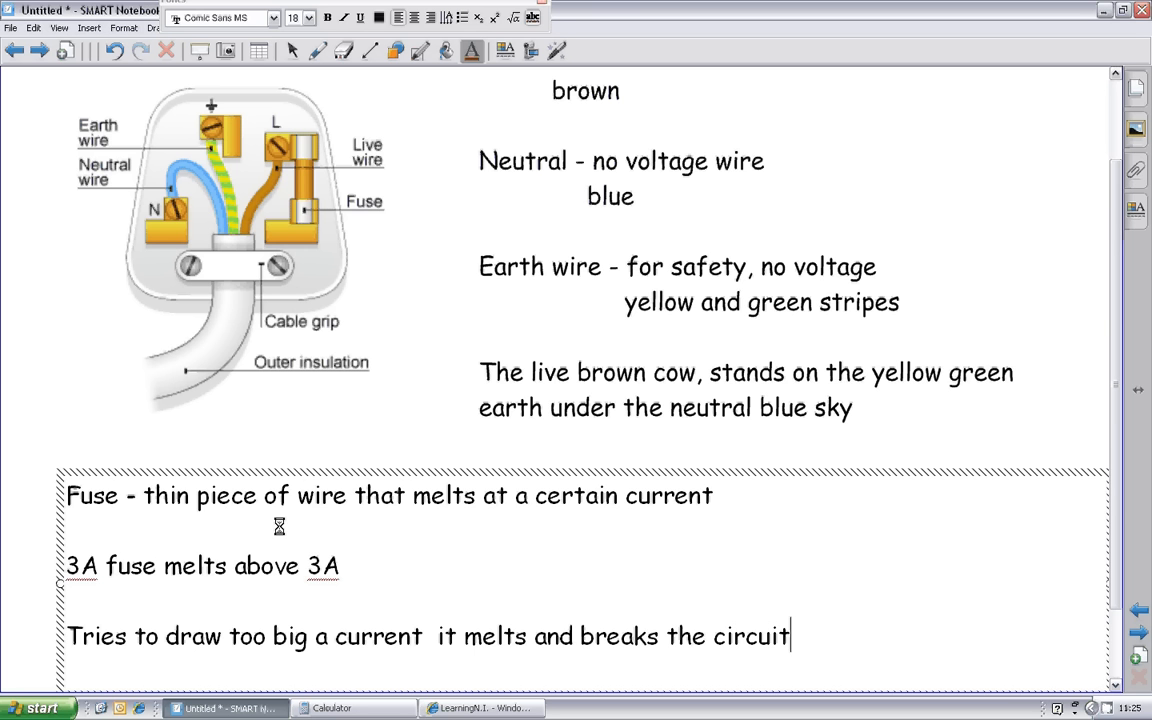
{"action": "mouse_move", "coordinate": [264, 524]}
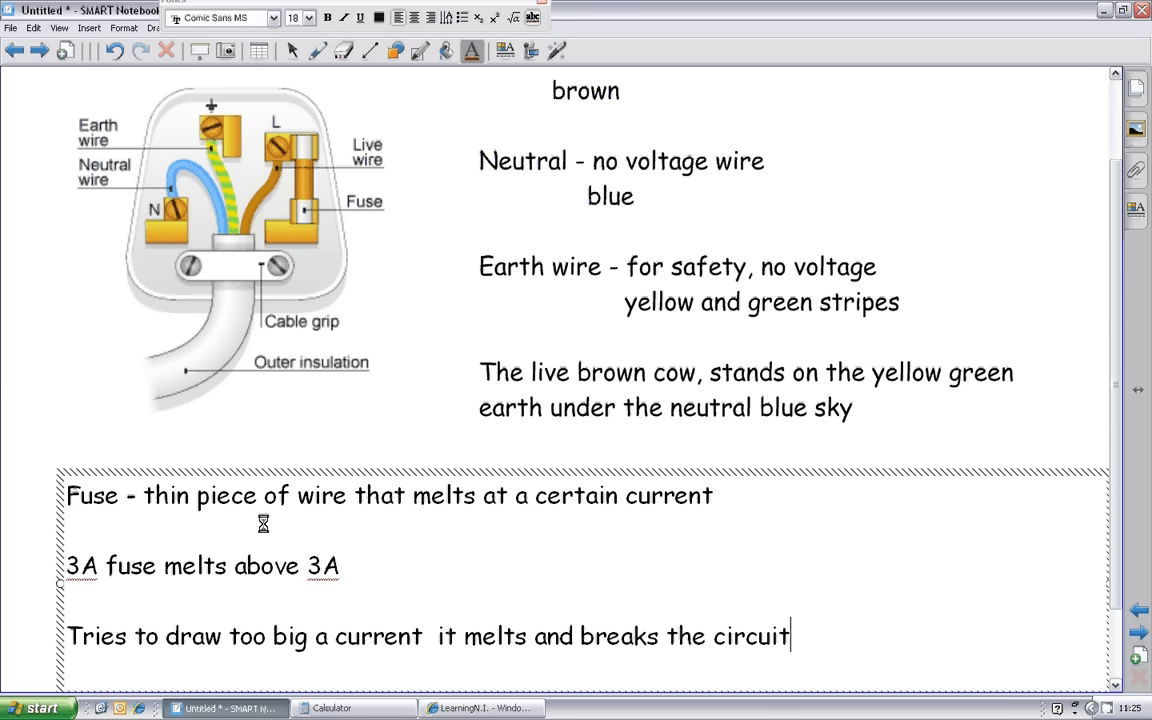
Step: Scroll down and back up to review the finished Domestic Electricity page
{"action": "scroll", "scroll_direction": "down", "scroll_amount": 3}
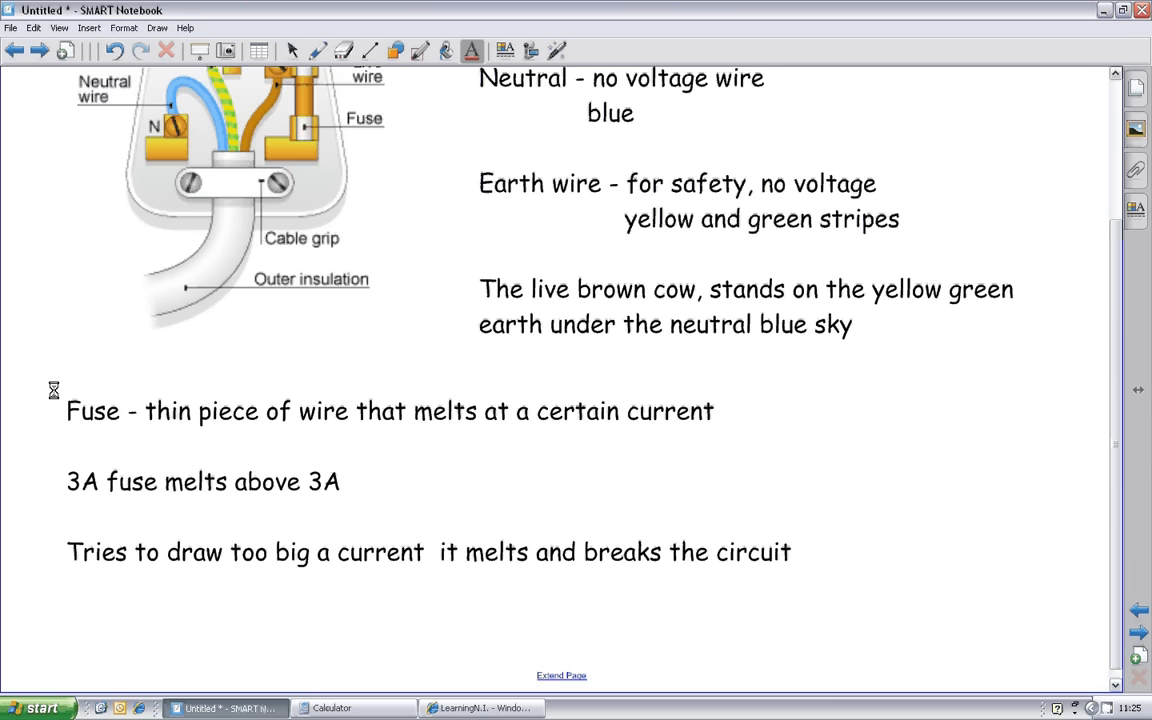
{"action": "scroll", "scroll_direction": "up", "scroll_amount": 3}
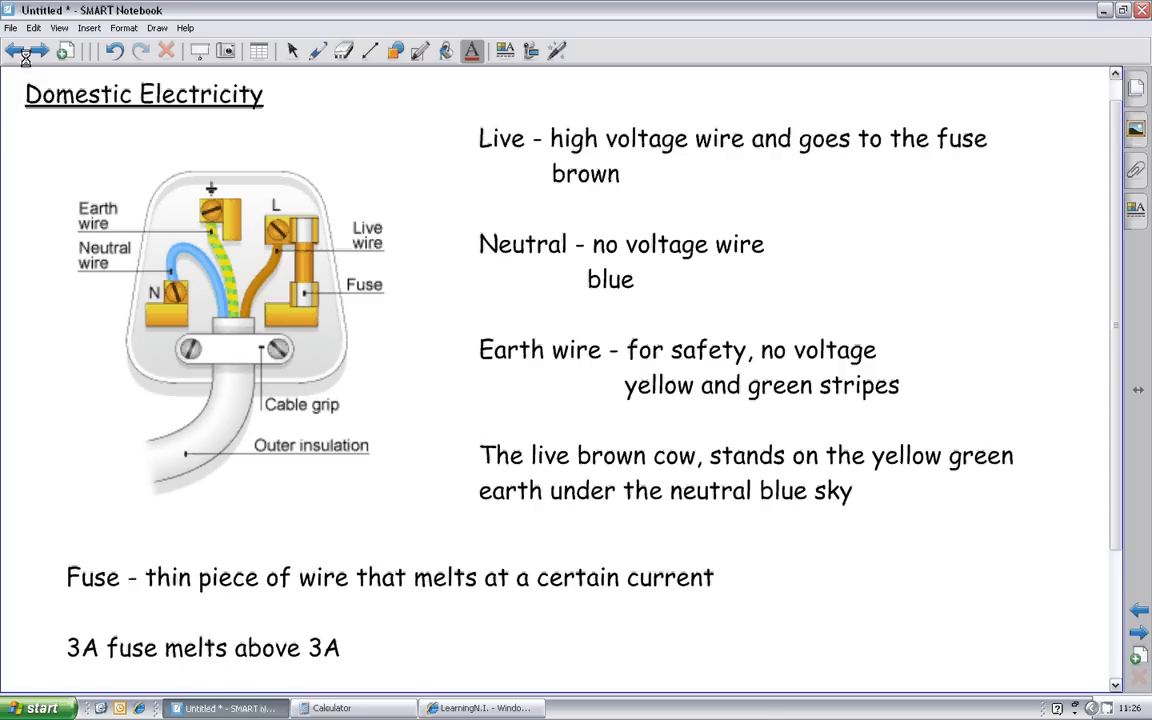
{"action": "mouse_move", "coordinate": [36, 52]}
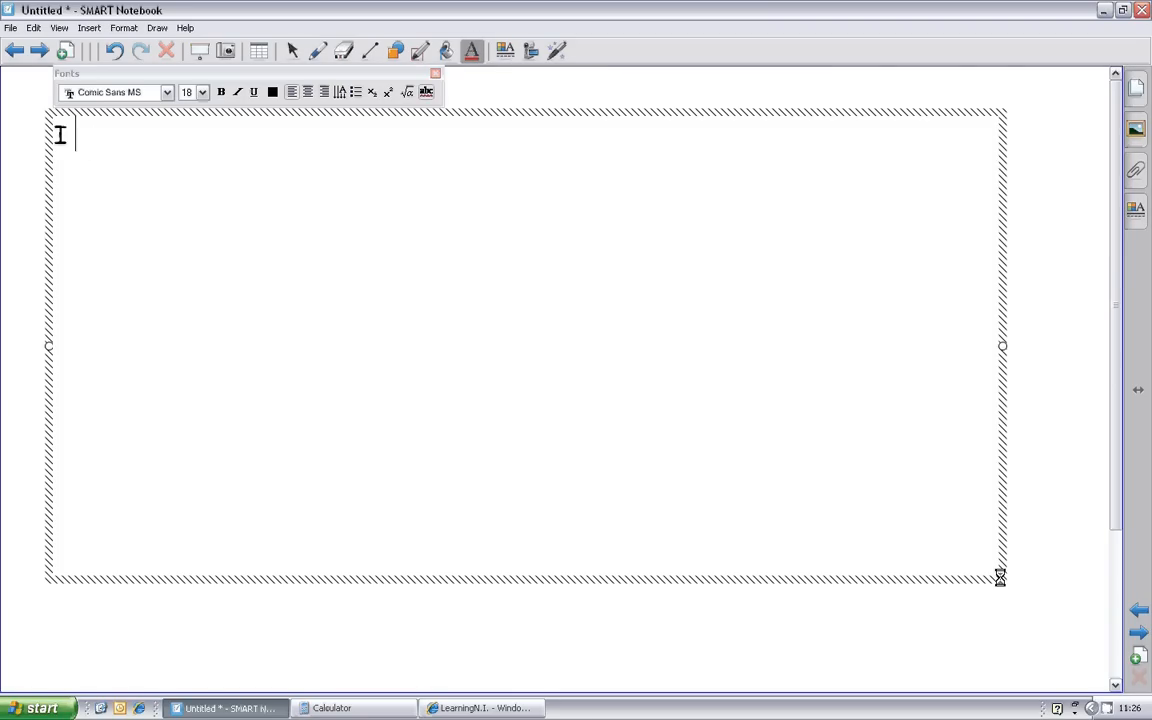
Step: Write 'I have an appliance connected to 230V of electricity. It has a power rating of 1.2kW.'
{"action": "type", "text": "I have an appli"}
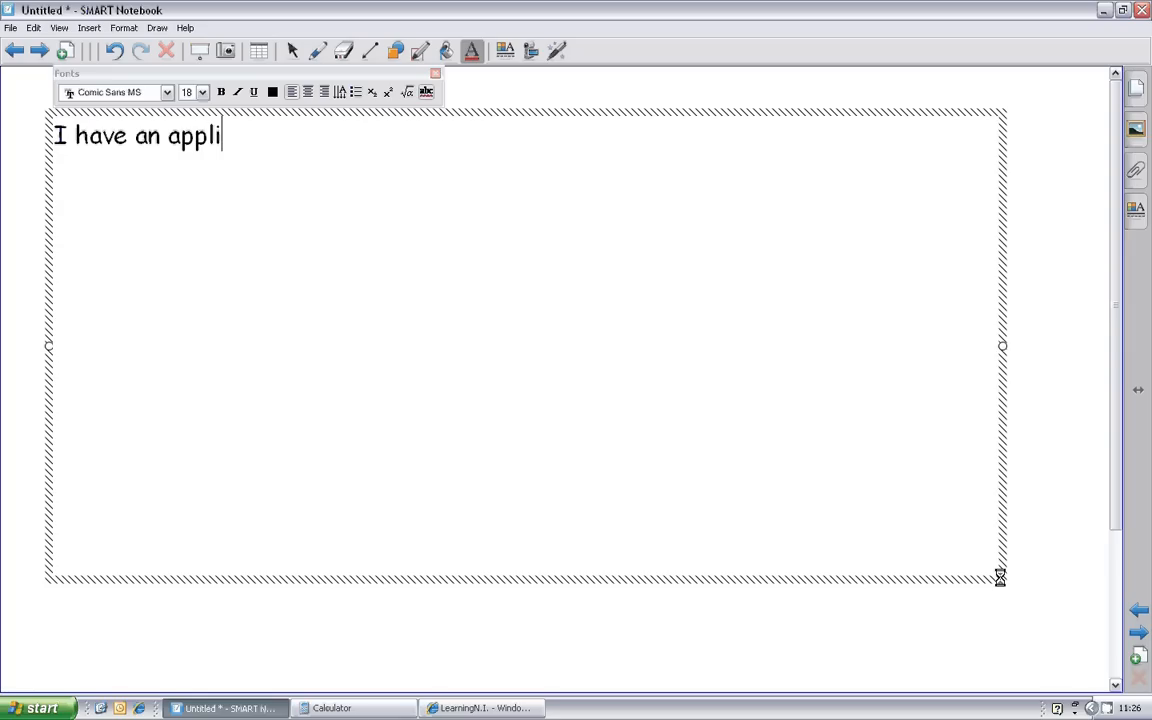
{"action": "type", "text": "ance conne"}
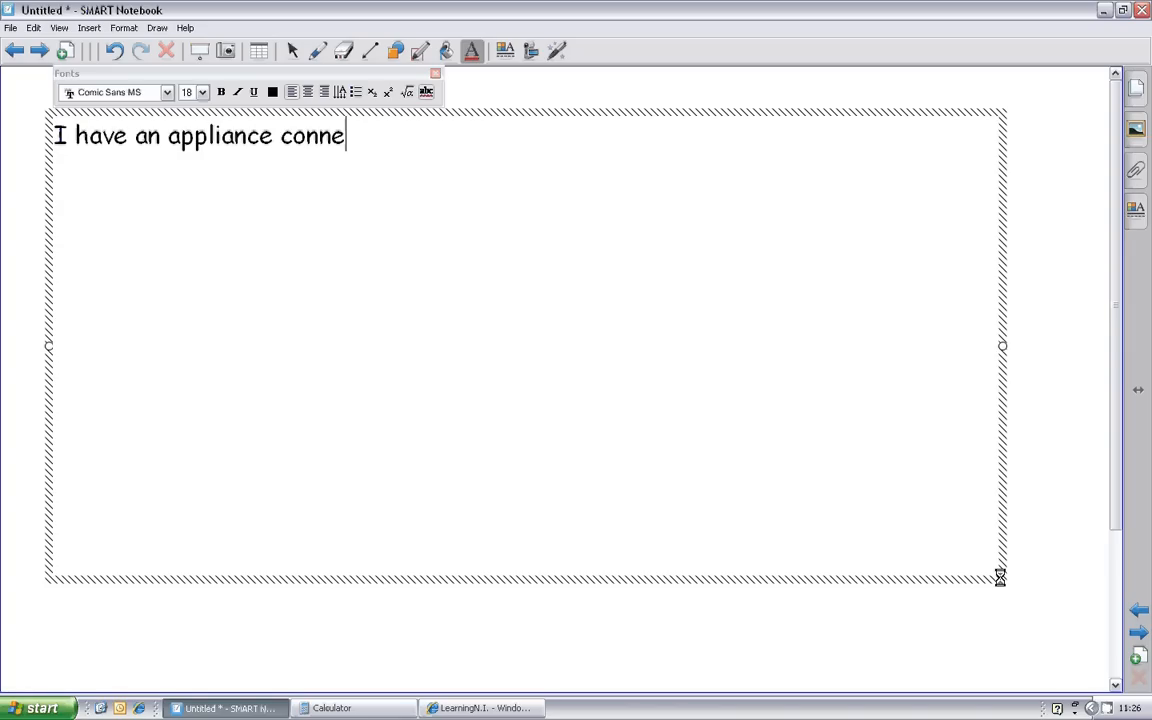
{"action": "type", "text": "cted to 2"}
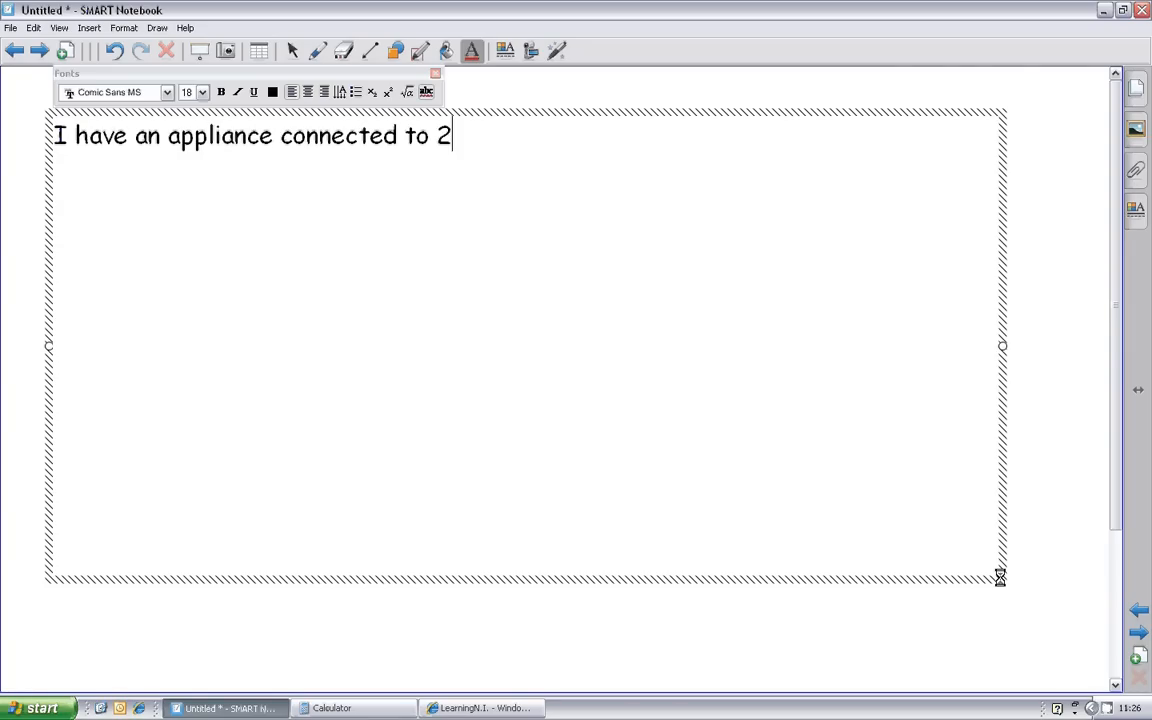
{"action": "type", "text": "30V of ele"}
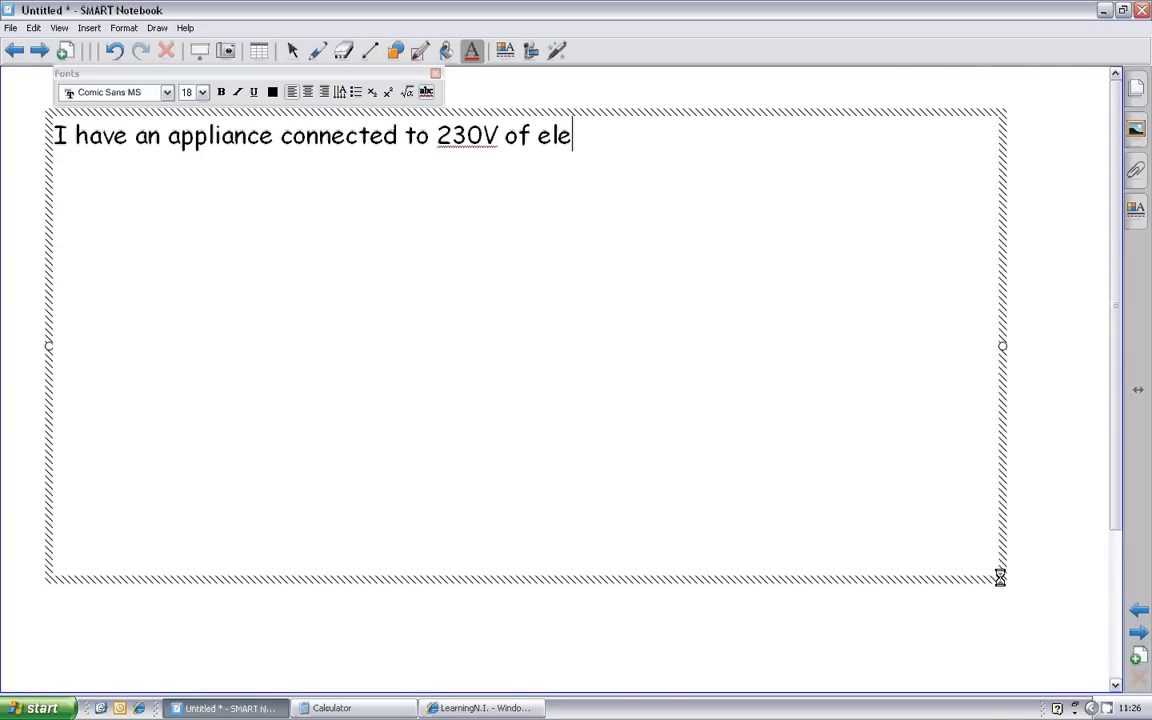
{"action": "type", "text": "ctricity"}
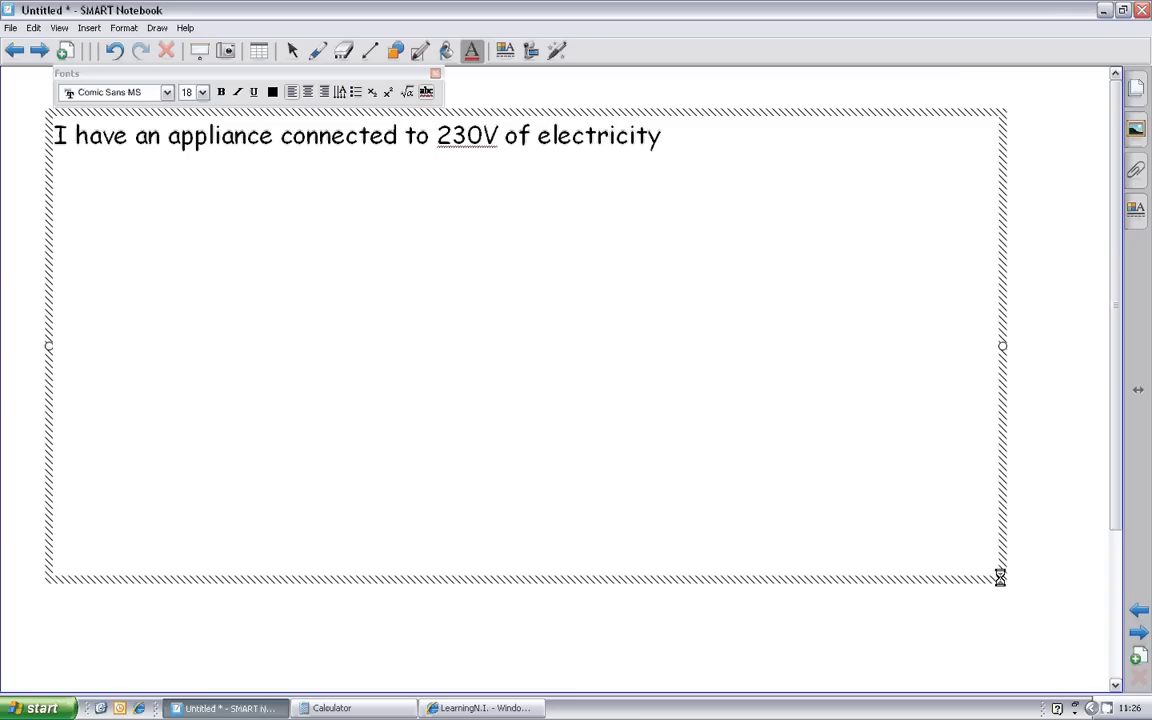
{"action": "type", "text": ". It"}
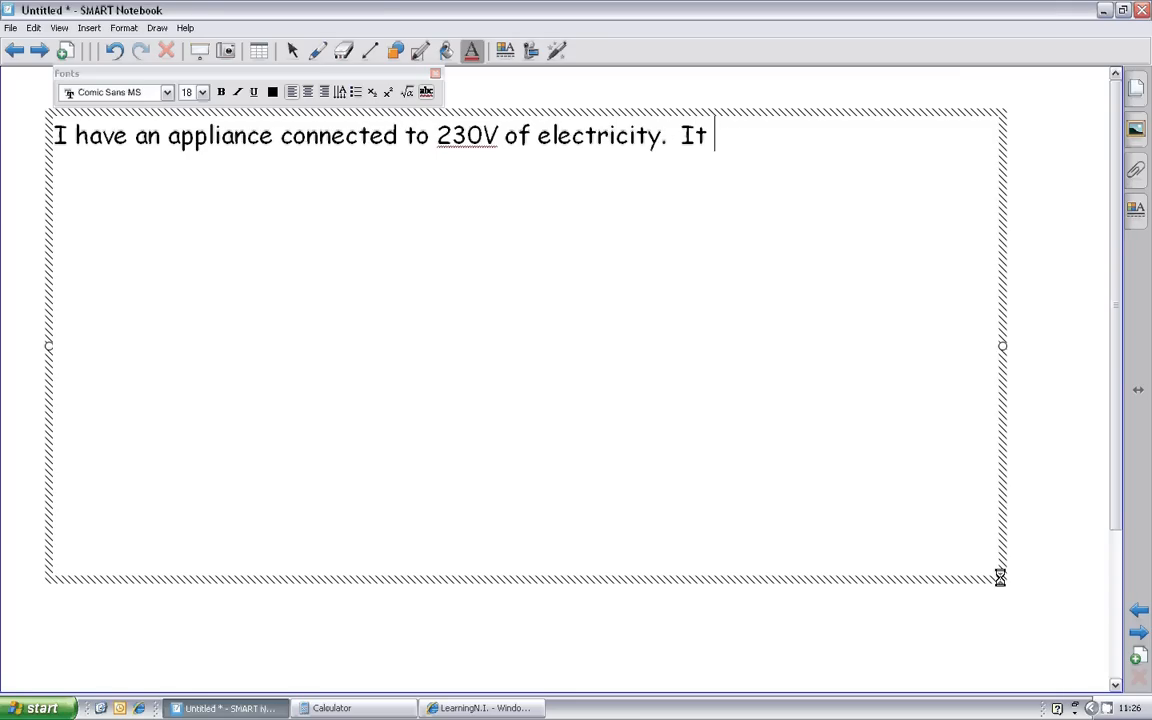
{"action": "type", "text": "has a power"}
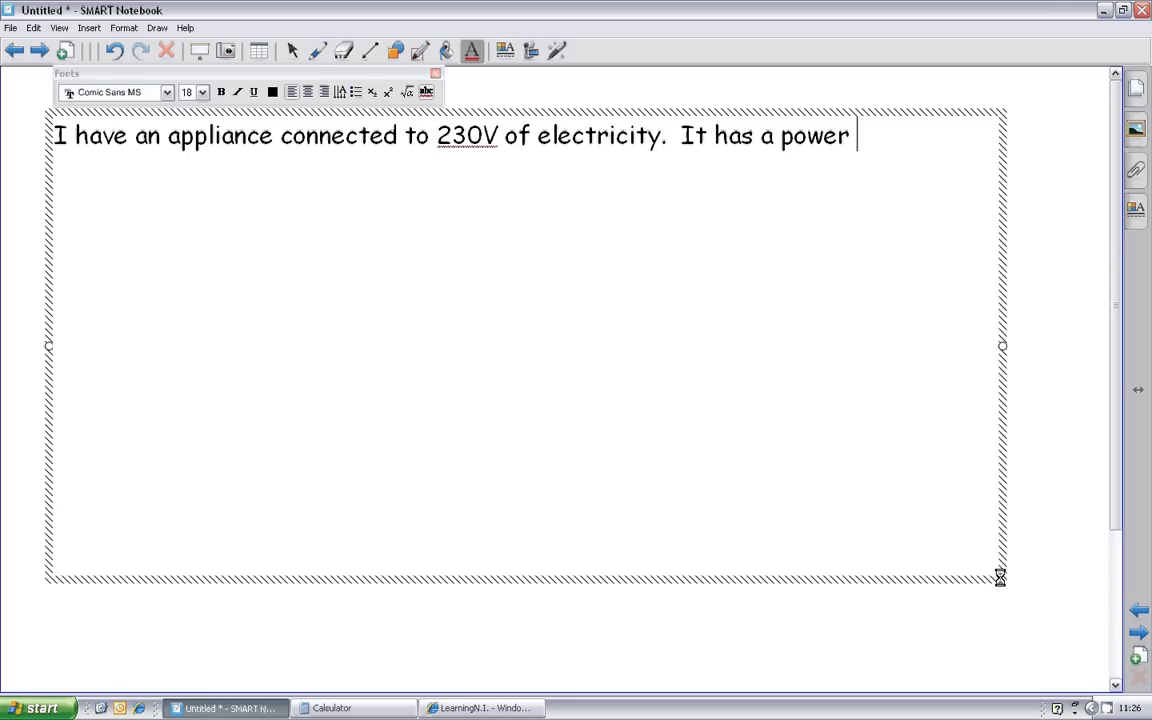
{"action": "type", "text": "rating of"}
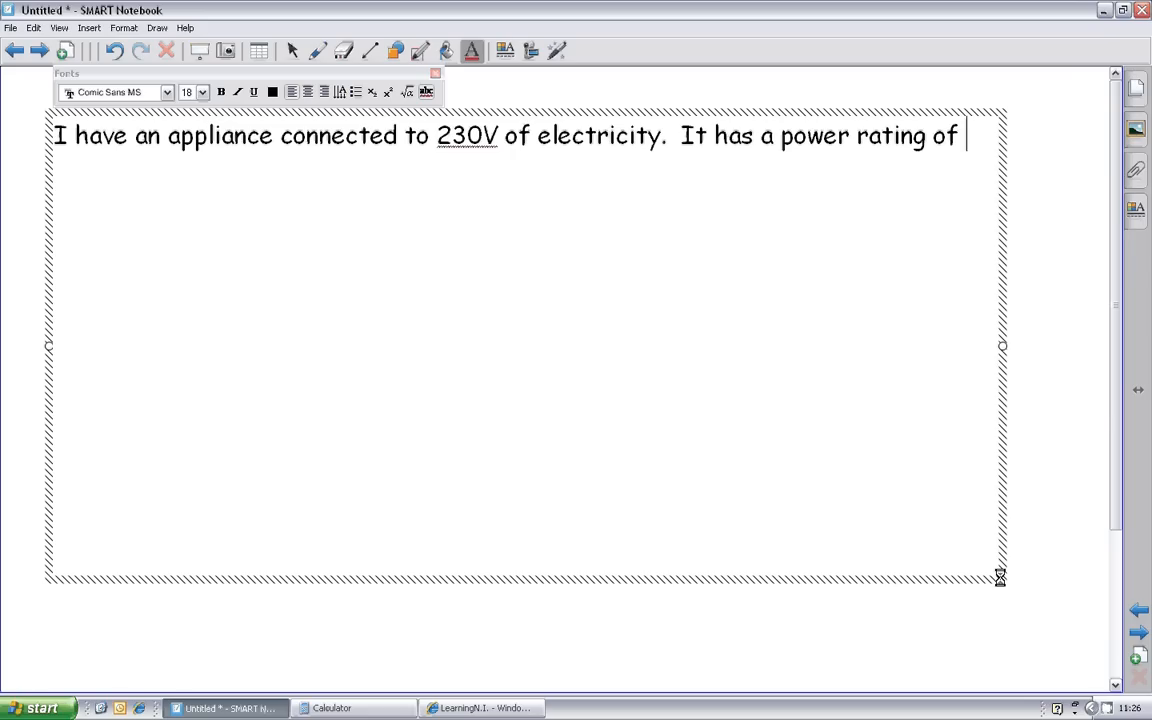
{"action": "type", "text": "1.2kW"}
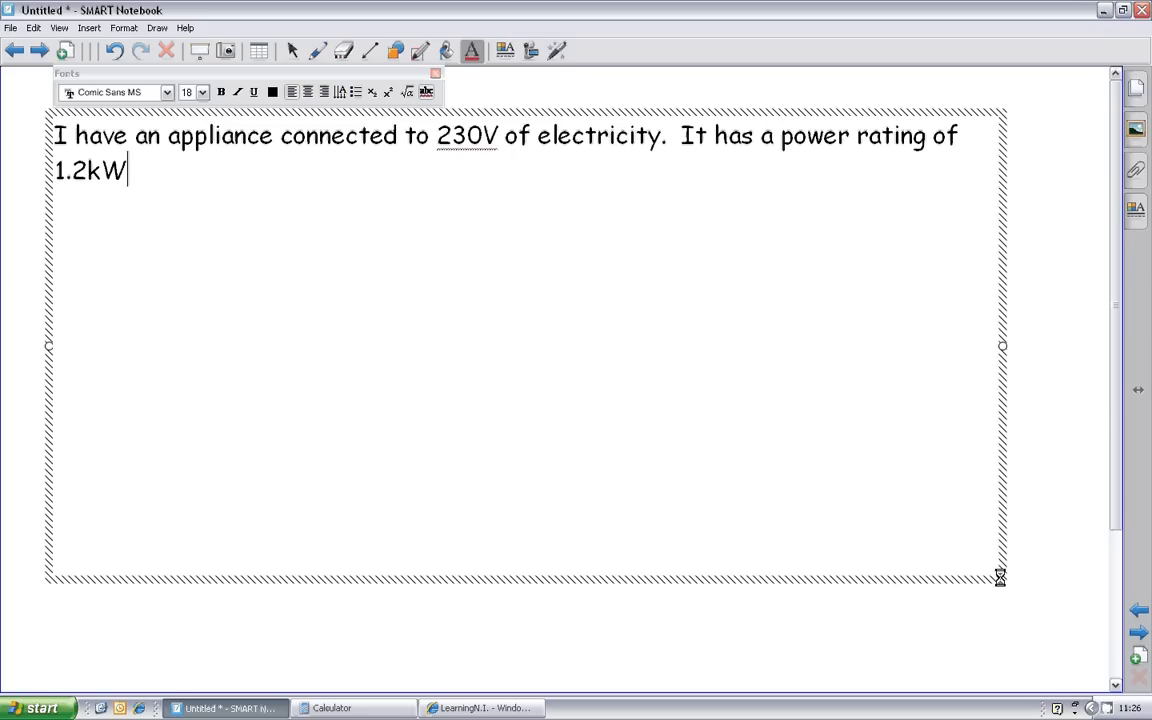
{"action": "type", "text": "."}
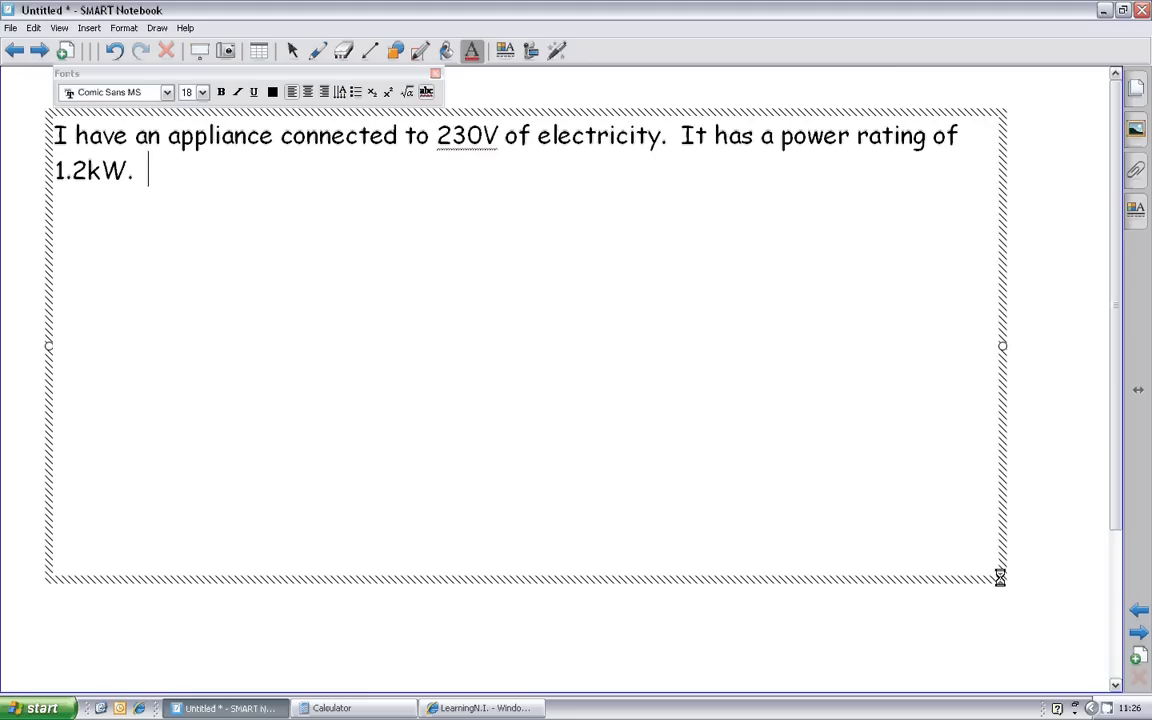
Step: Finish the question with 'What fuse should I use?'
{"action": "type", "text": "What fuse s"}
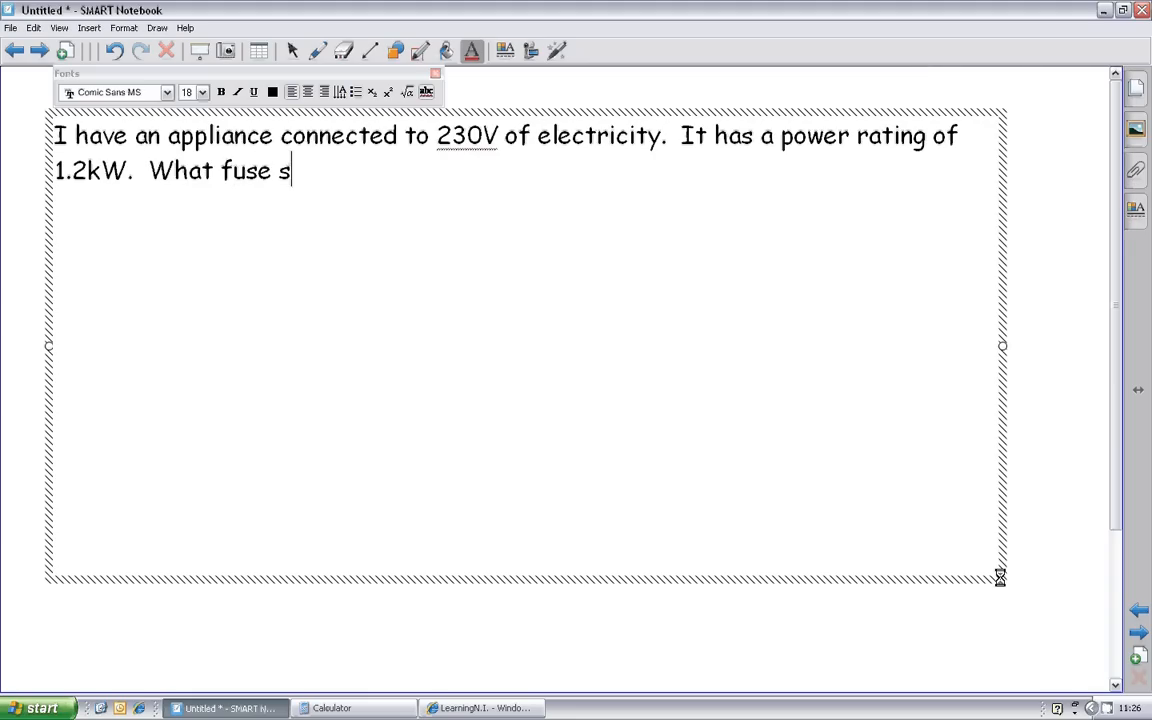
{"action": "type", "text": "hould I"}
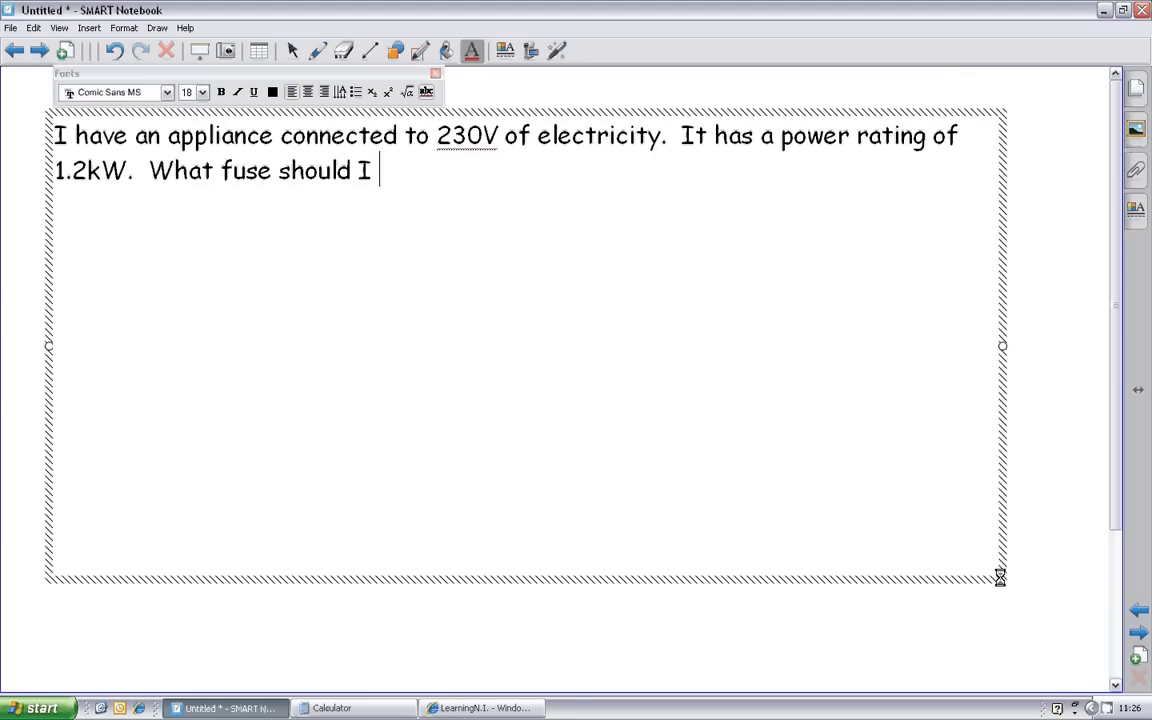
{"action": "type", "text": "use?"}
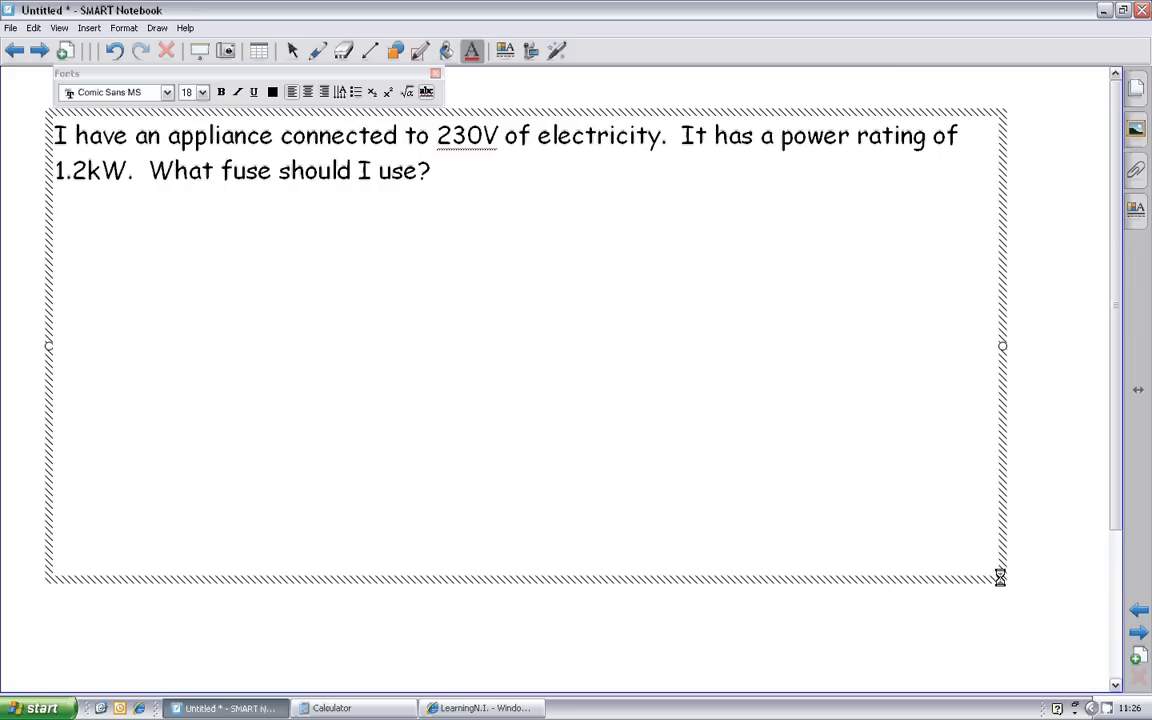
Step: List the givens P = 1200, V = 230 and I = ?
{"action": "type", "text": "P ="}
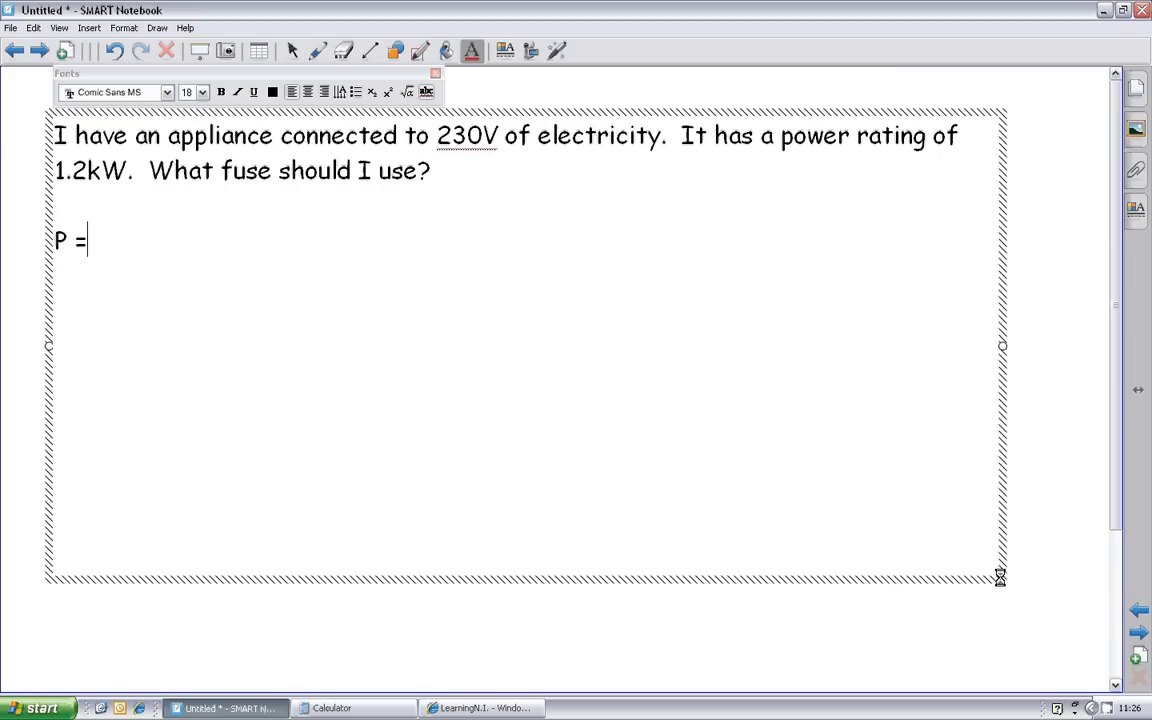
{"action": "type", "text": "1200"}
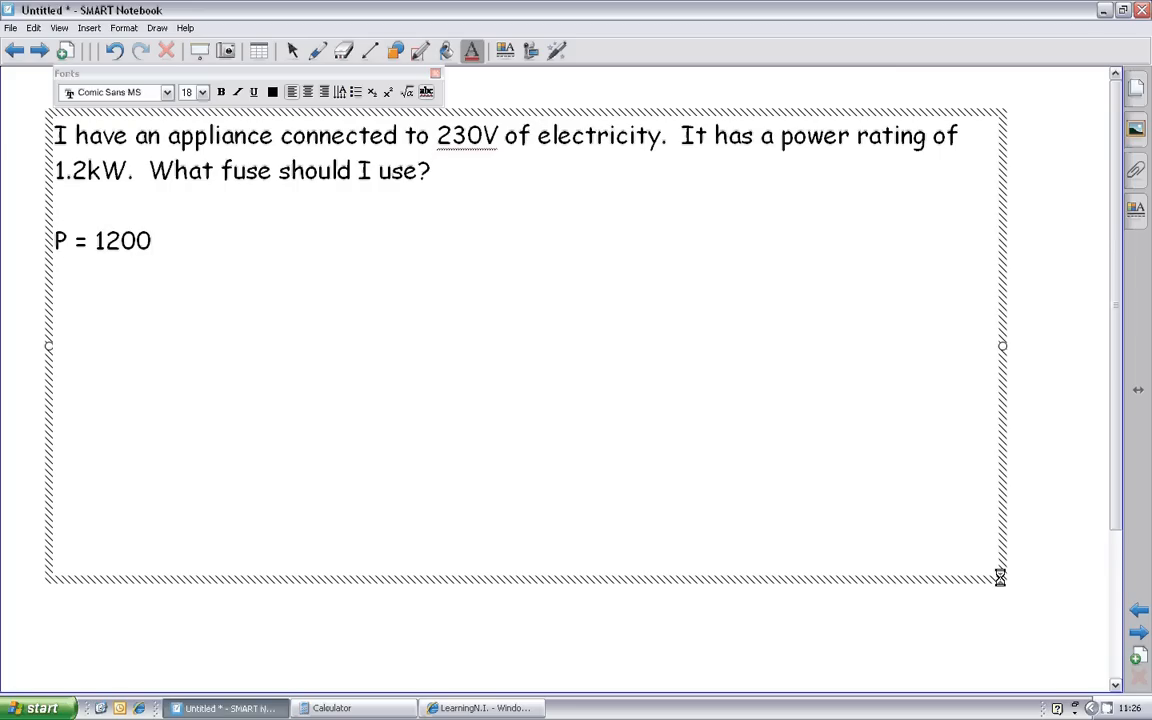
{"action": "type", "text": "V ="}
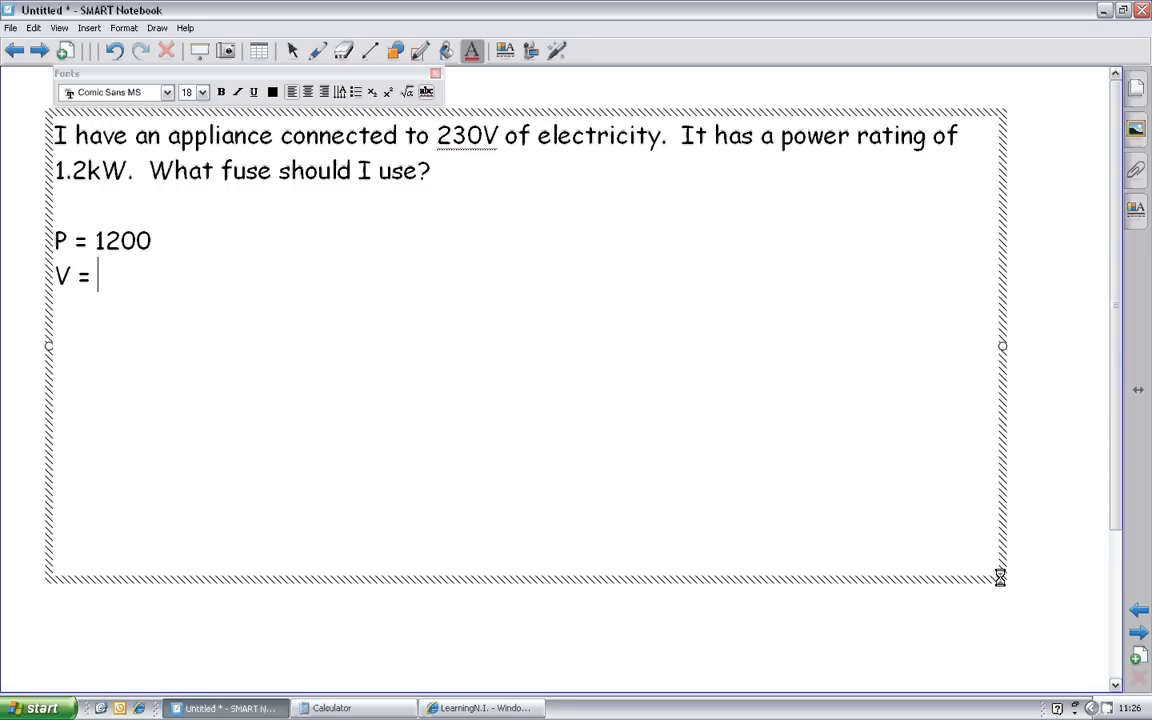
{"action": "type", "text": "230"}
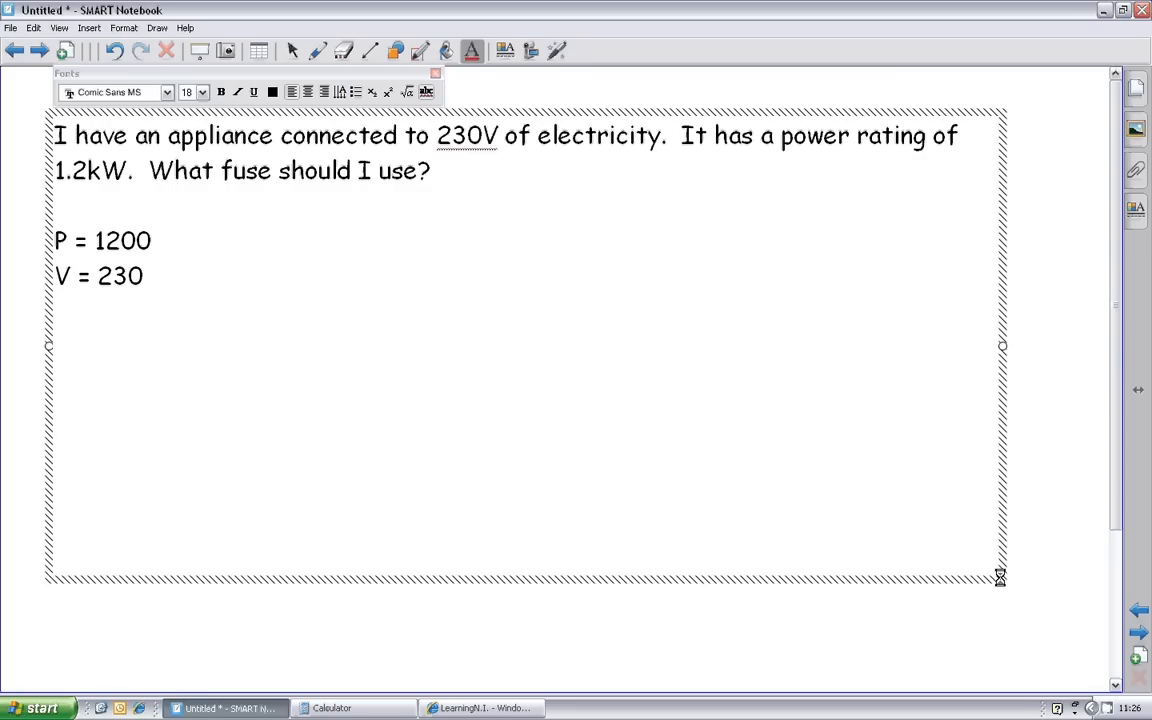
{"action": "type", "text": "I = ?"}
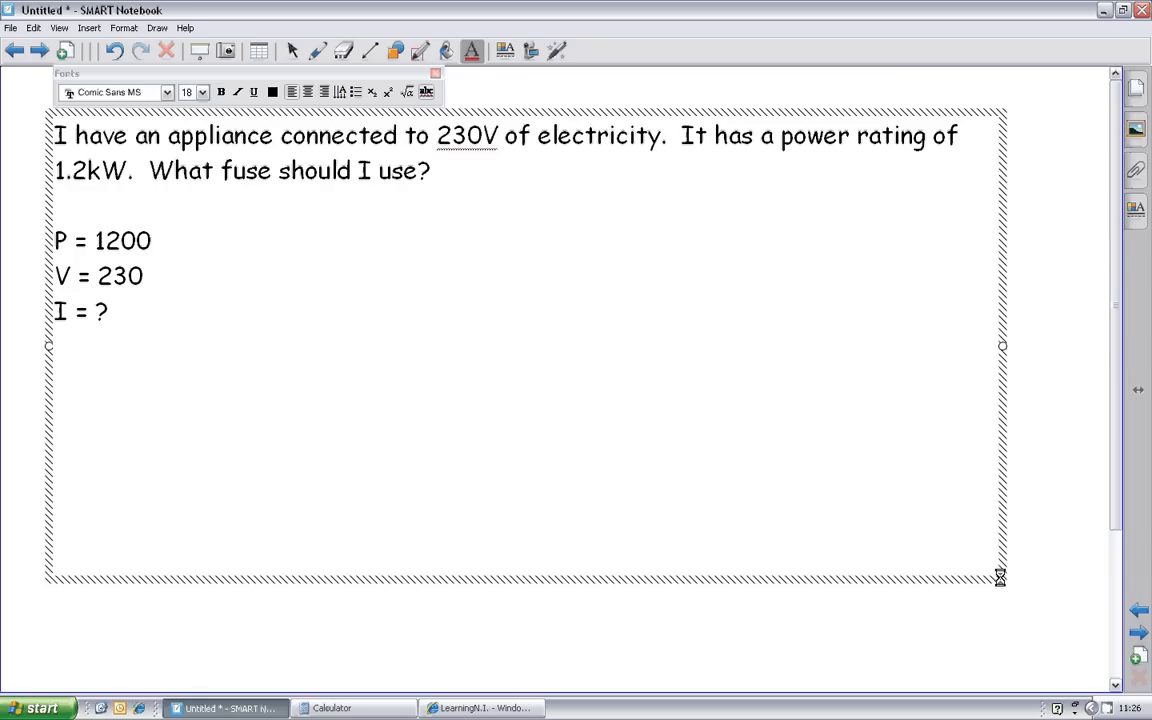
Step: Write I = P / V = 1200 / 230 and start the answer line 'I ='
{"action": "type", "text": "I ="}
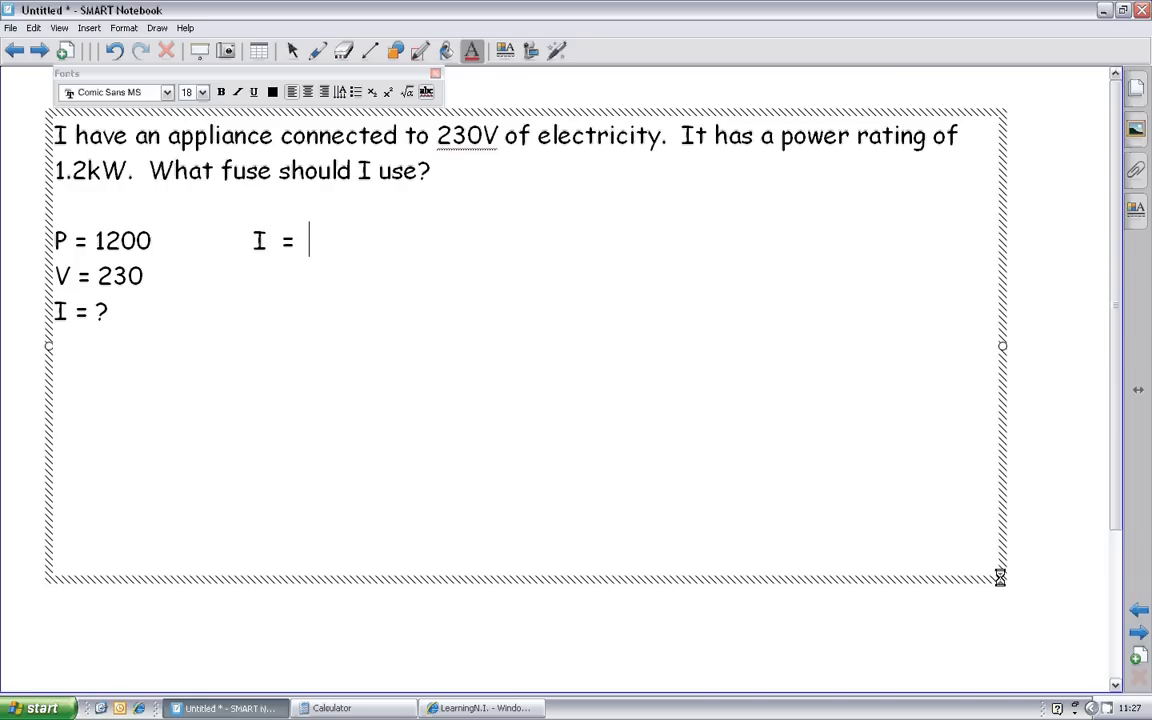
{"action": "type", "text": "P / V"}
{"action": "left_click", "coordinate": [624, 276]}
{"action": "type", "text": "I"}
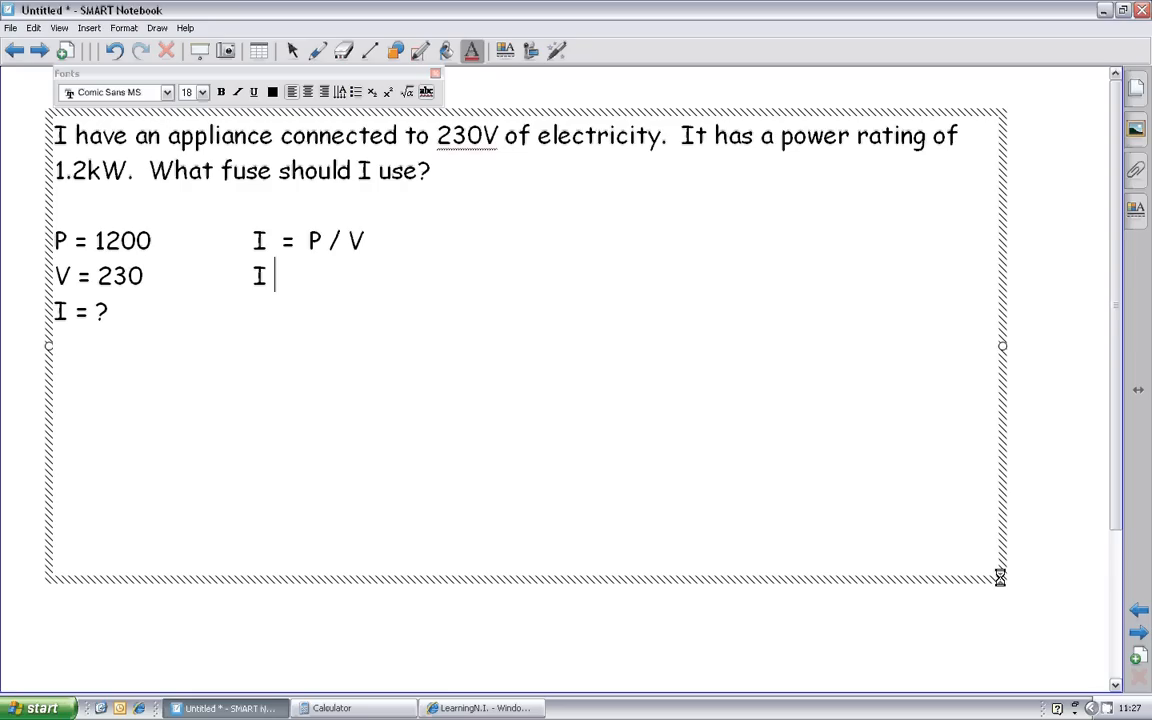
{"action": "type", "text": "= 12"}
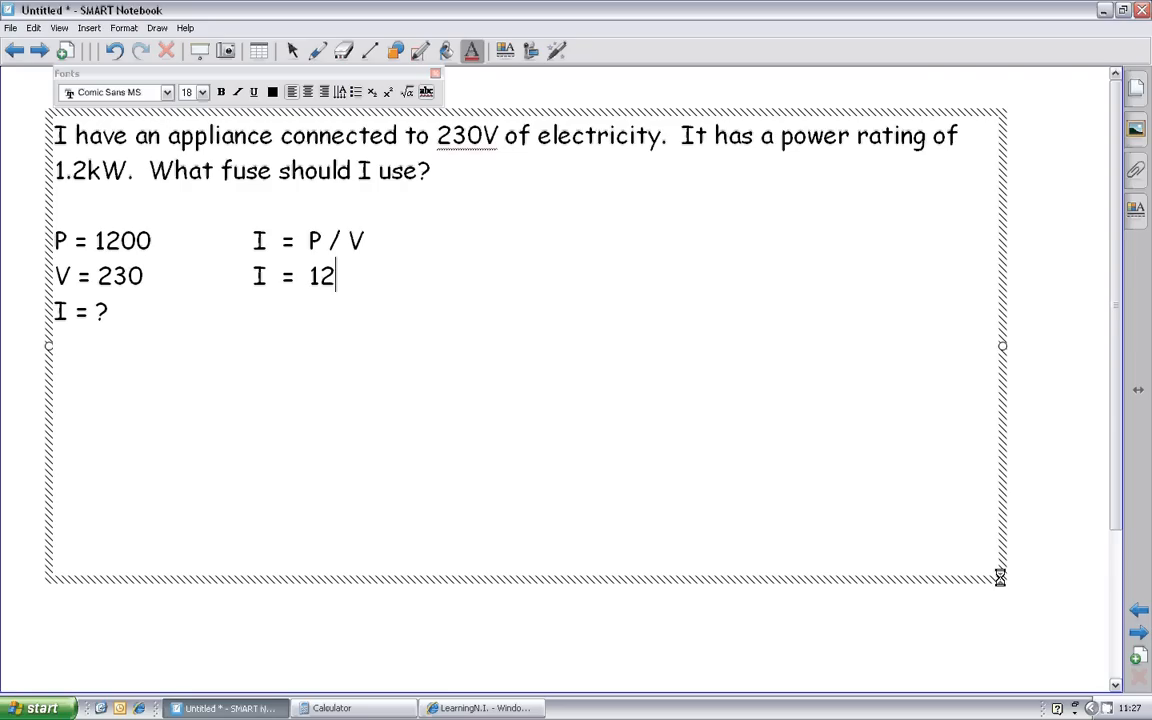
{"action": "type", "text": "00 / 2"}
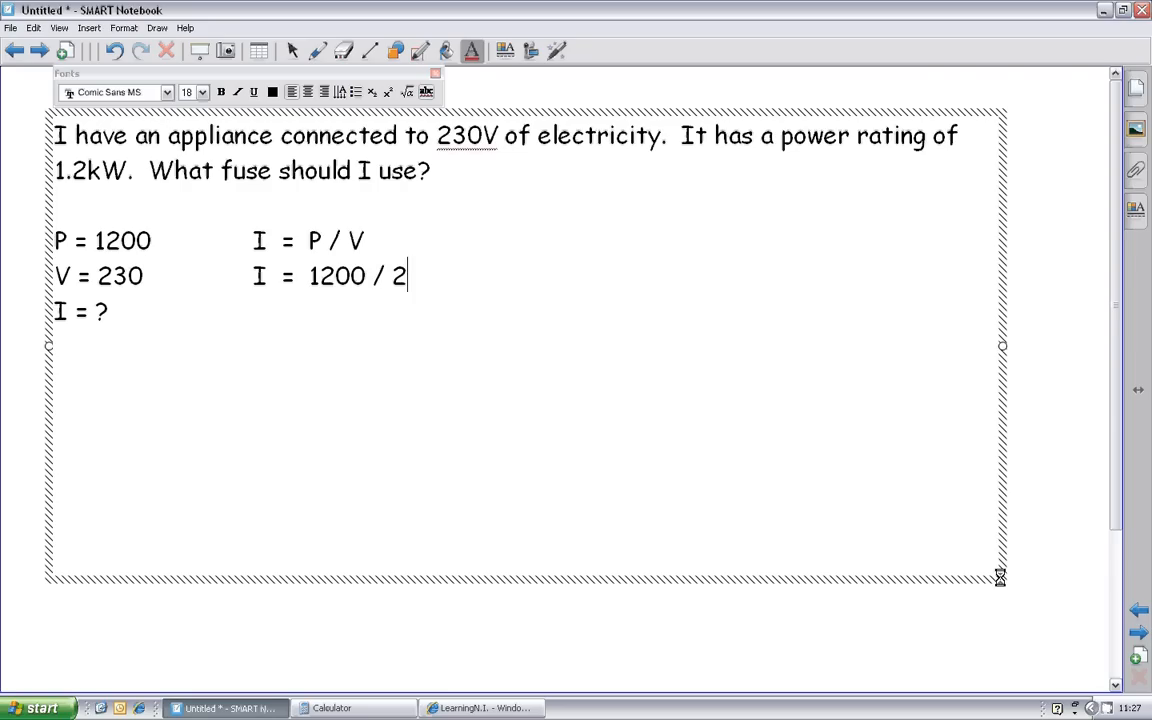
{"action": "type", "text": "30"}
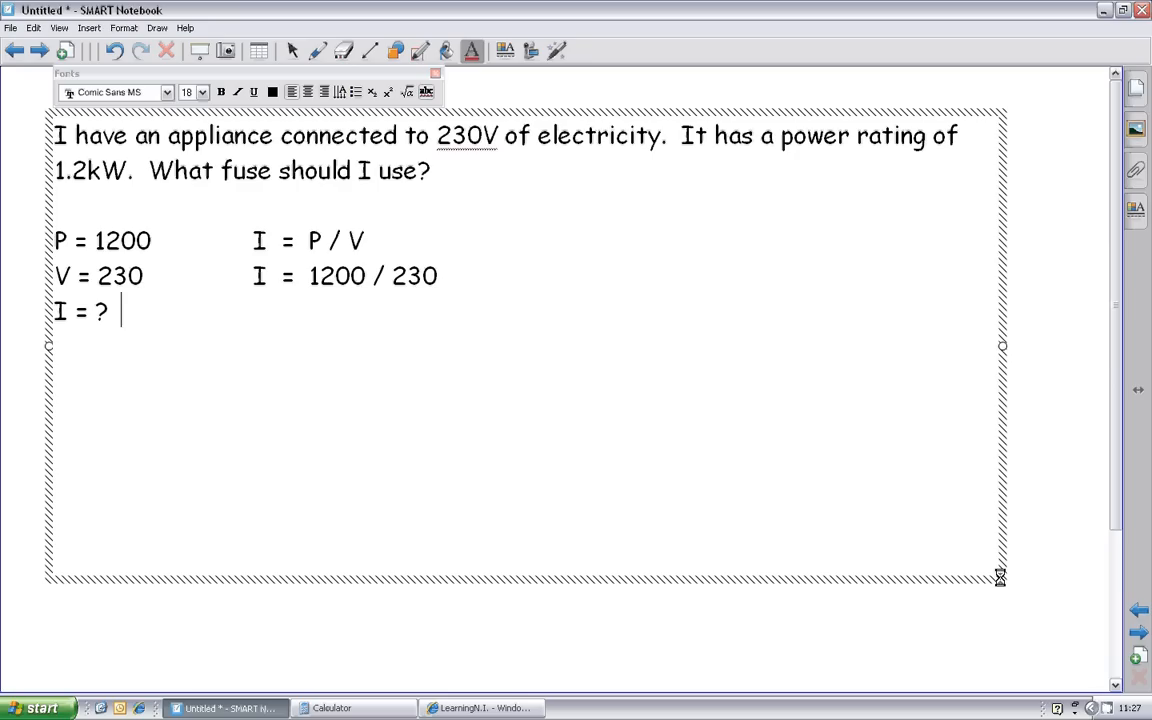
{"action": "type", "text": "I"}
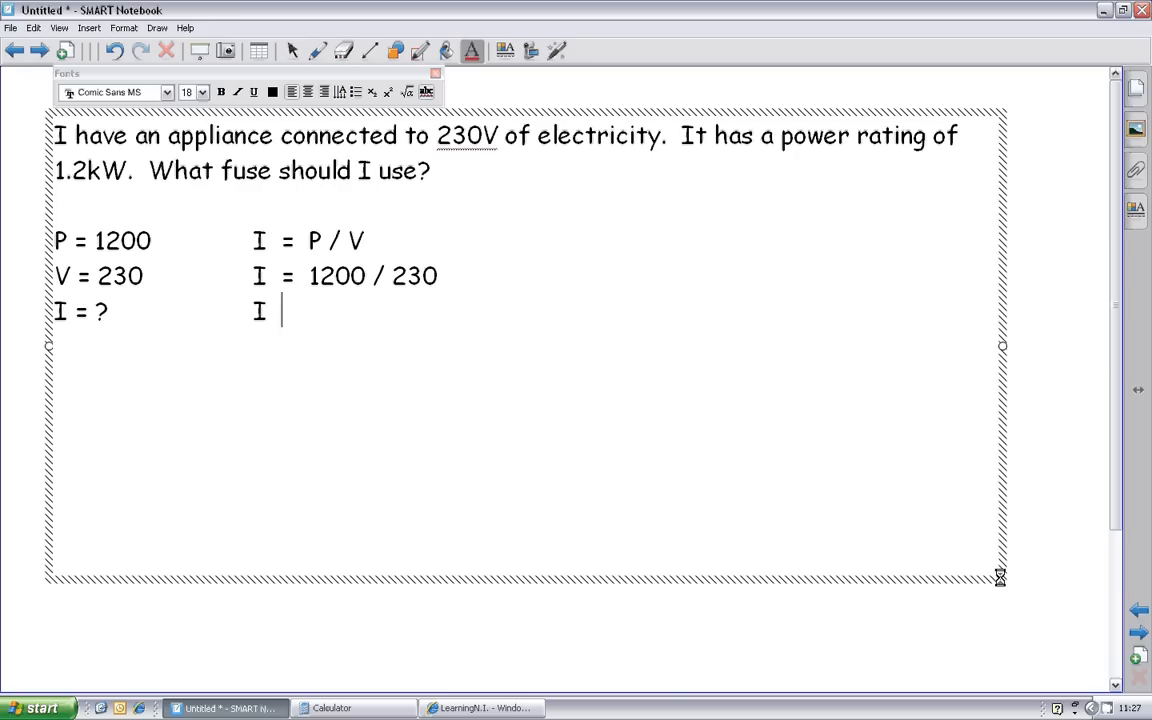
{"action": "type", "text": "="}
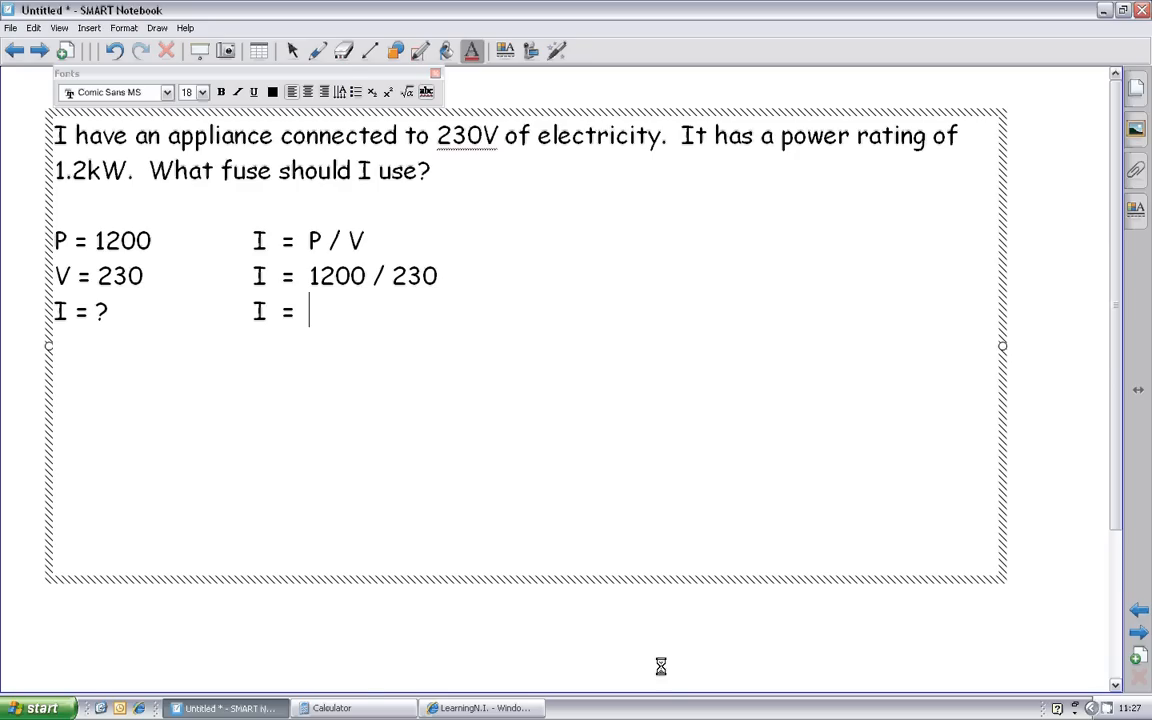
Step: Compute 1200 / 230 ≈ 5.217 in Calculator and return to the notes
{"action": "left_click", "coordinate": [332, 708]}
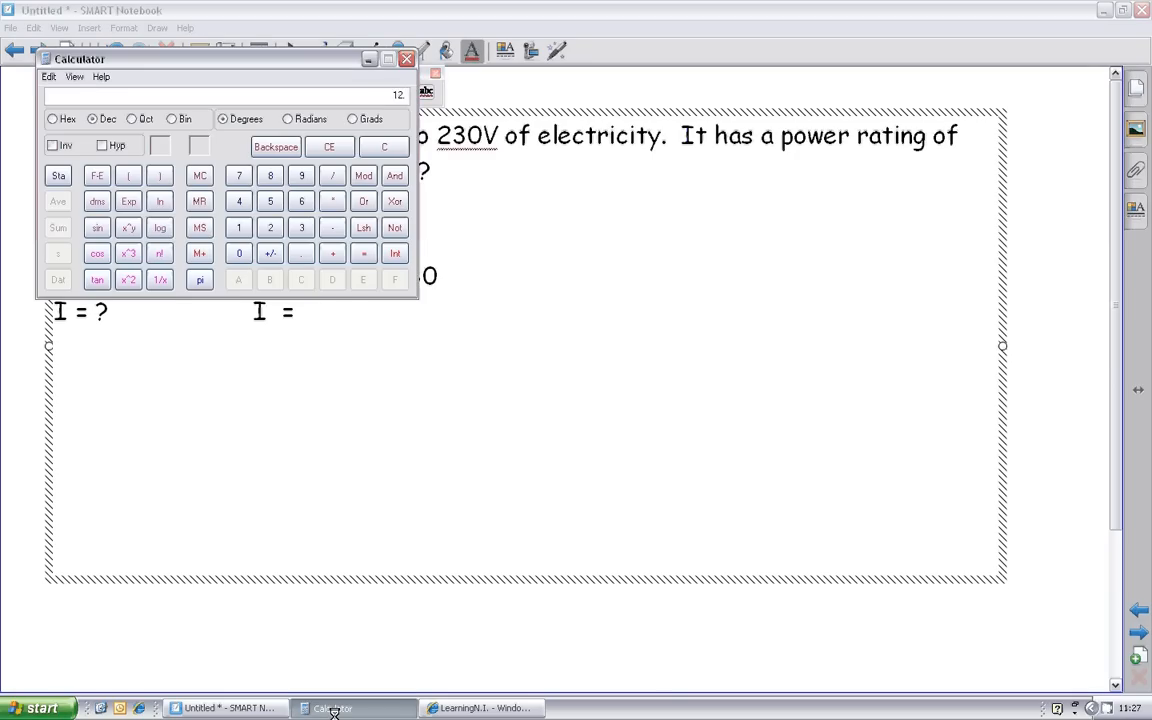
{"action": "left_click", "coordinate": [364, 252]}
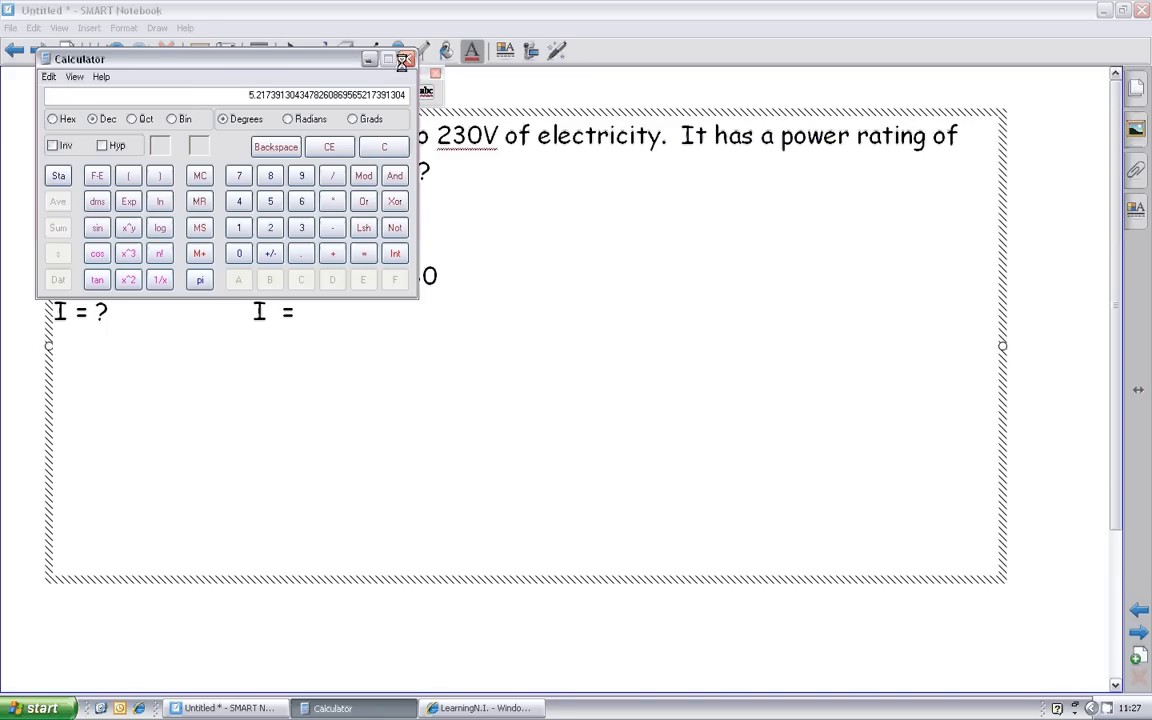
{"action": "left_click", "coordinate": [404, 60]}
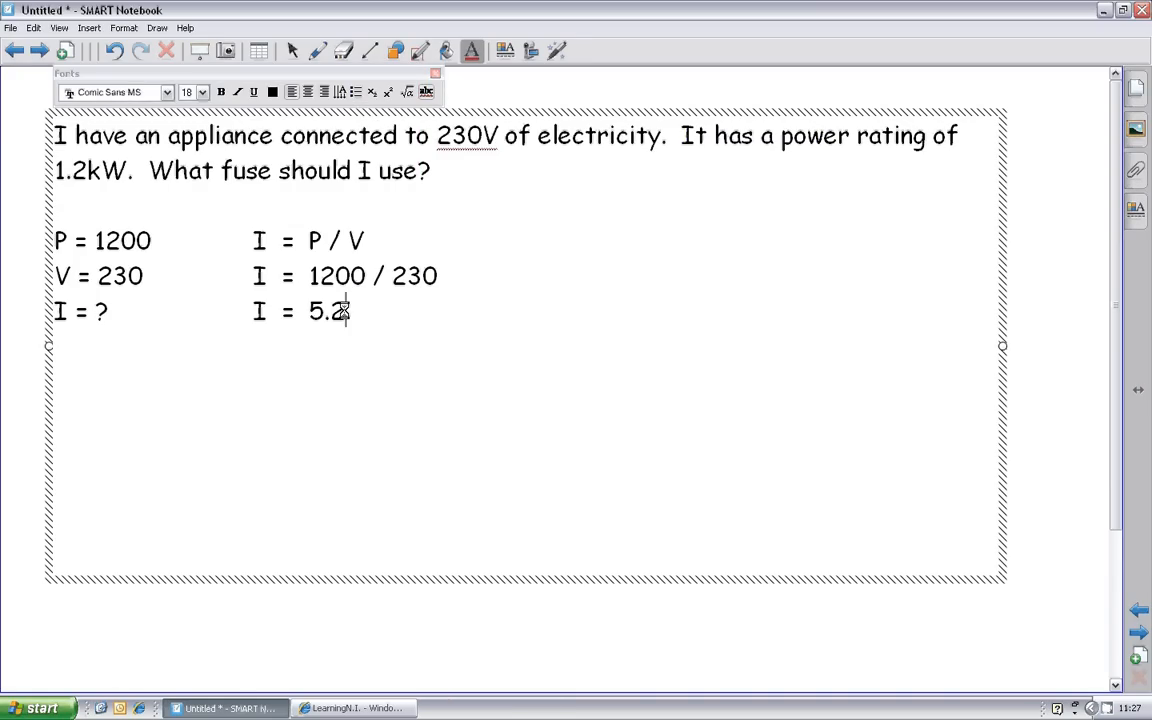
Step: Add unit A to the current 5.2 and list fuse options 1A, 3A, 5A, 7A, 13A
{"action": "type", "text": "A"}
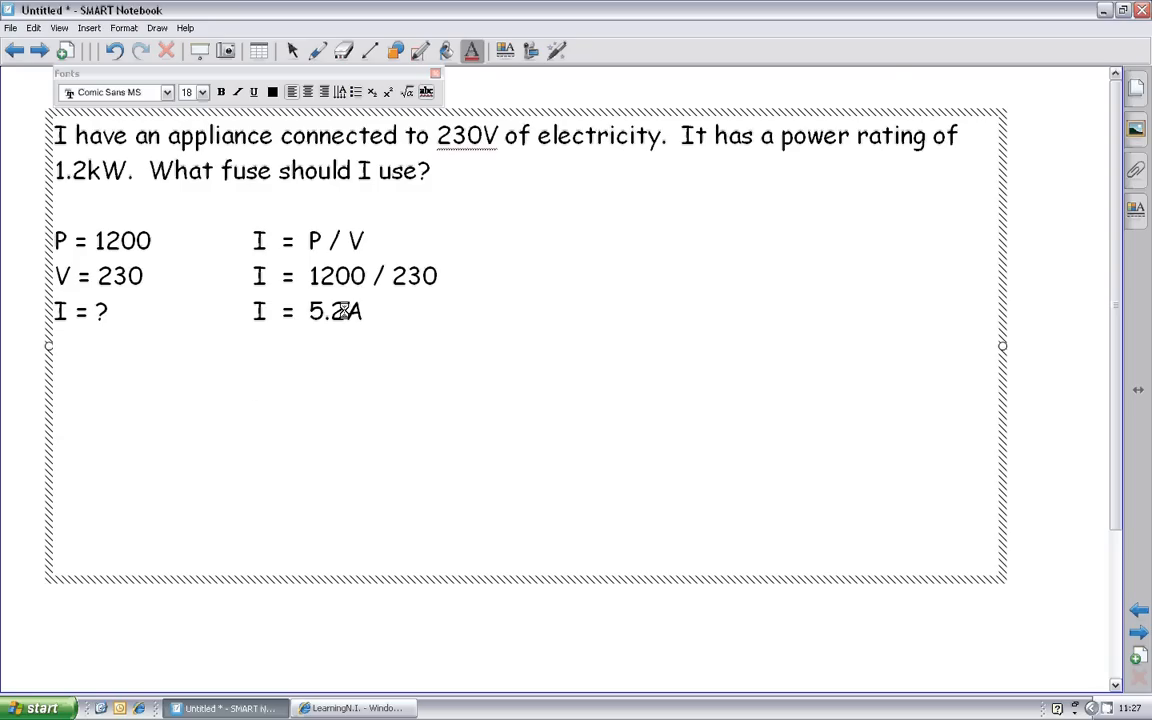
{"action": "type", "text": "1A"}
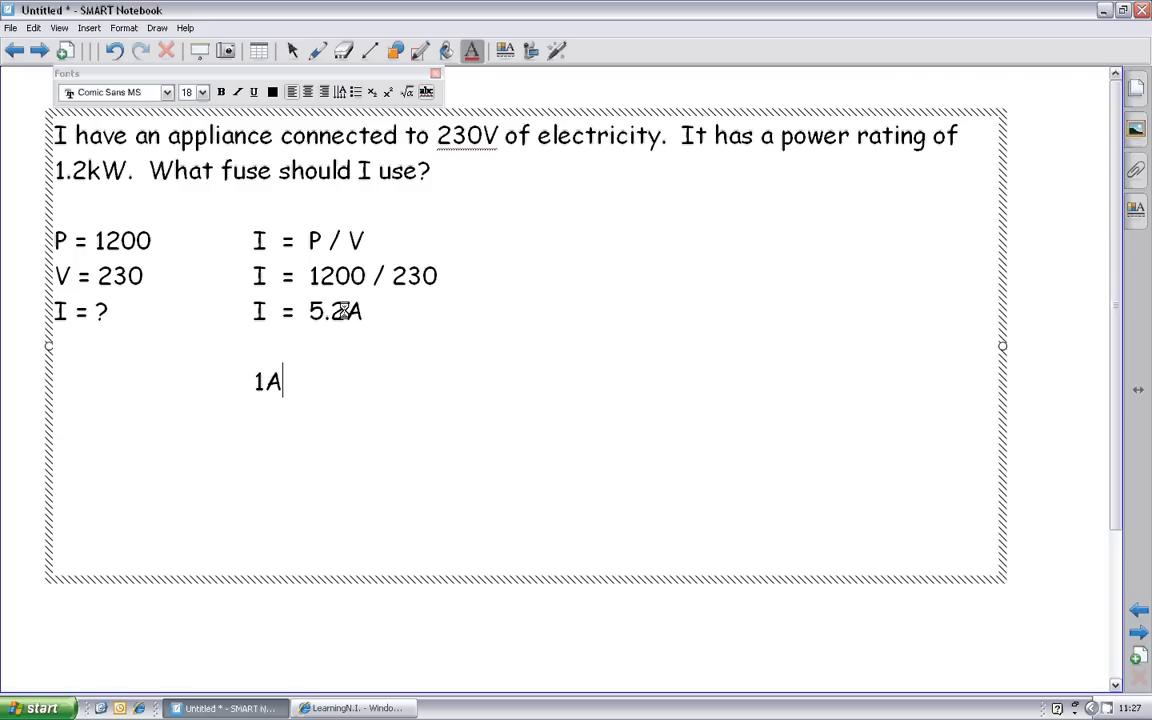
{"action": "type", "text": ", 3"}
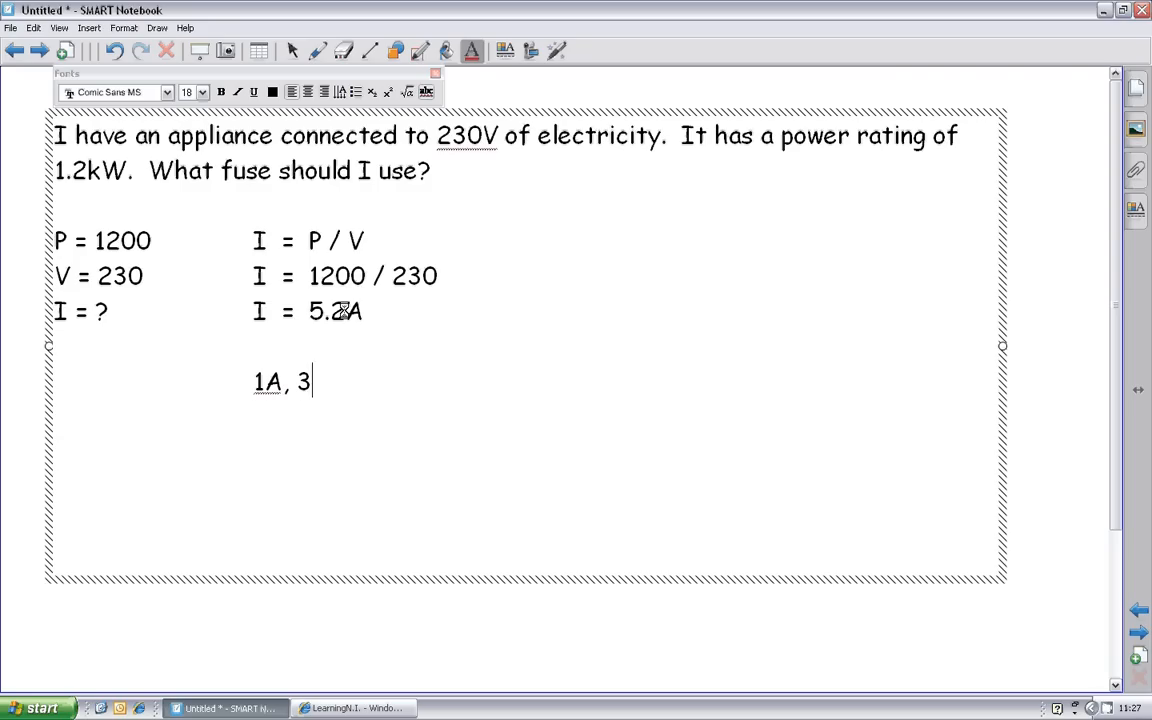
{"action": "type", "text": "A, 5A, 7A"}
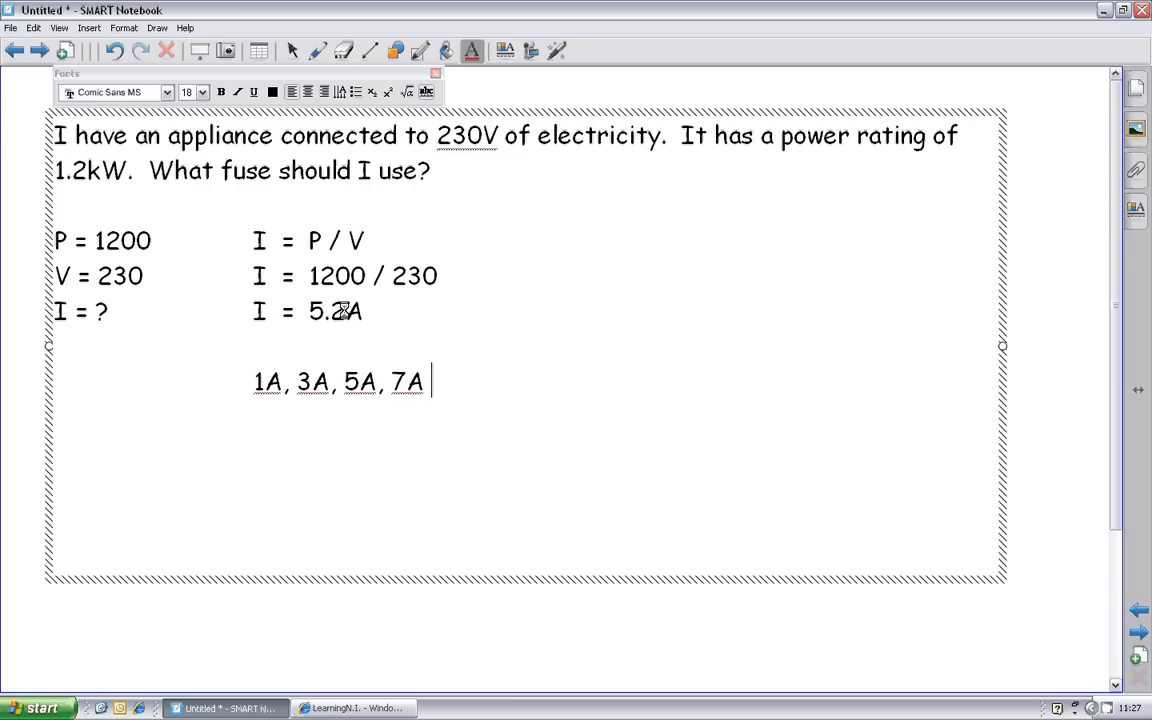
{"action": "type", "text": ", 13A"}
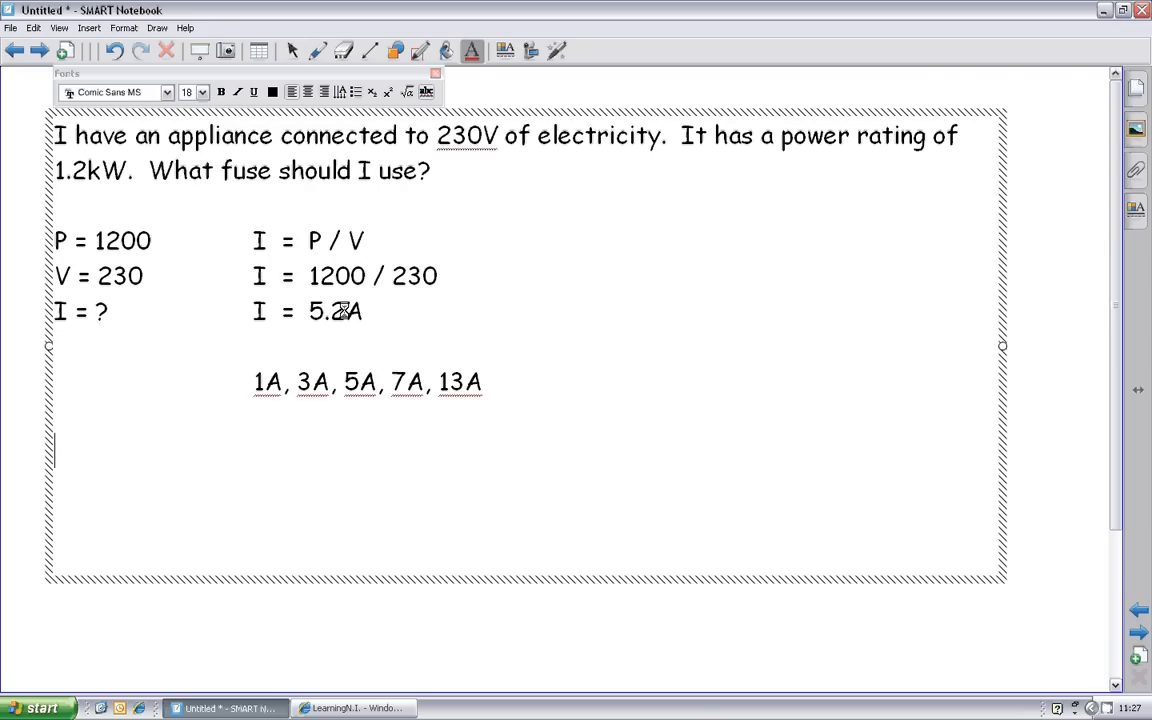
{"action": "mouse_move", "coordinate": [482, 232]}
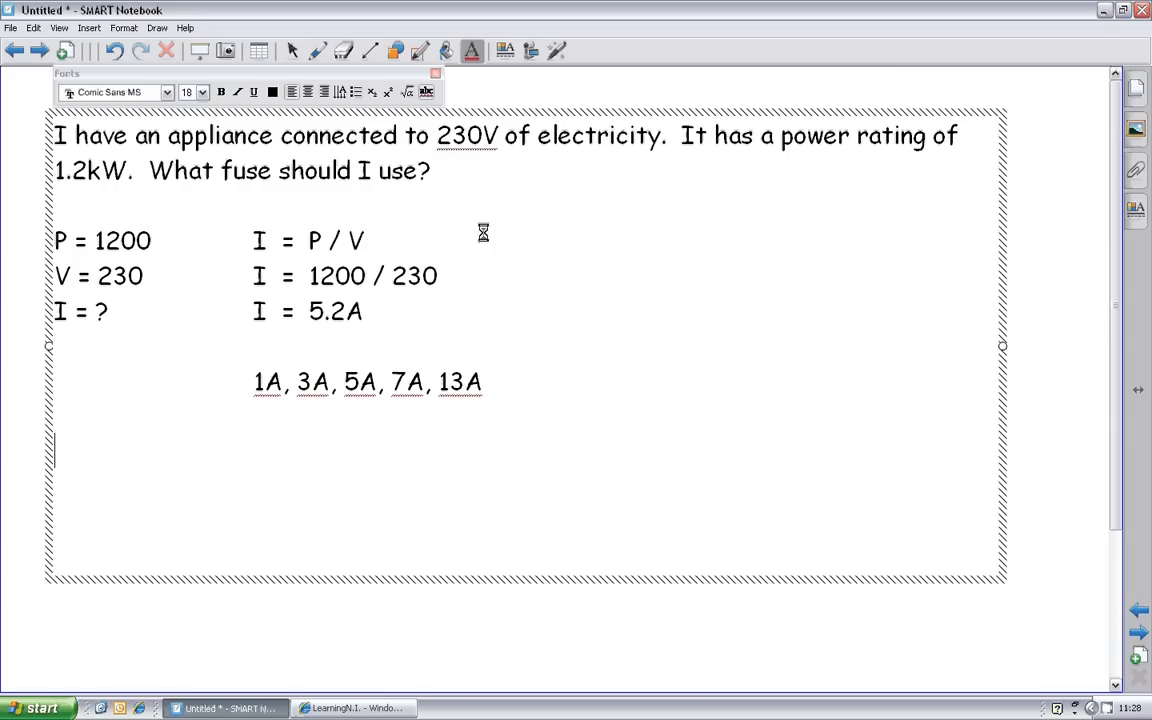
{"action": "mouse_move", "coordinate": [388, 316]}
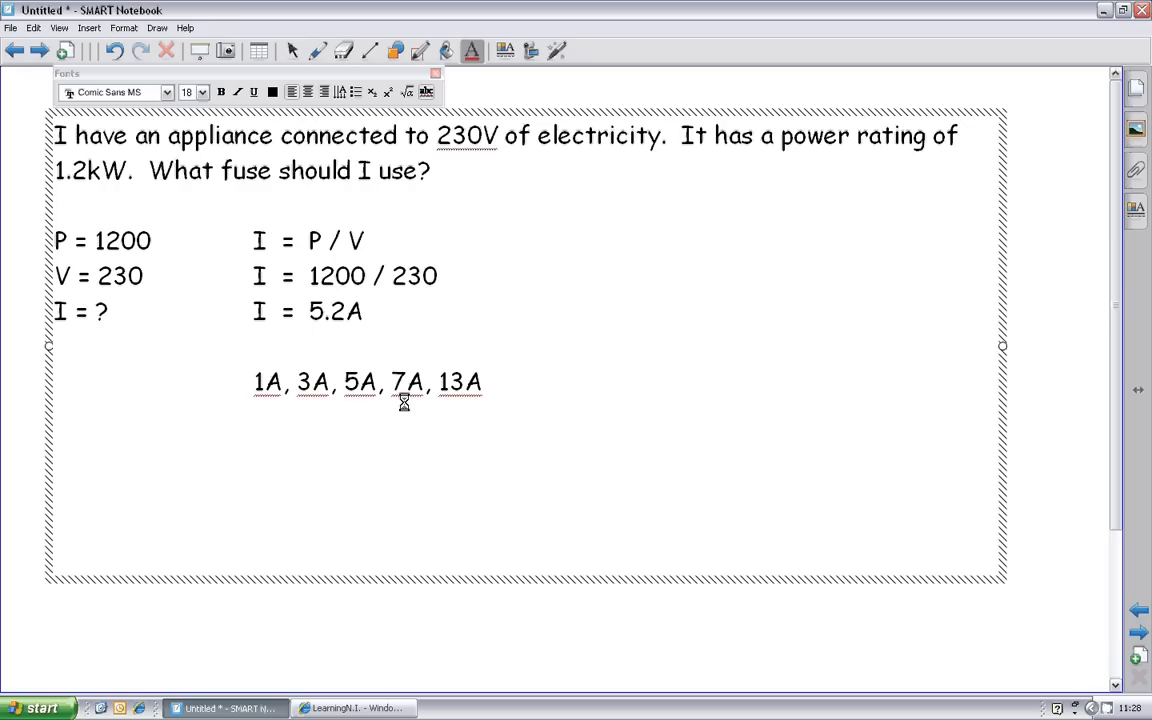
Step: Write the answer line 'Ans: Use a 7A' below the fuse list
{"action": "type", "text": "N"}
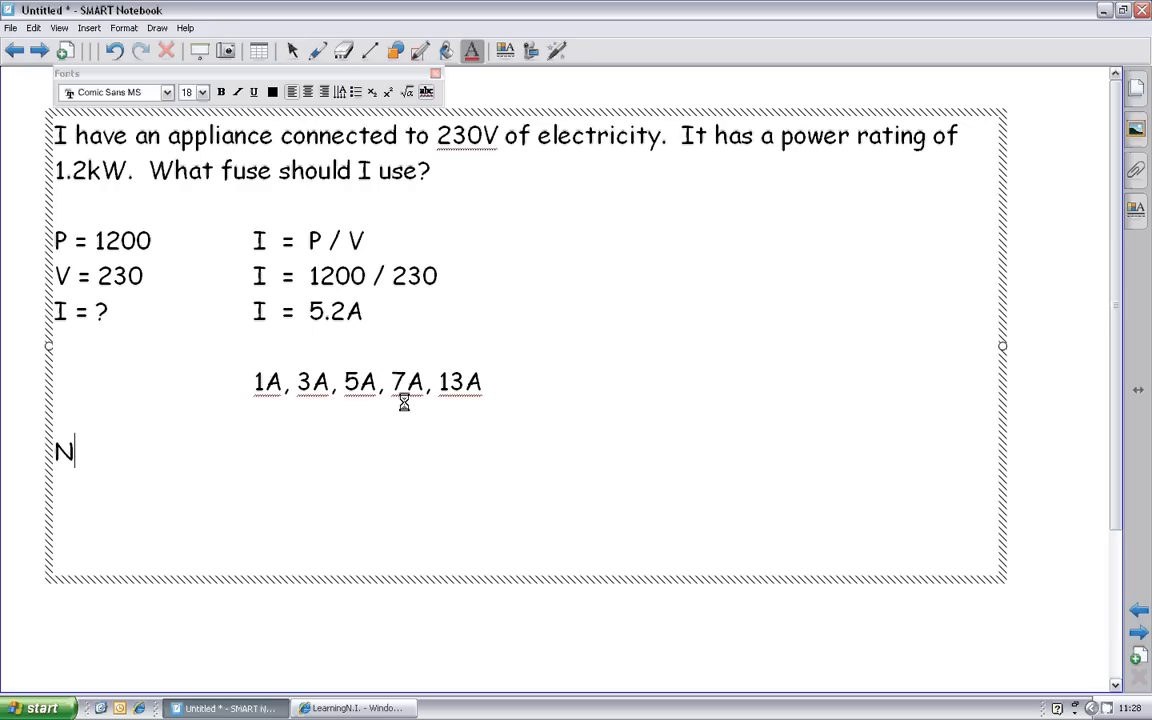
{"action": "type", "text": "ns"}
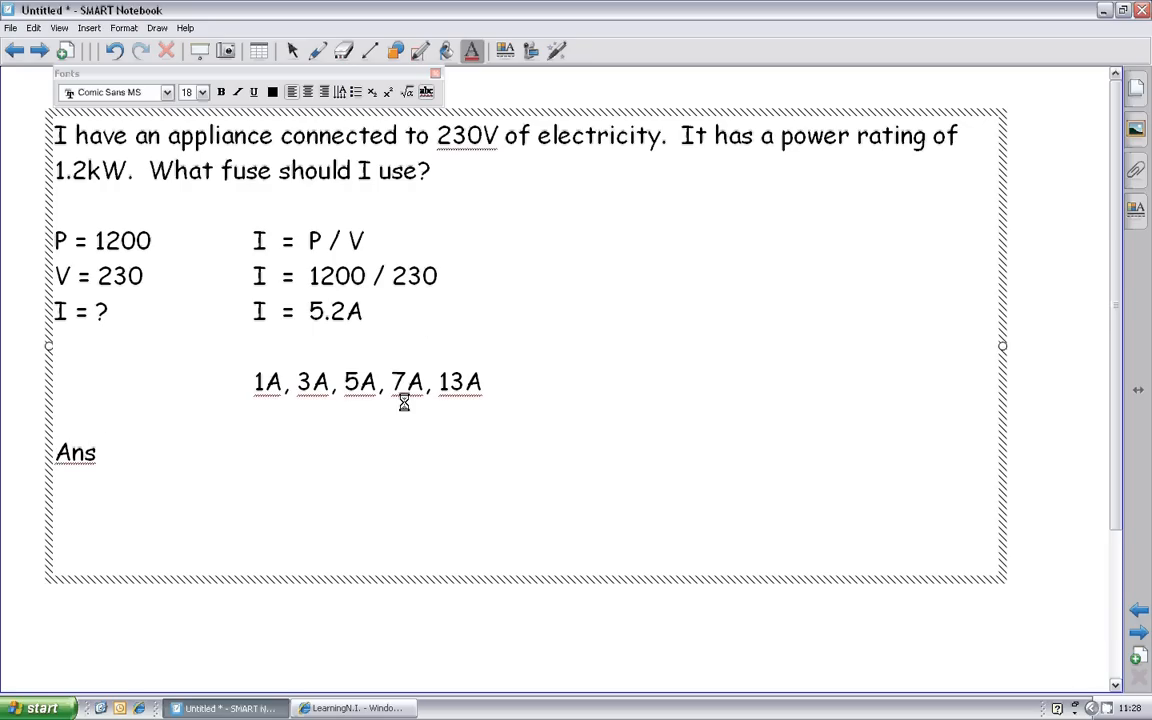
{"action": "type", "text": ": Use"}
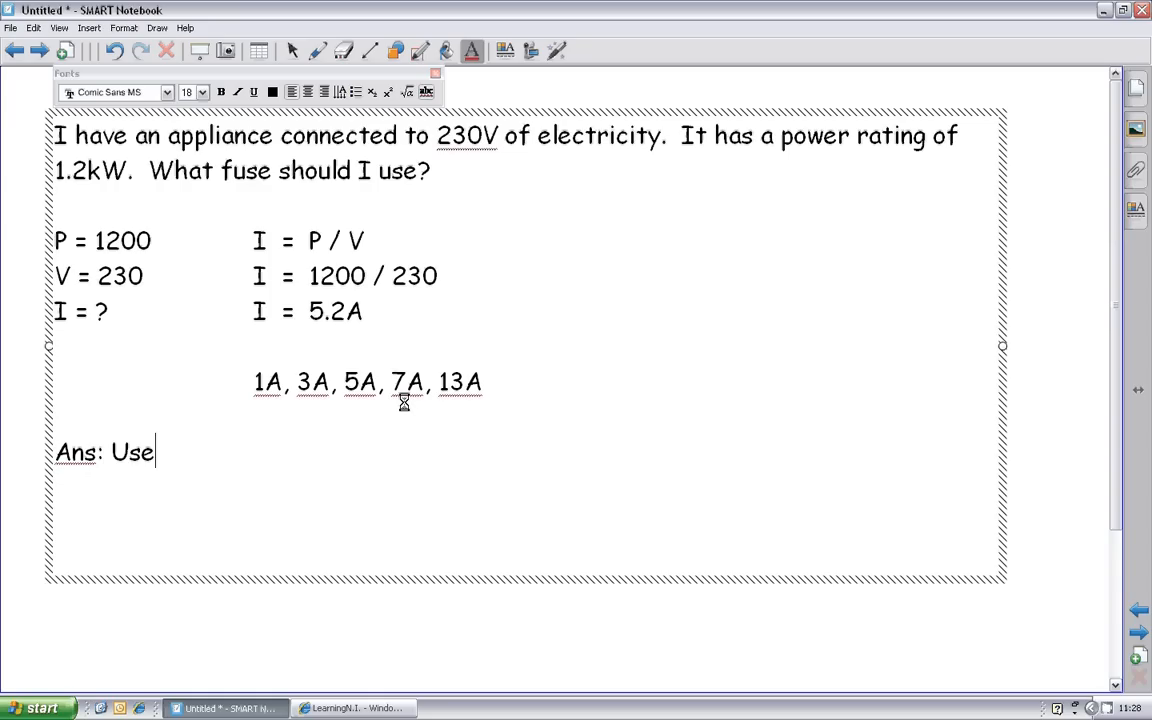
{"action": "type", "text": "a 7A"}
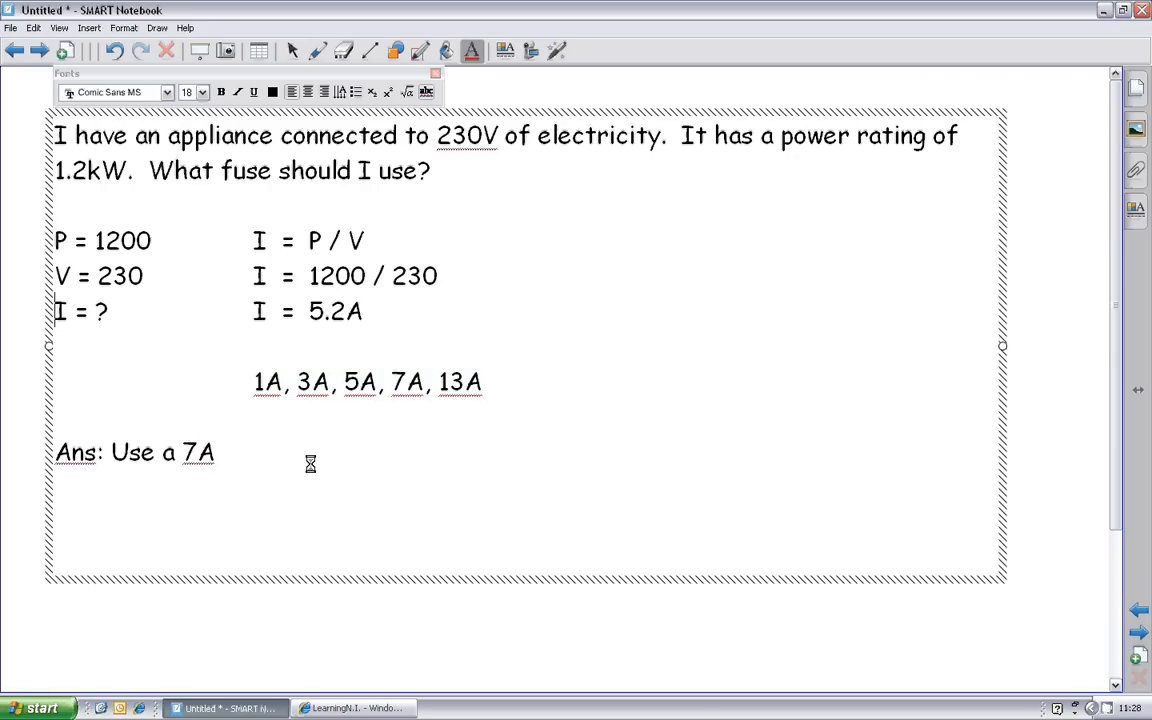
Step: Correct the calculated current value to 4.9A
{"action": "left_click", "coordinate": [344, 312]}
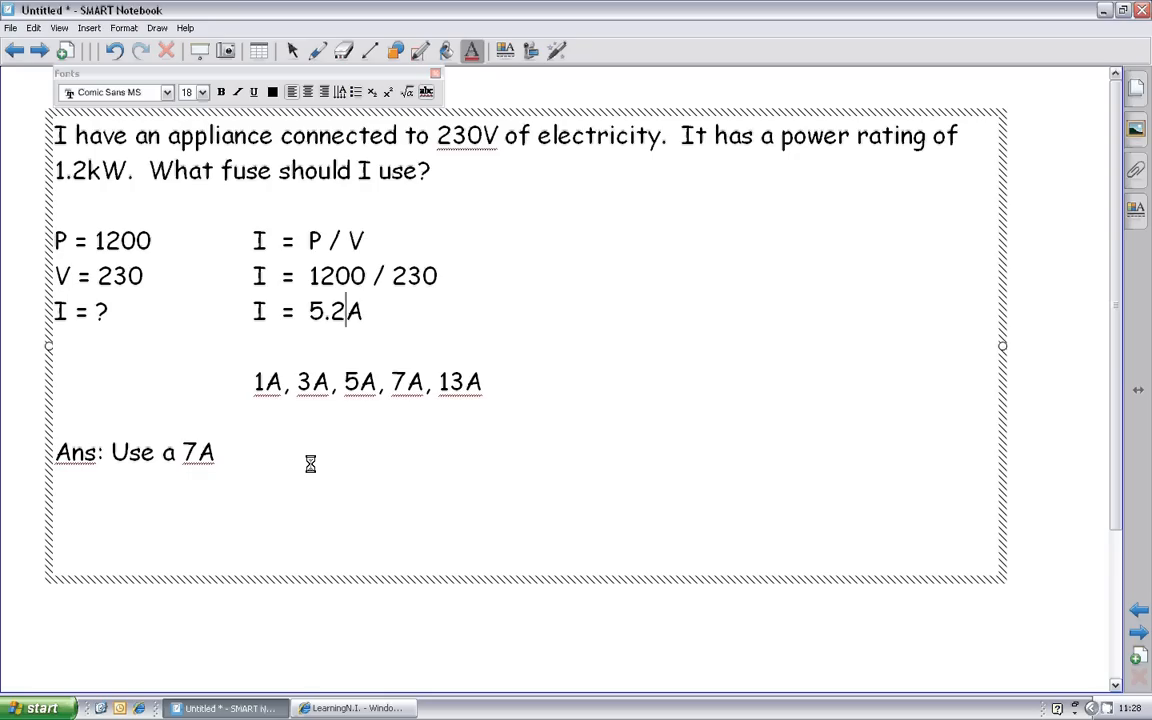
{"action": "type", "text": "4.9"}
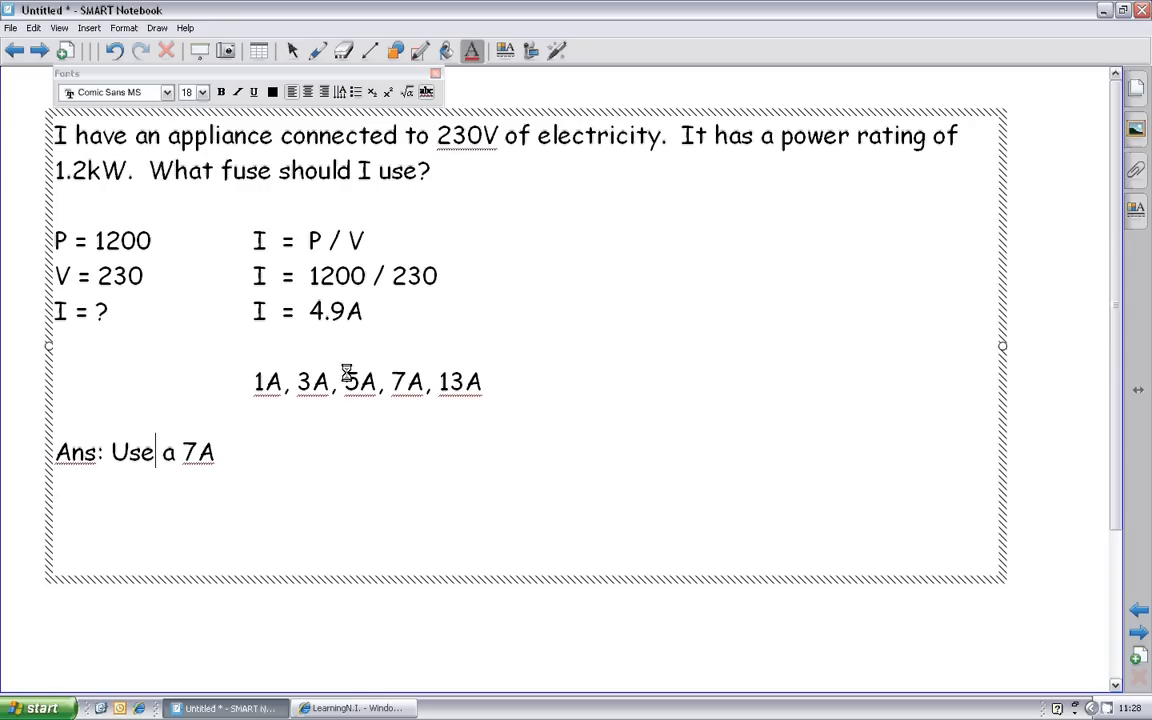
{"action": "double_click", "coordinate": [358, 382]}
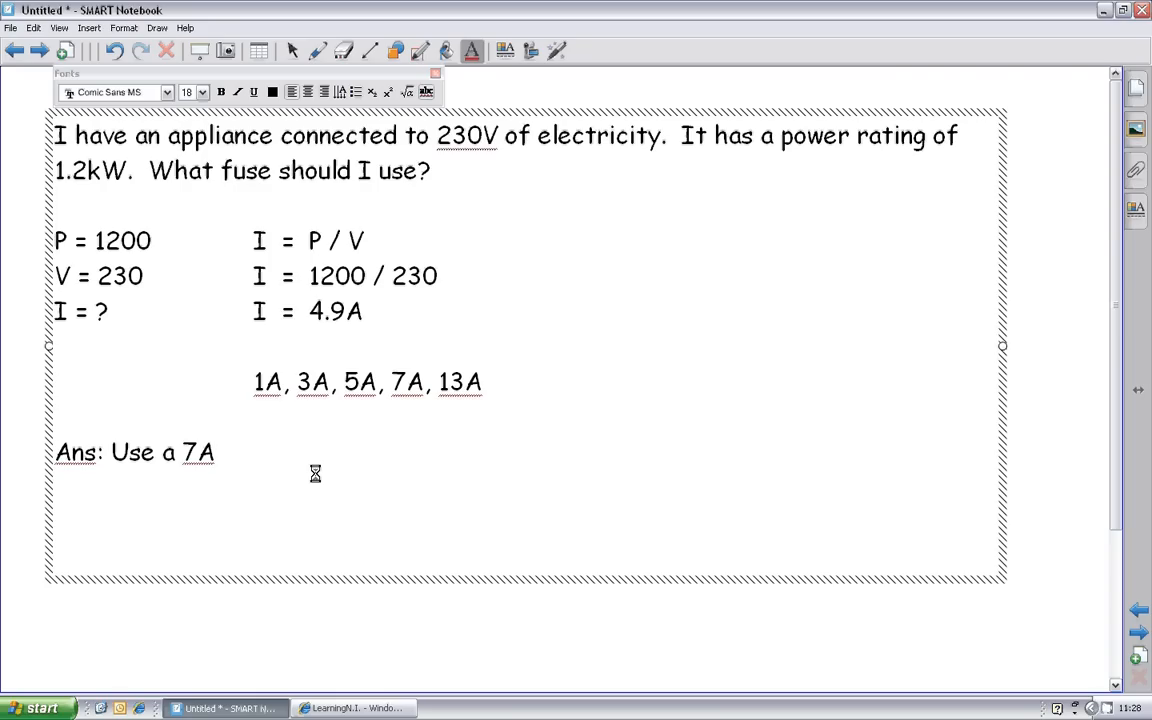
{"action": "left_click", "coordinate": [212, 452]}
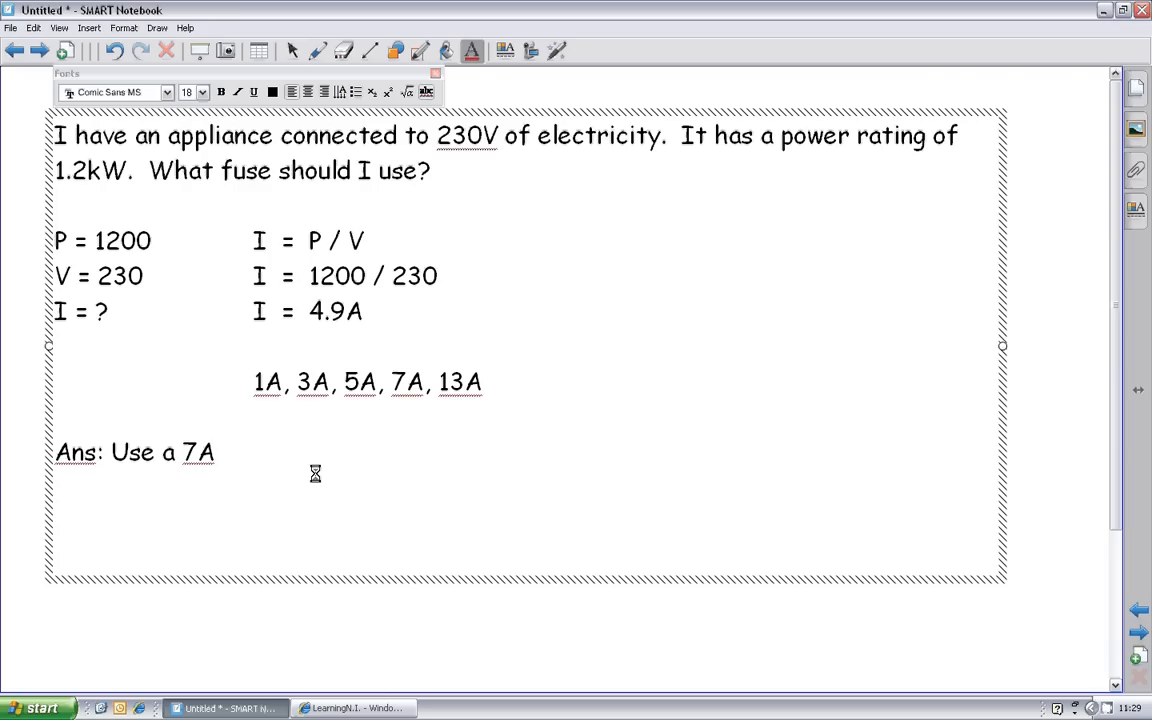
{"action": "left_click", "coordinate": [214, 452]}
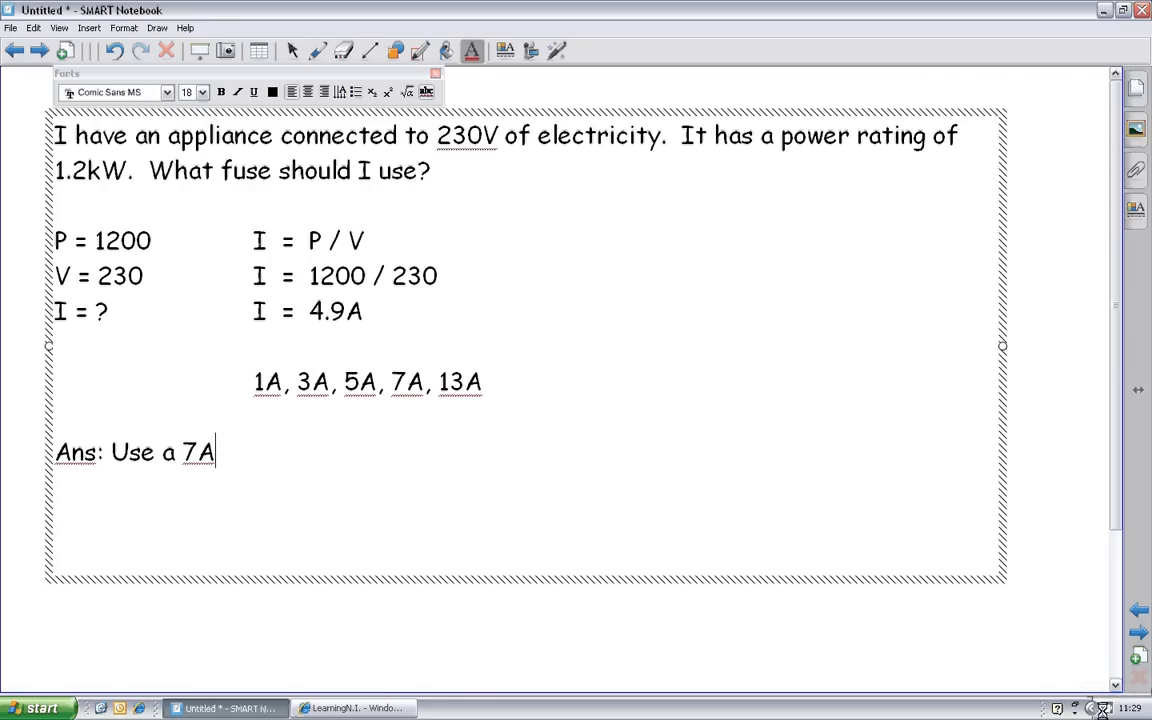